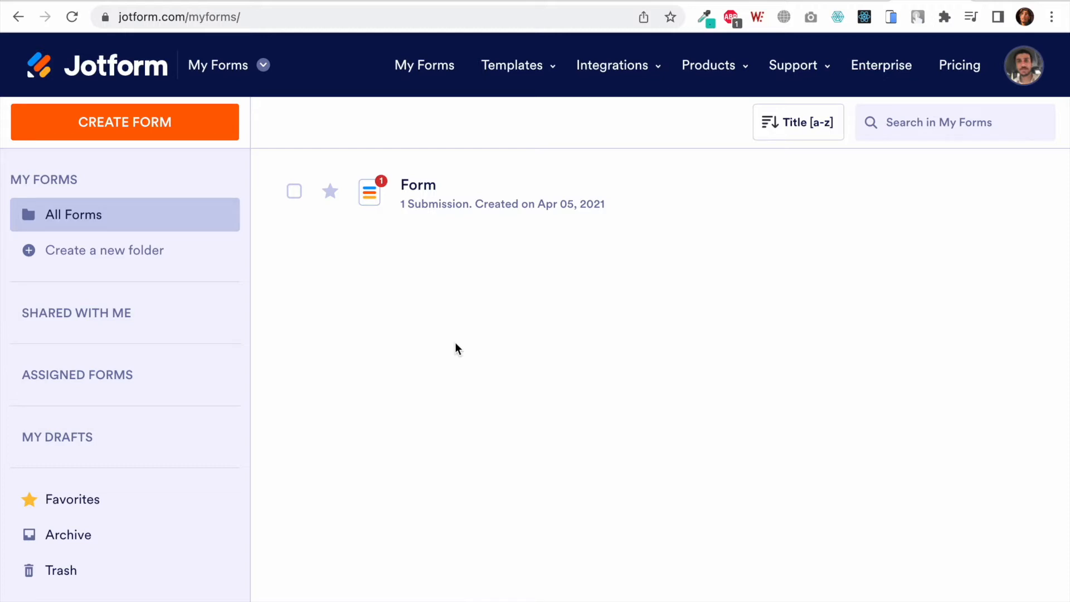
pyautogui.moveTo(431, 310)
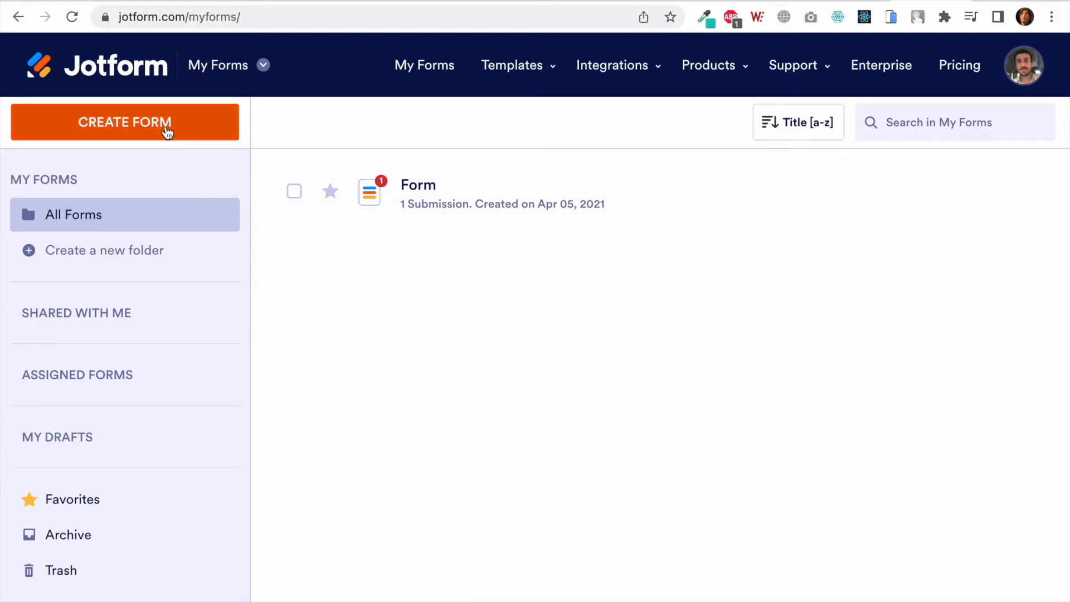
# Start a new Jotform form and choose to build it from a premade template
pyautogui.click(125, 122)
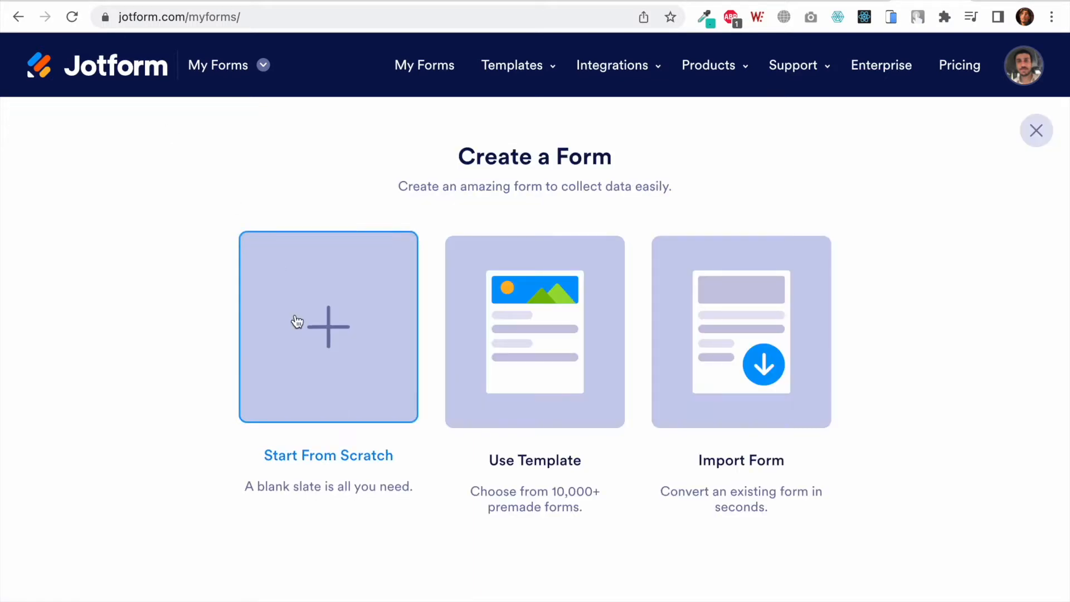
pyautogui.moveTo(171, 362)
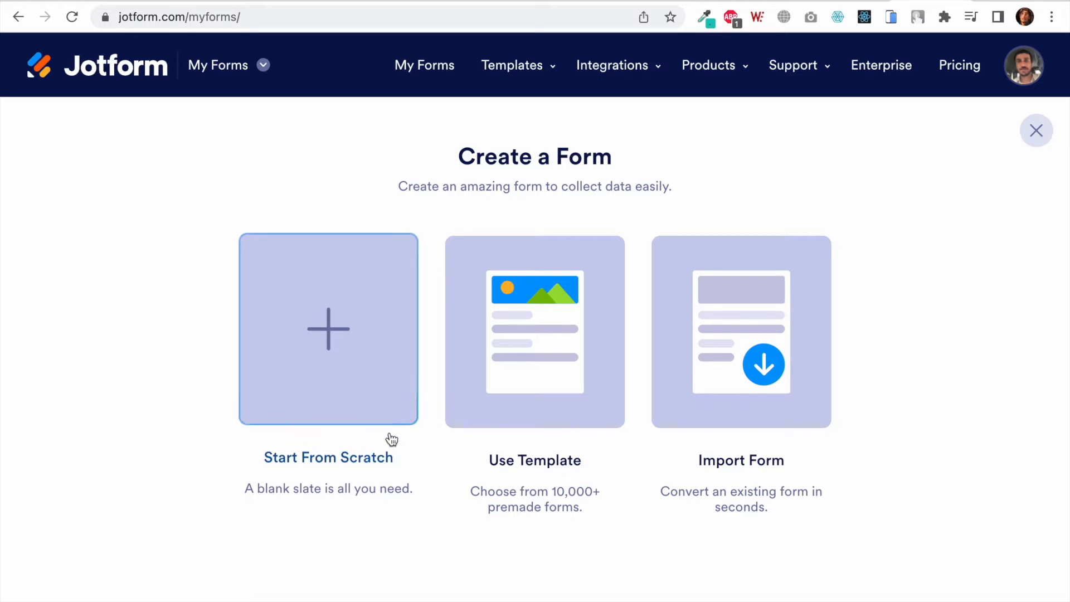
pyautogui.click(535, 331)
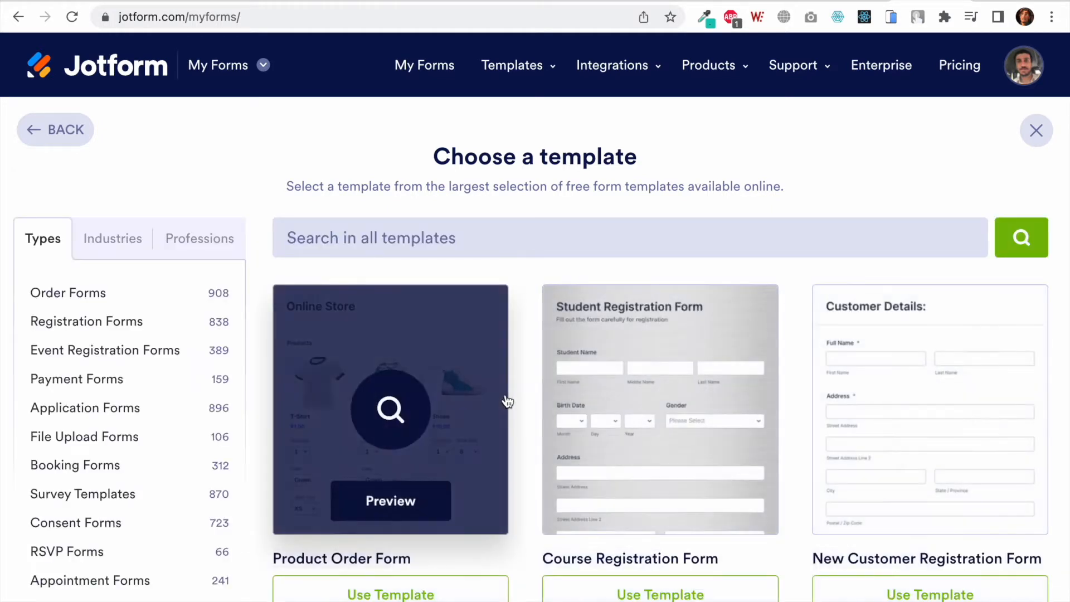
# Browse the template gallery, return to the top and filter it to the Contact Forms category
pyautogui.scroll(-3)
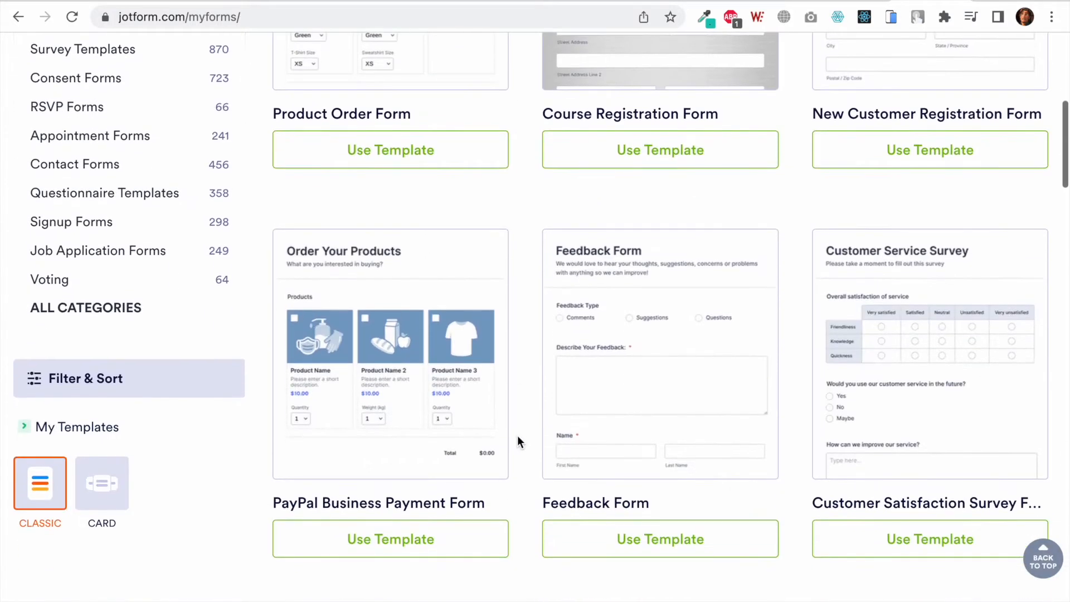
pyautogui.scroll(3)
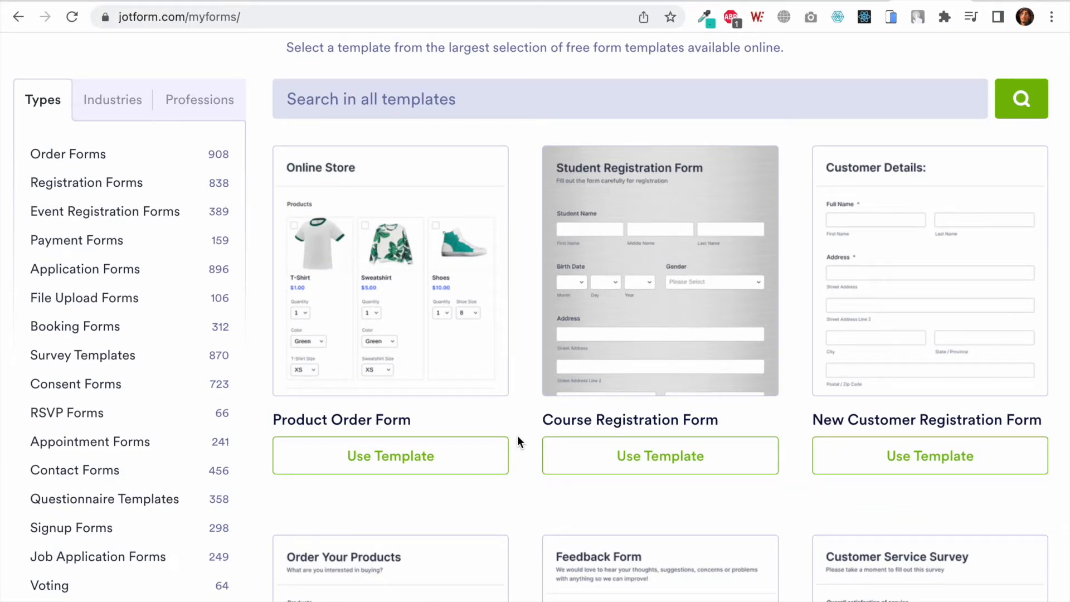
pyautogui.moveTo(534, 418)
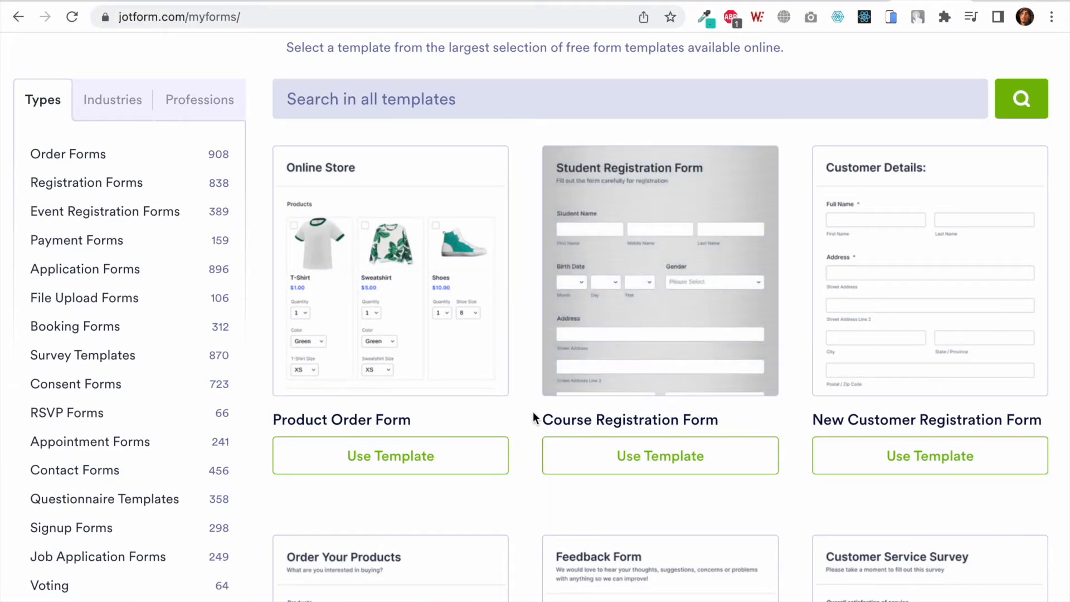
pyautogui.scroll(-3)
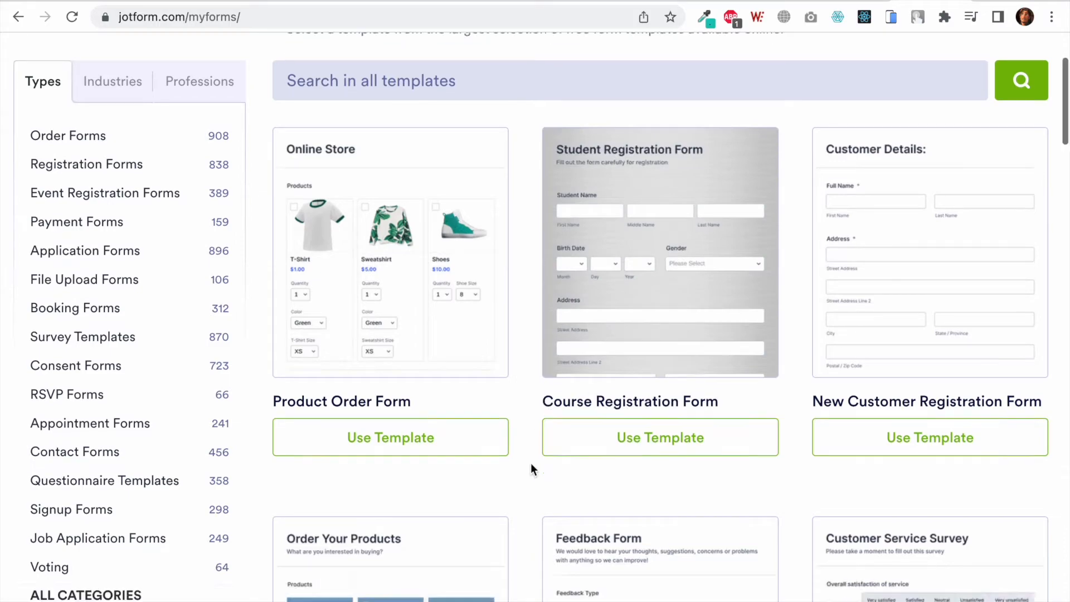
pyautogui.scroll(-3)
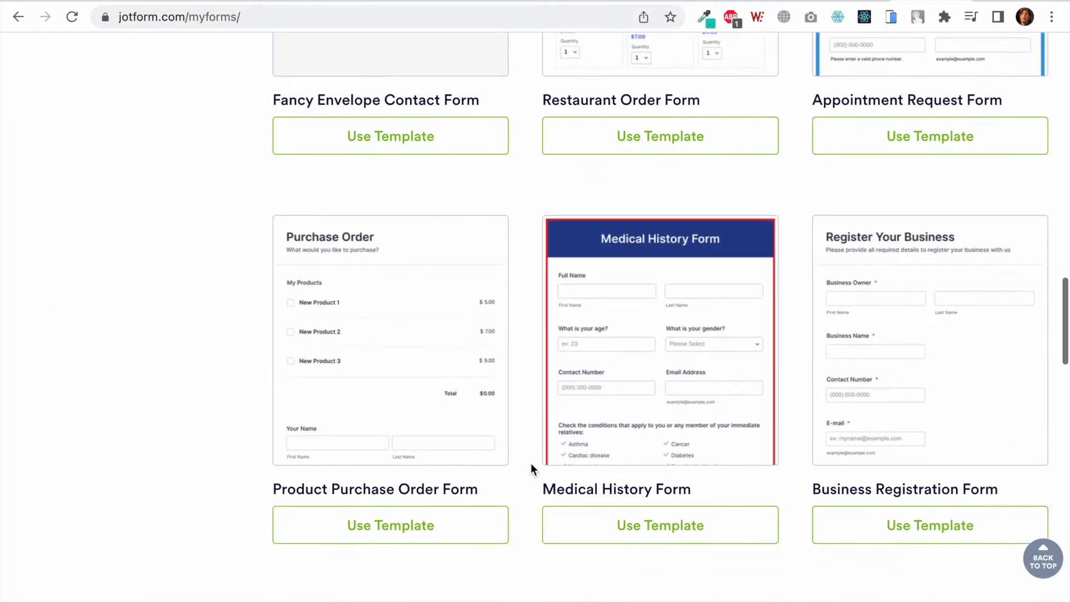
pyautogui.scroll(-3)
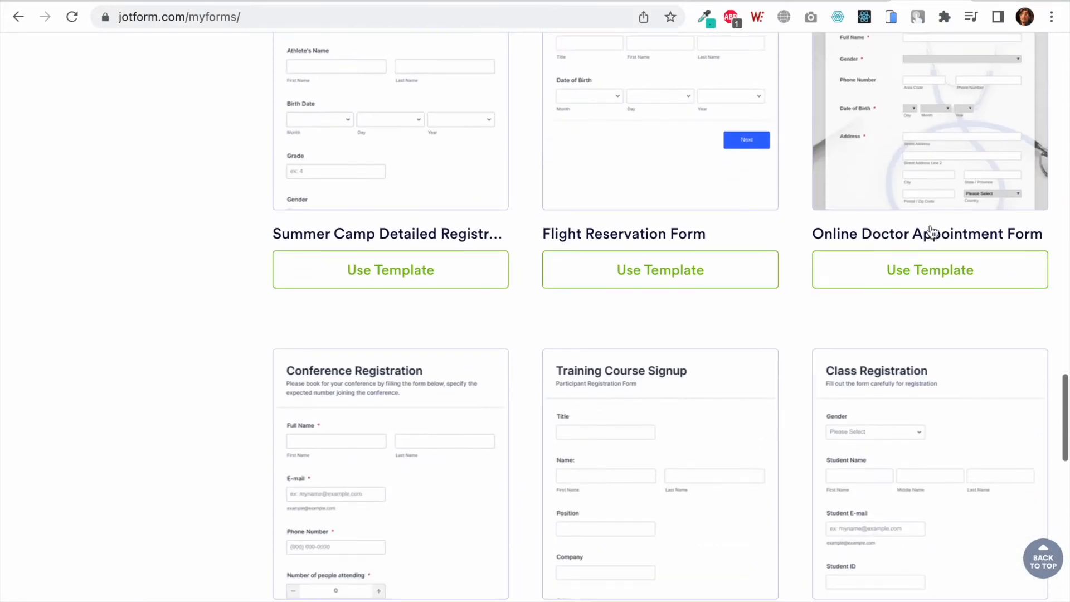
pyautogui.scroll(-3)
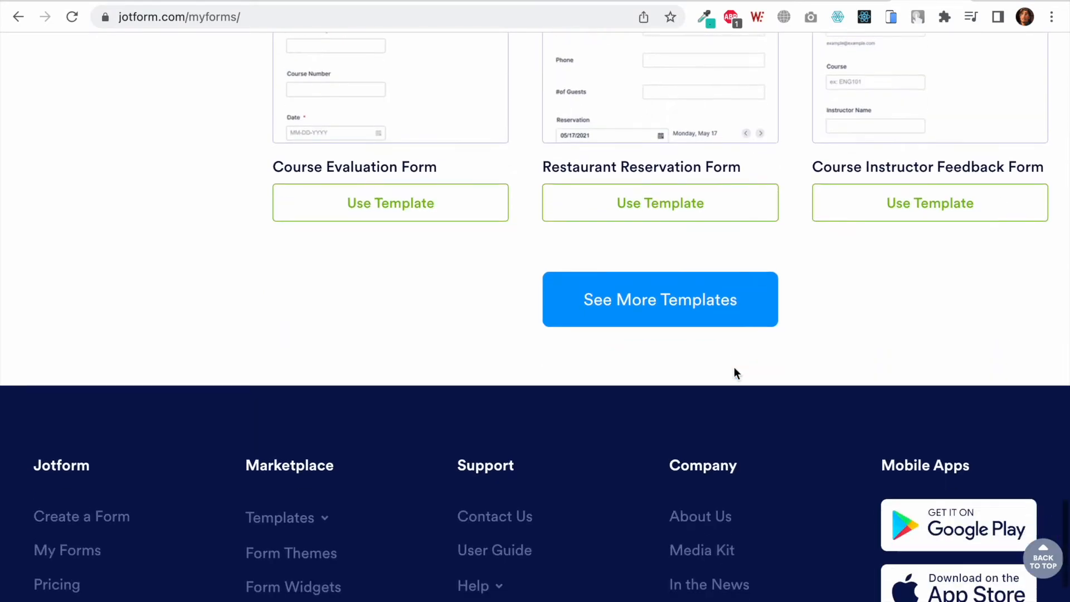
pyautogui.click(659, 299)
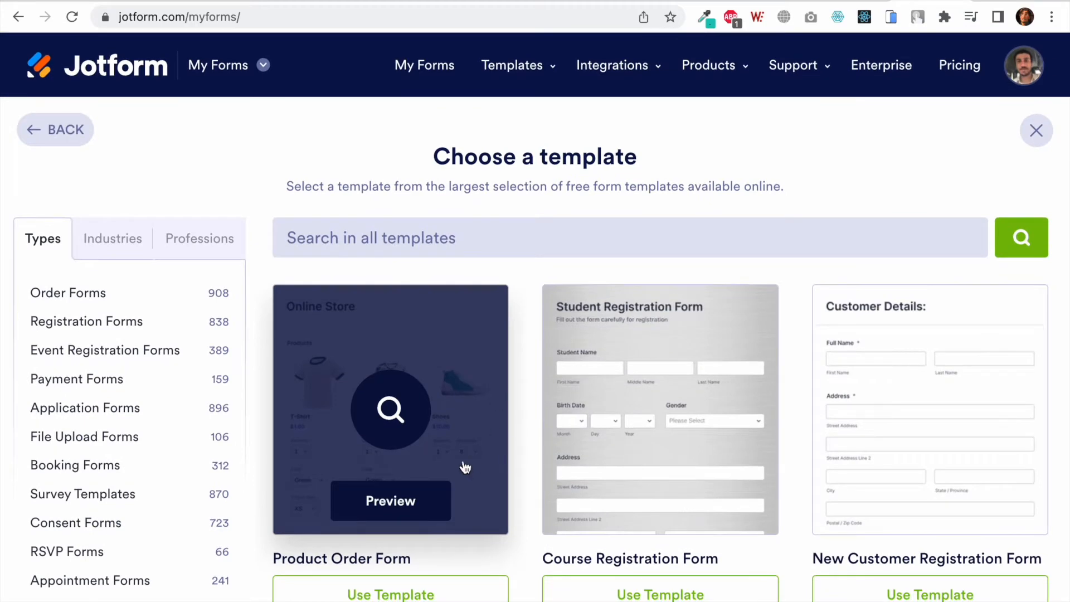
pyautogui.scroll(-3)
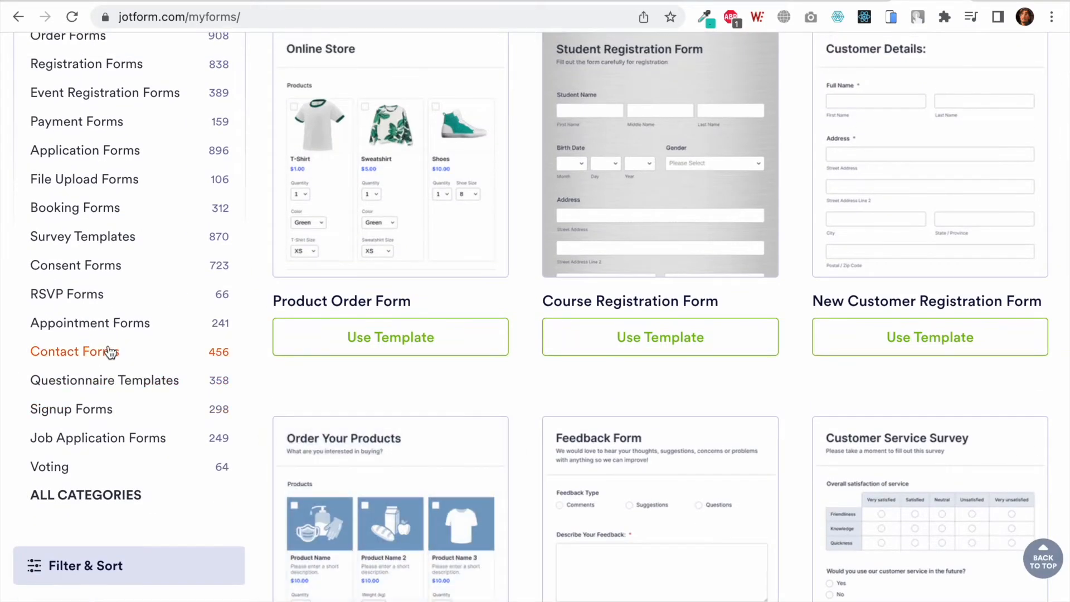
pyautogui.click(74, 352)
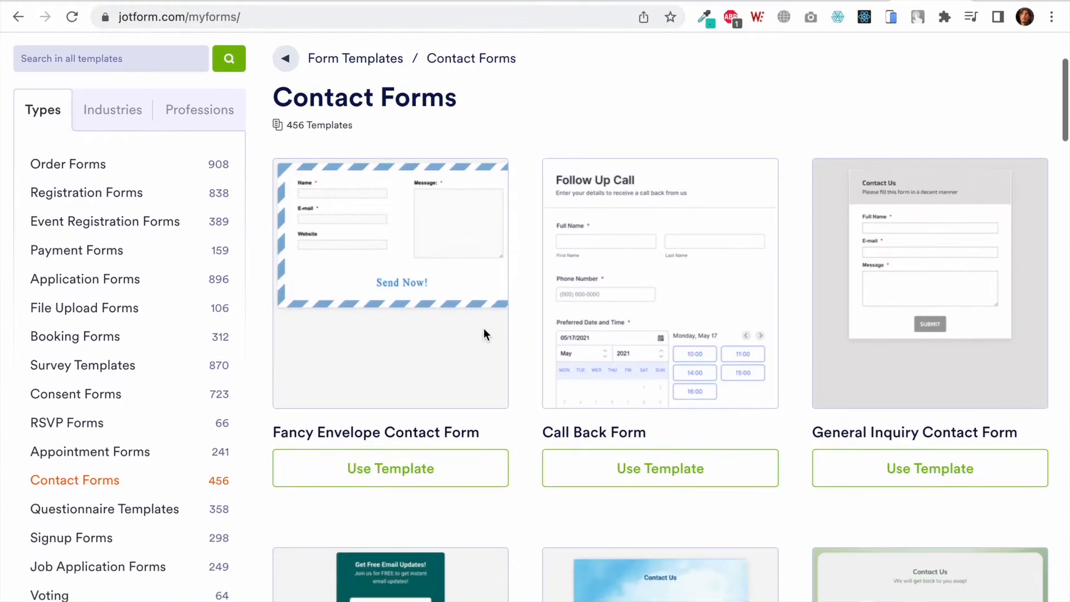
pyautogui.moveTo(660, 276)
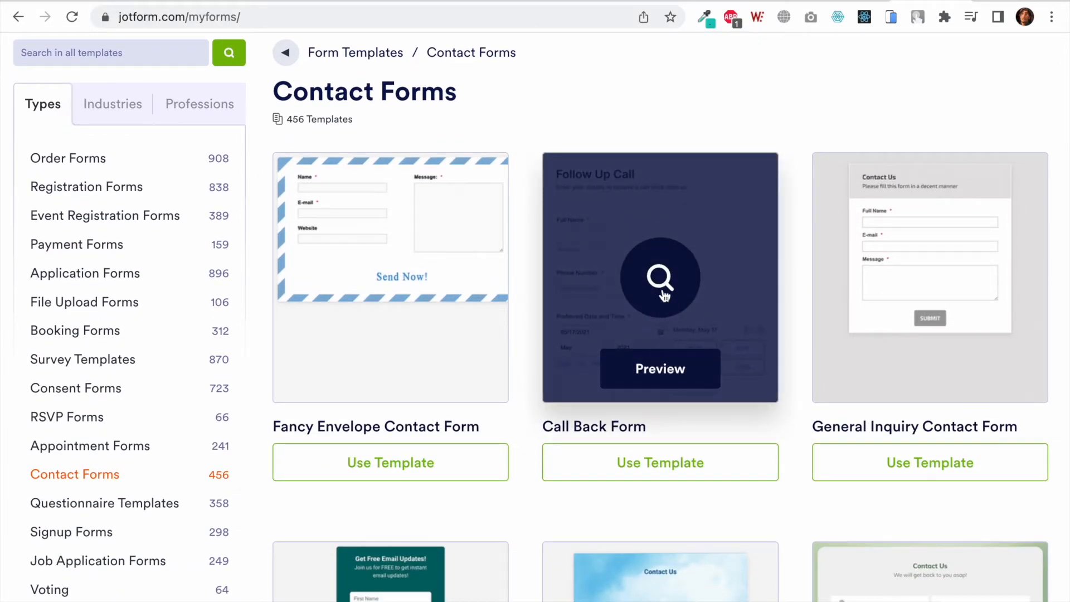
# Create a new form from the Call Back Form template, opening it as Follow Up Call
pyautogui.click(659, 462)
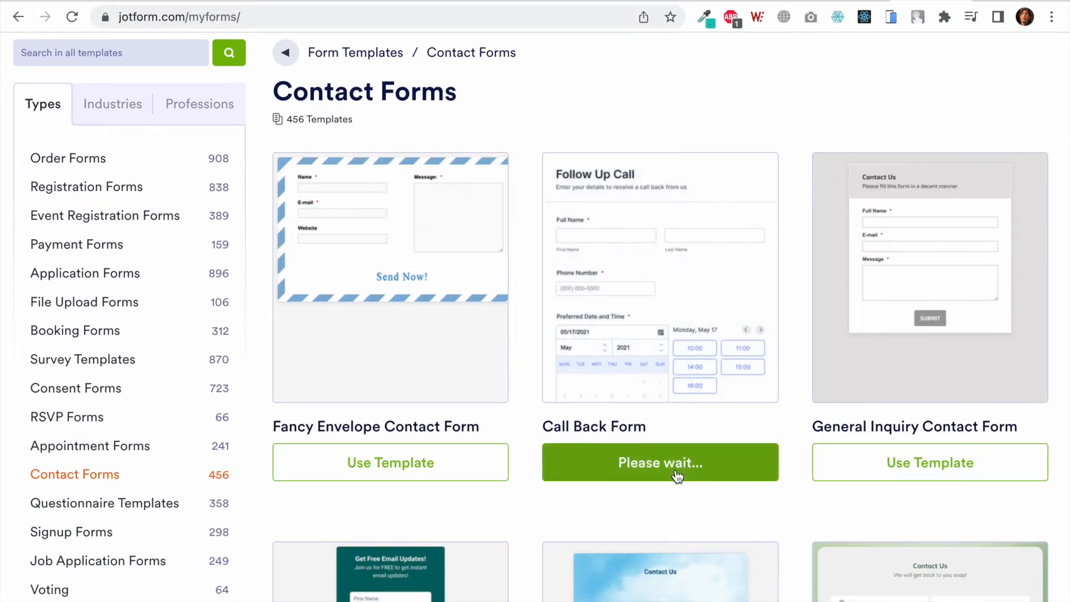
pyautogui.click(659, 462)
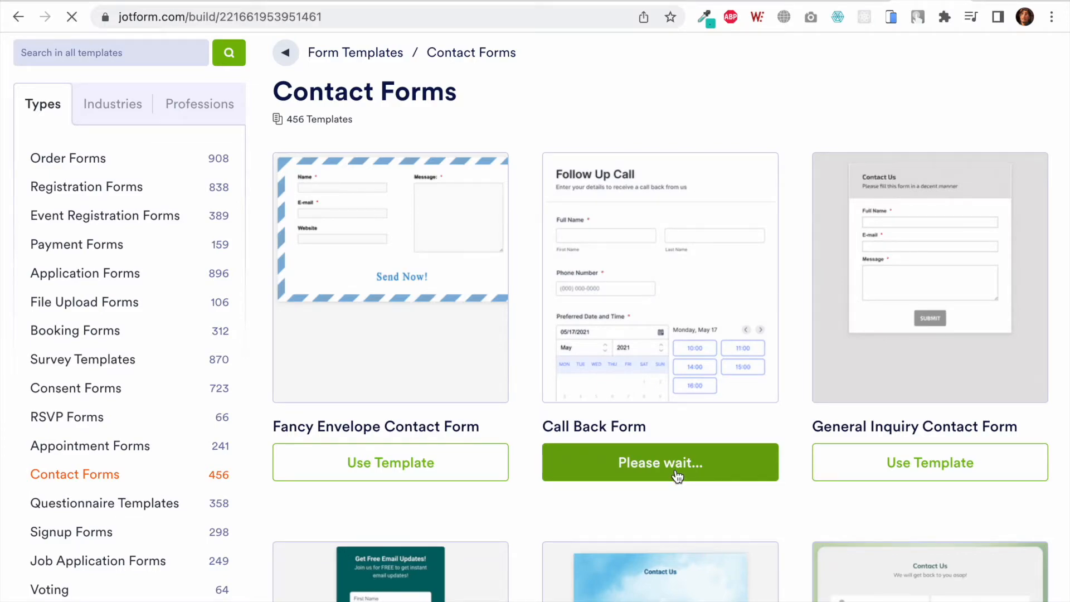
pyautogui.click(659, 462)
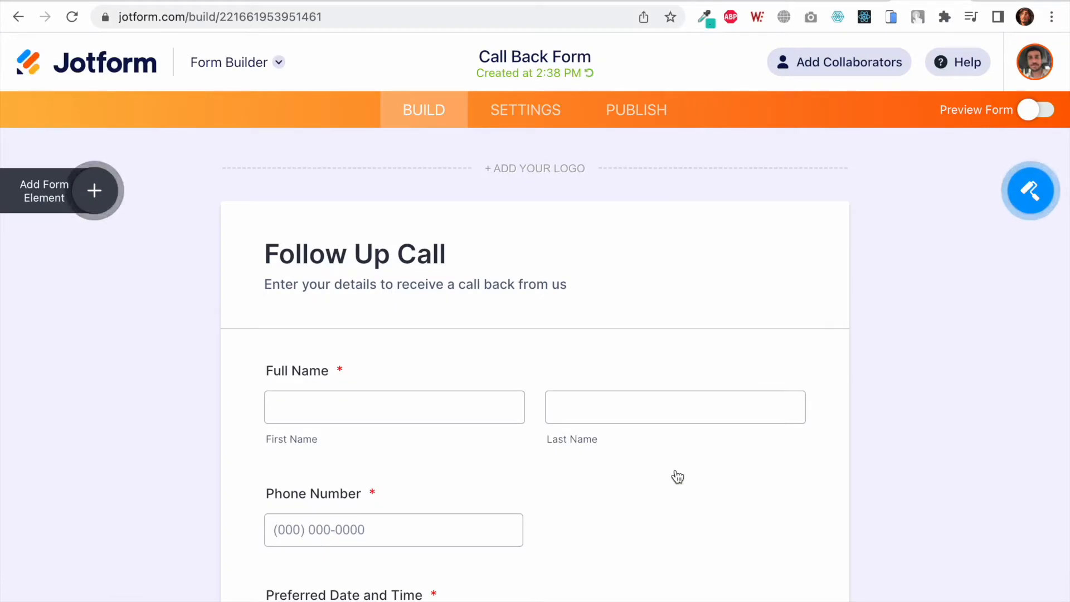
# Review the Follow Up Call form, its settings and third-party integrations
pyautogui.scroll(-3)
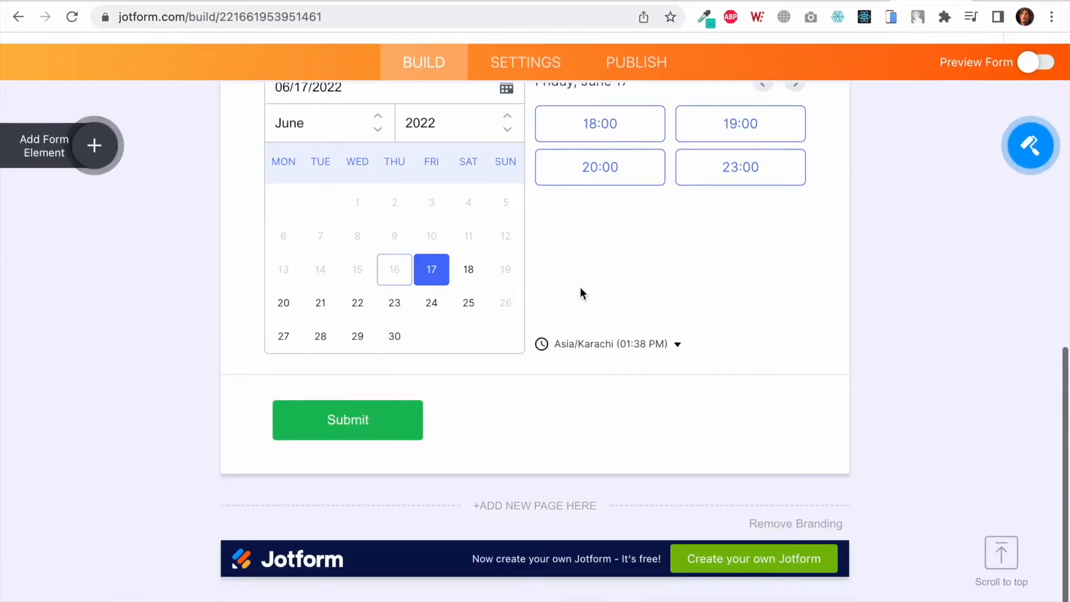
pyautogui.scroll(3)
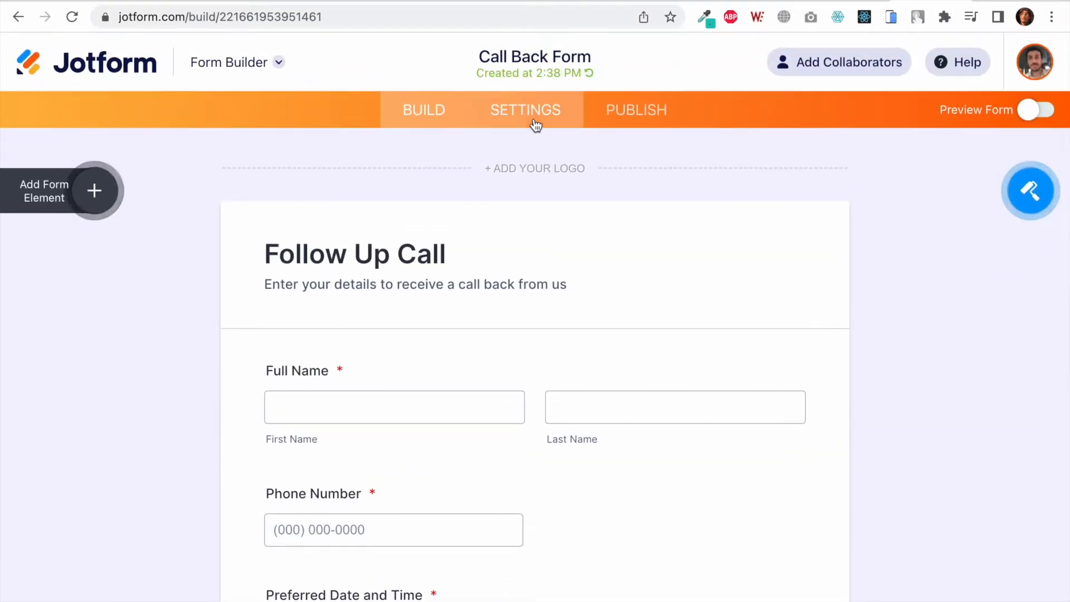
pyautogui.click(525, 109)
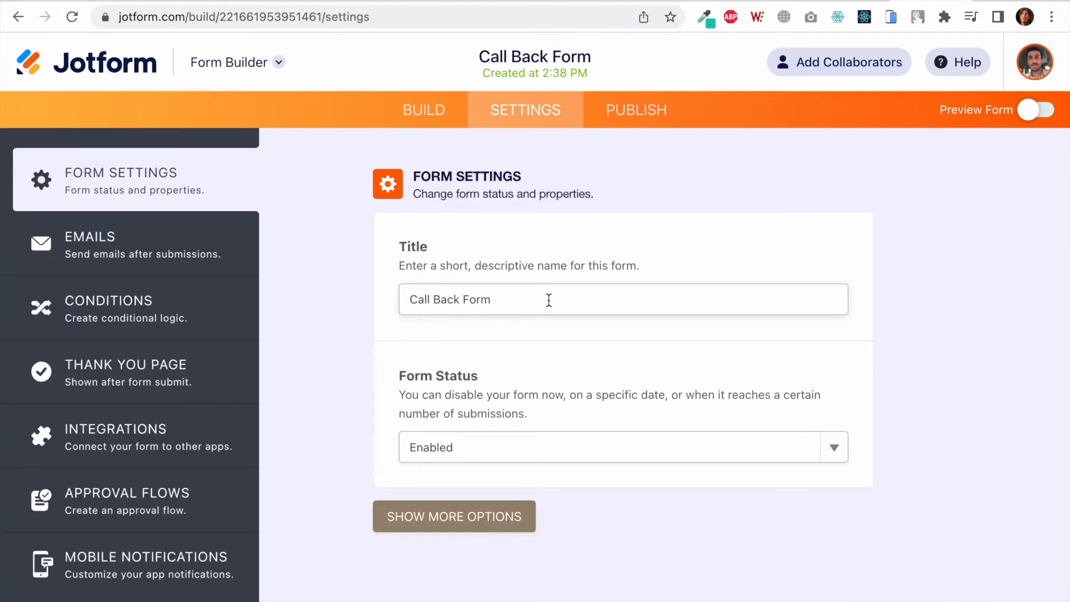
pyautogui.moveTo(292, 465)
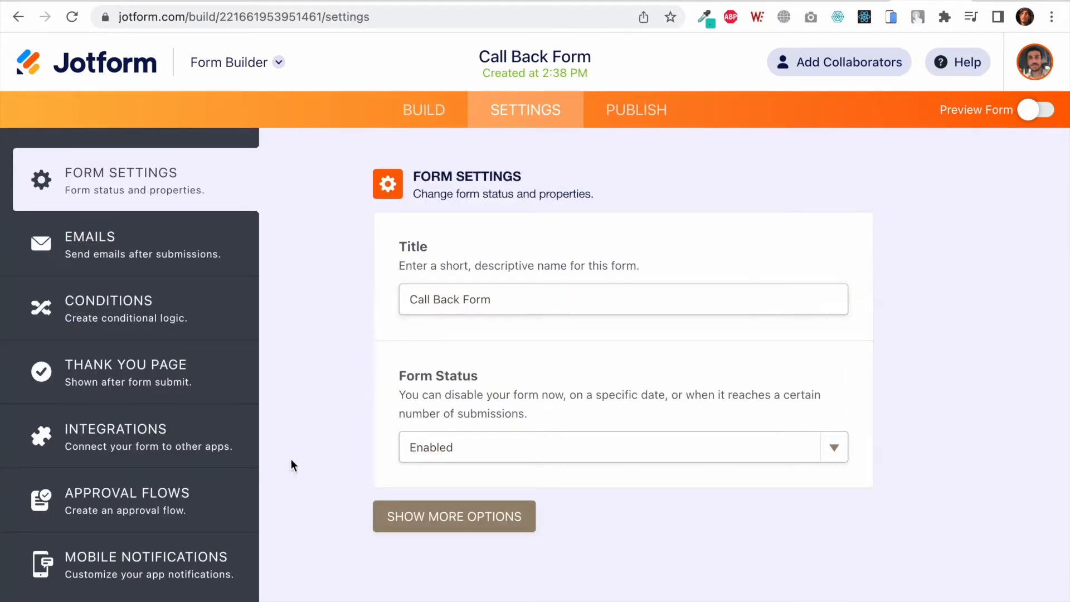
pyautogui.click(115, 429)
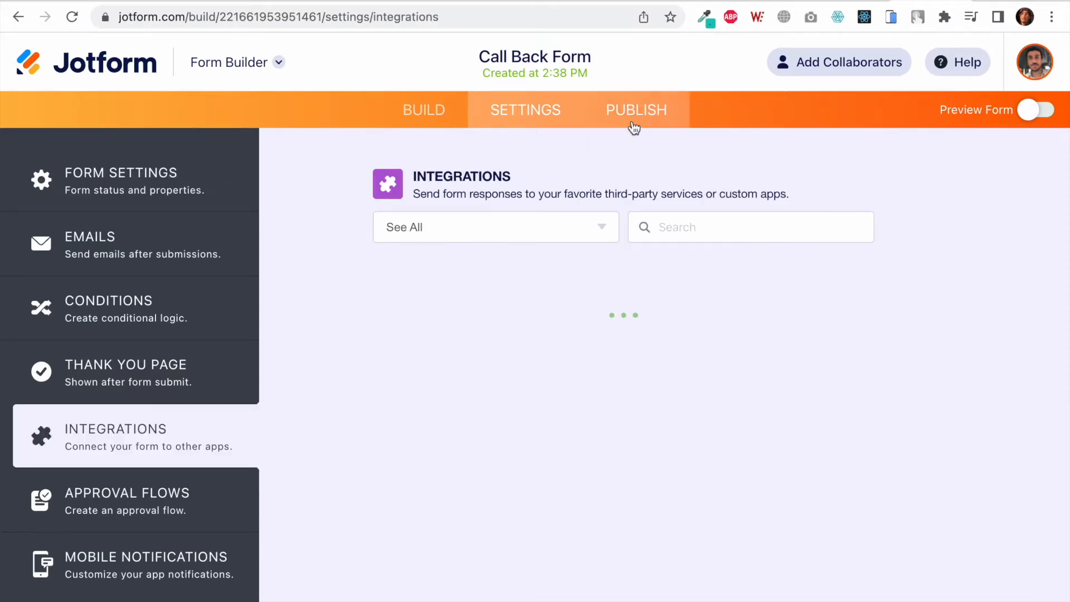
# Show the form's publishing options and its webpage embed methods
pyautogui.click(635, 110)
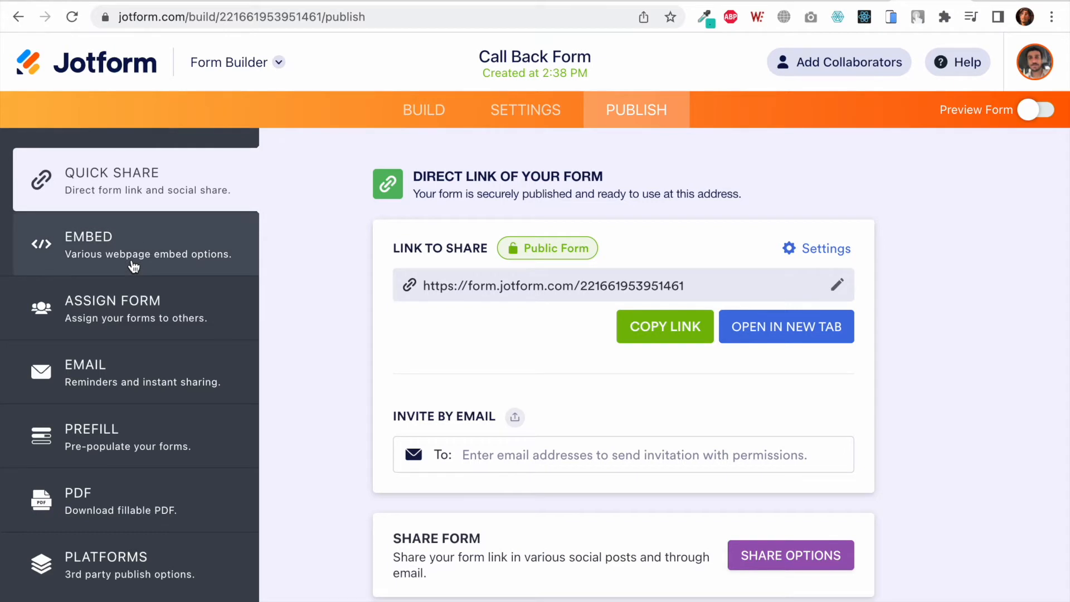
pyautogui.click(134, 244)
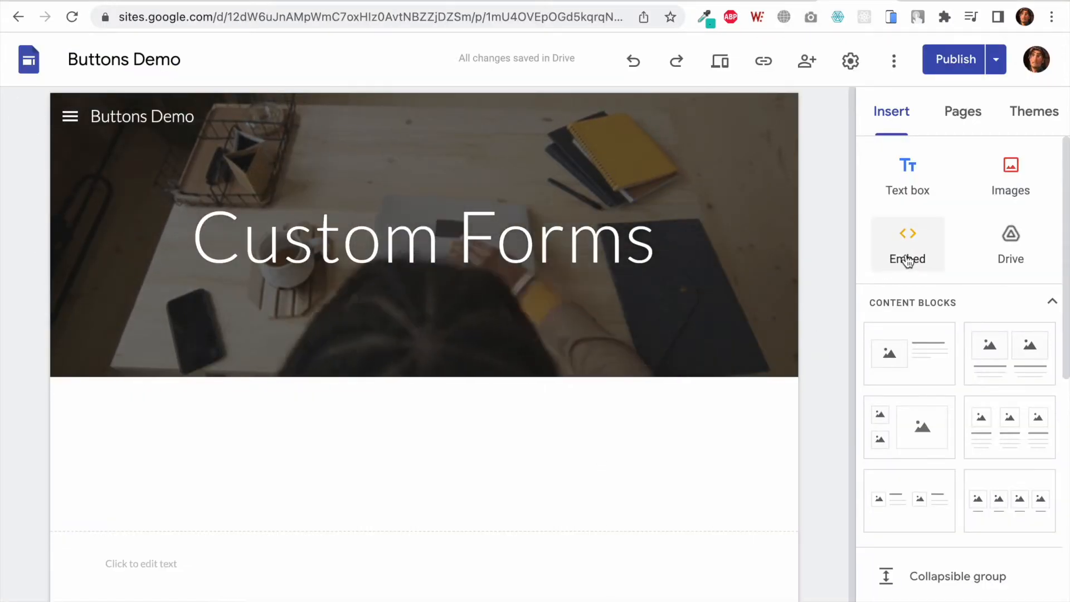
pyautogui.click(907, 245)
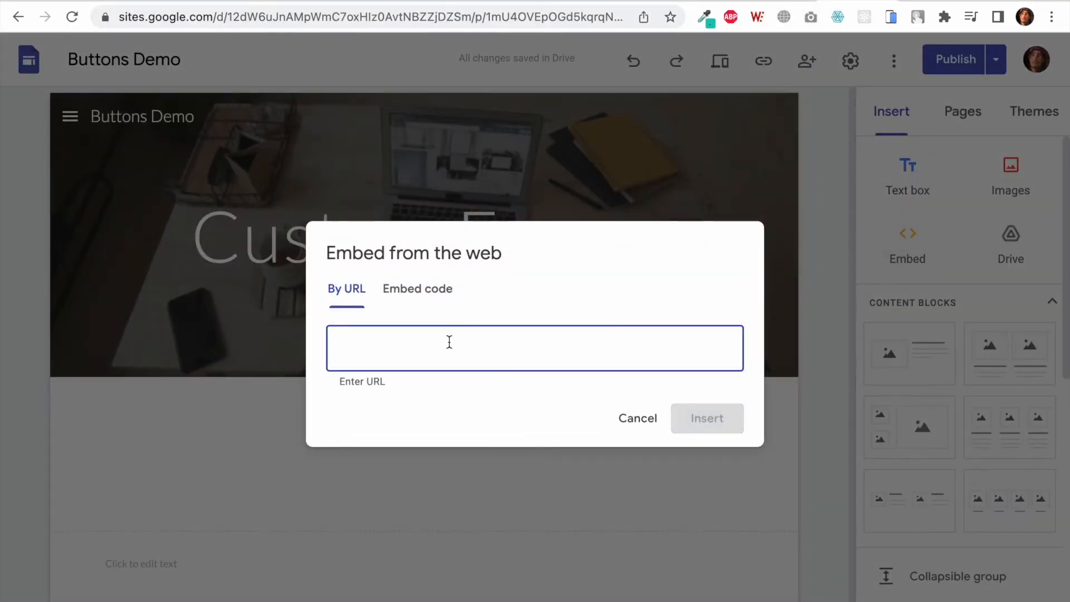
pyautogui.click(417, 288)
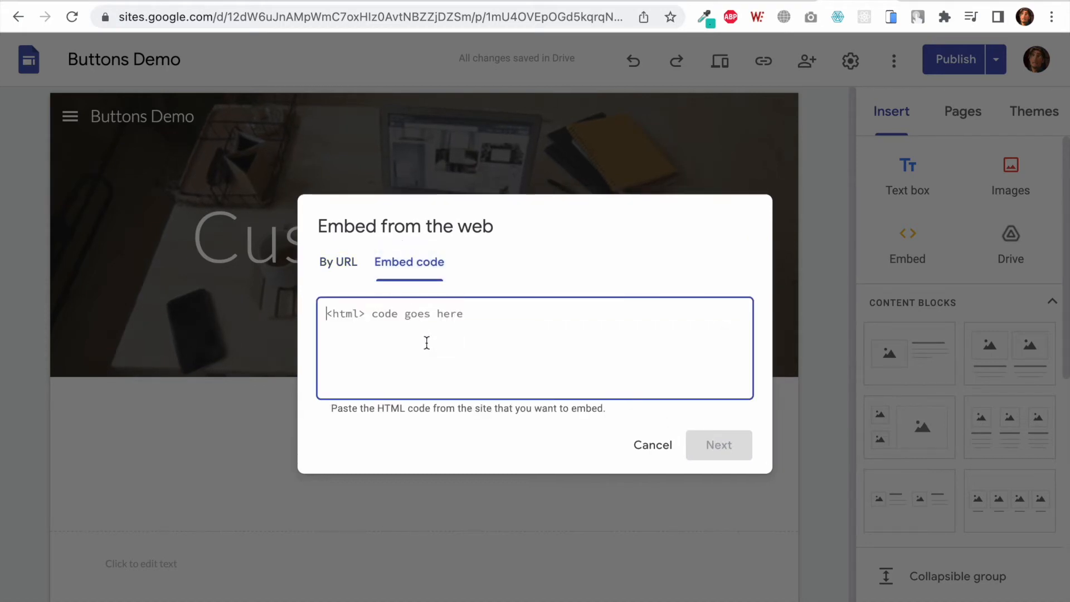
pyautogui.write('<script type="text/javascript" src="https://form.jotform.com/jsform/221661953951461"></script>')
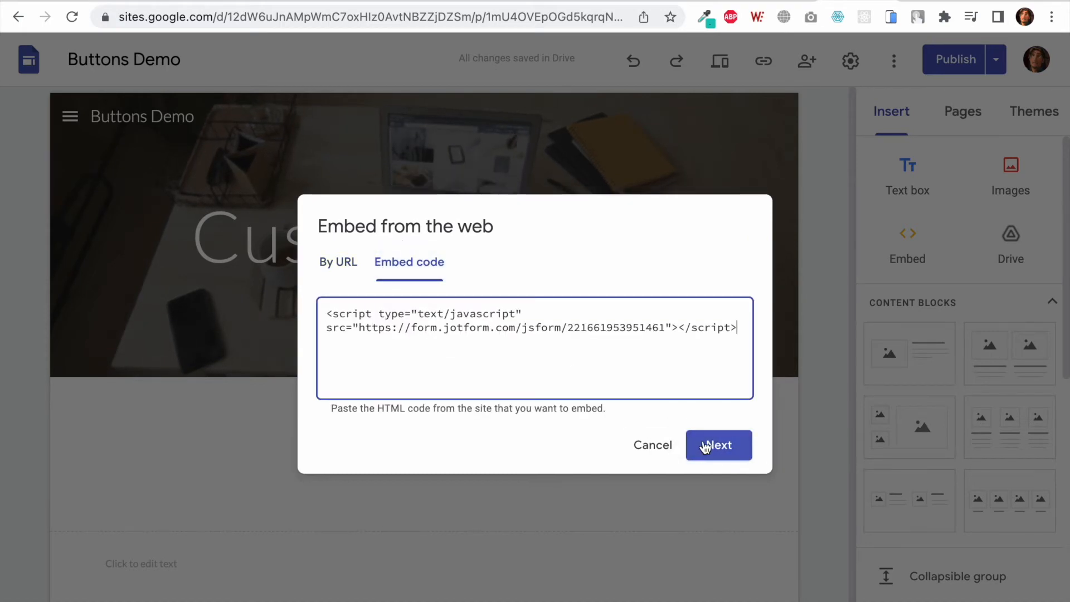
pyautogui.click(718, 445)
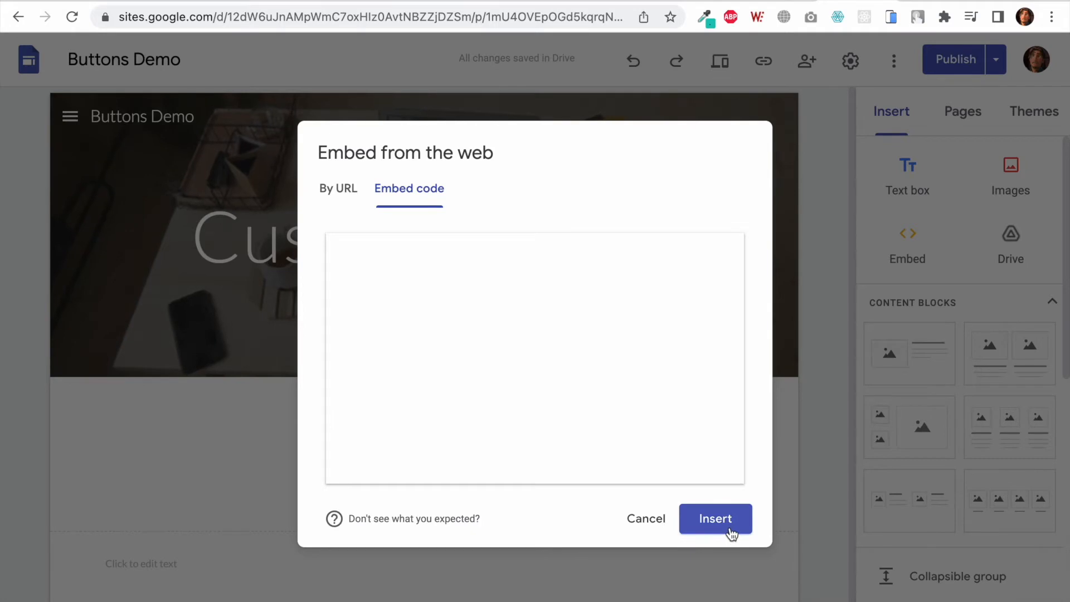
pyautogui.click(714, 518)
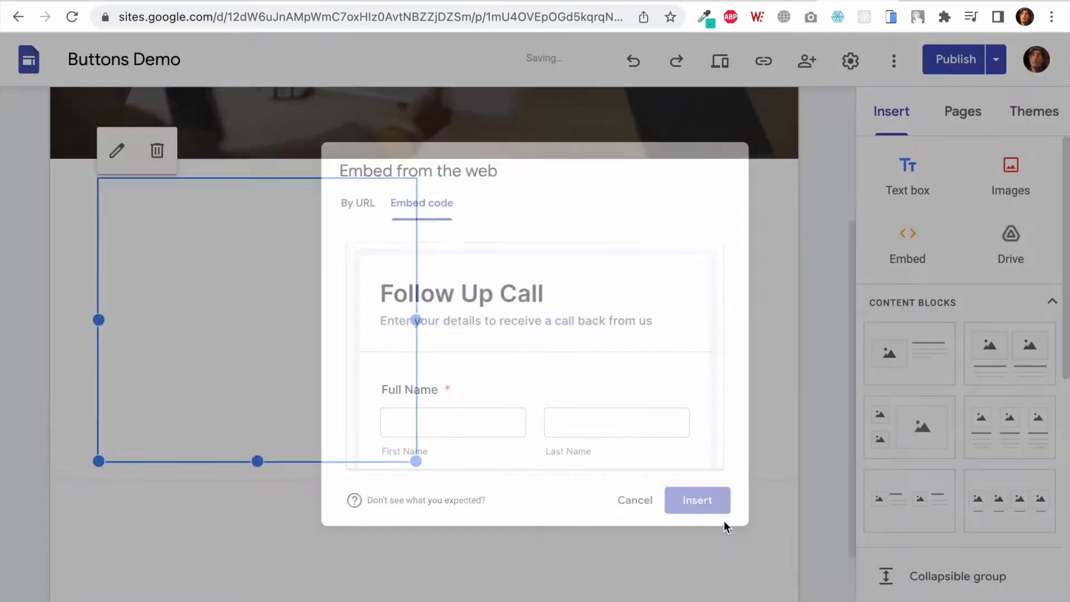
pyautogui.click(696, 500)
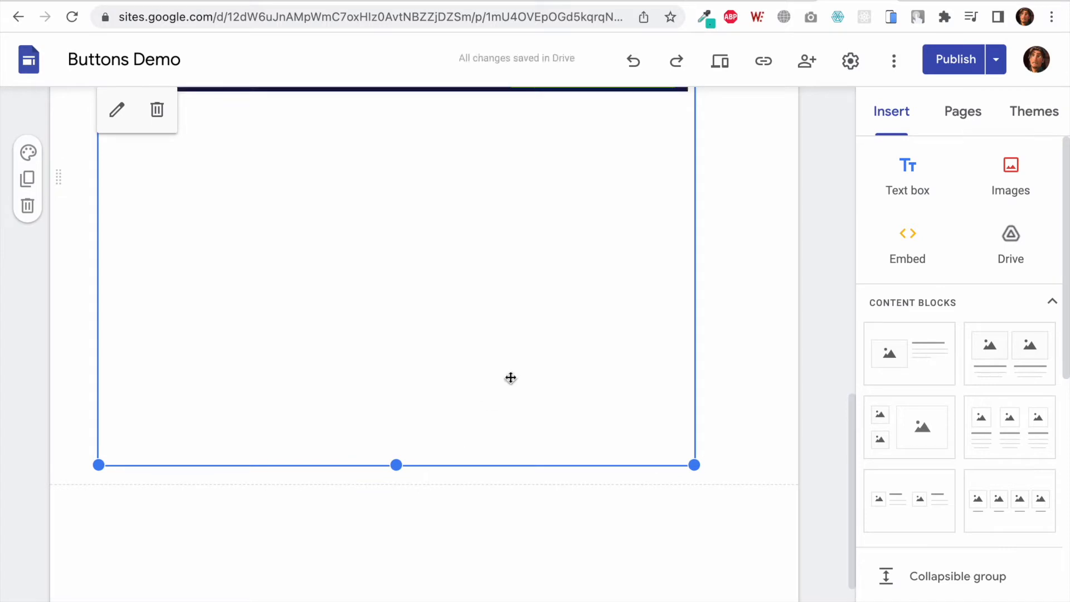
# Return to the top of the page and bring up the review-changes screen for publishing
pyautogui.scroll(3)
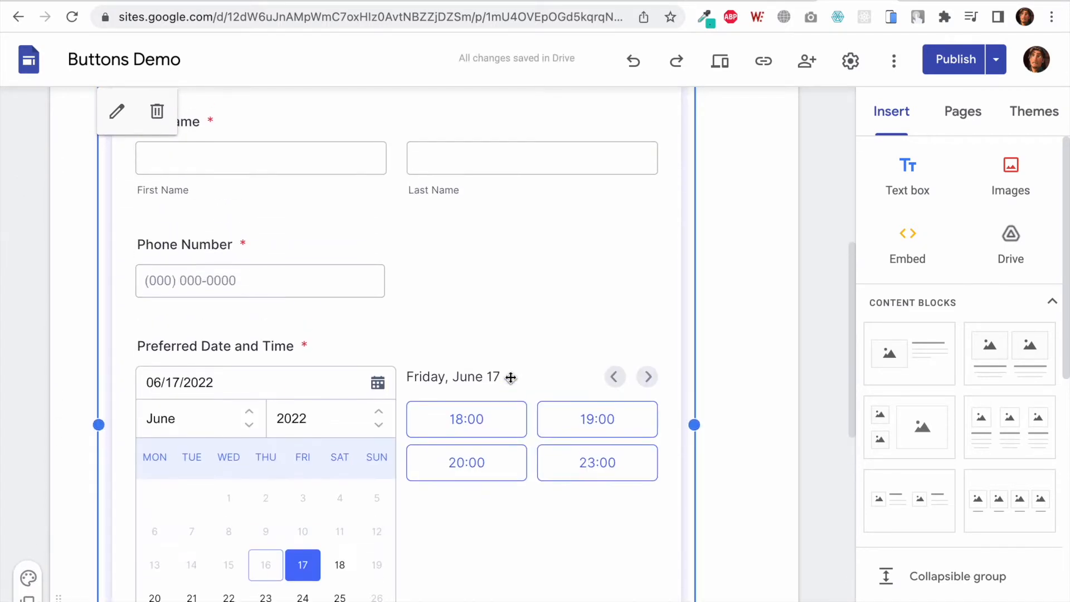
pyautogui.scroll(3)
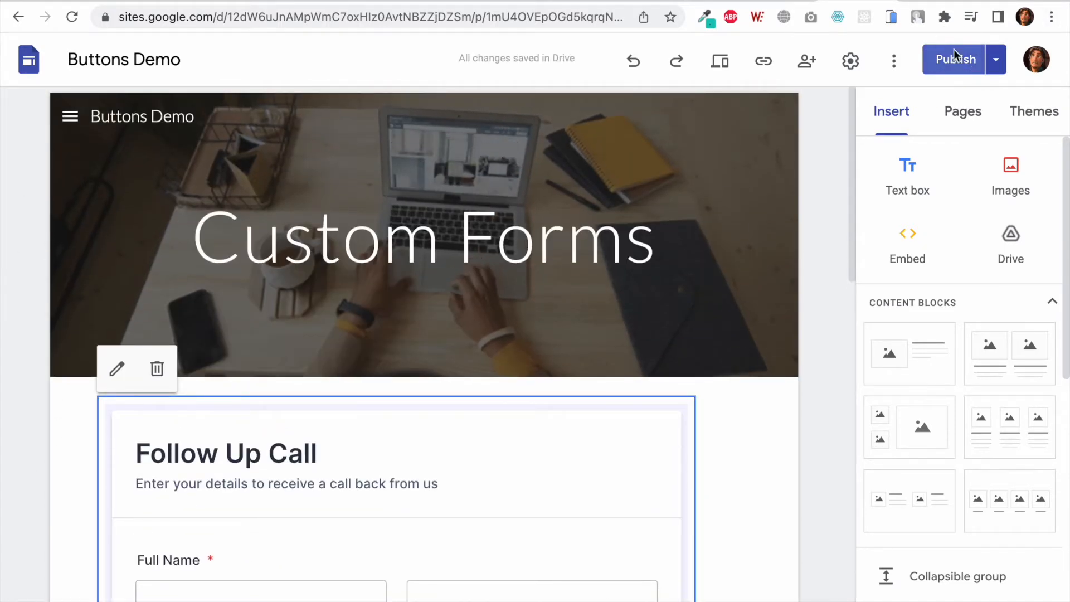
pyautogui.click(955, 60)
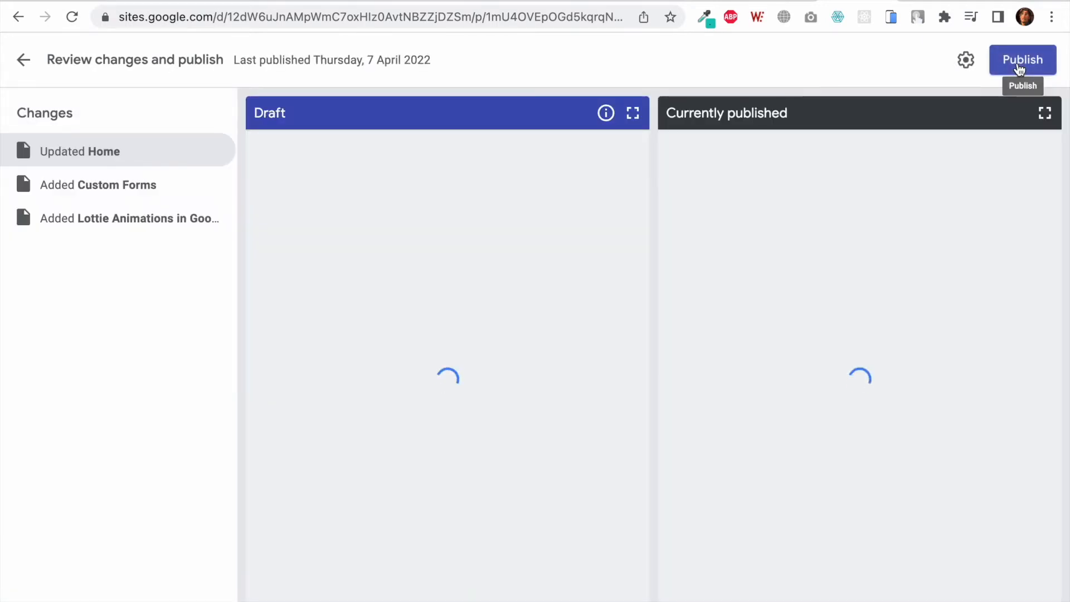
# Publish the site changes and view the live Custom Forms page
pyautogui.click(1022, 60)
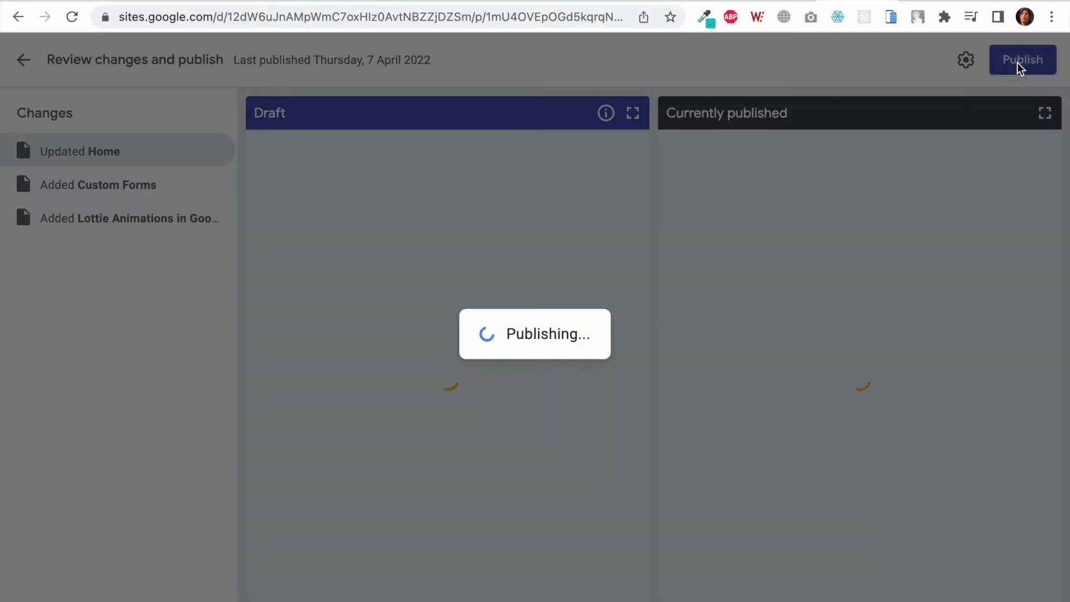
pyautogui.click(1023, 60)
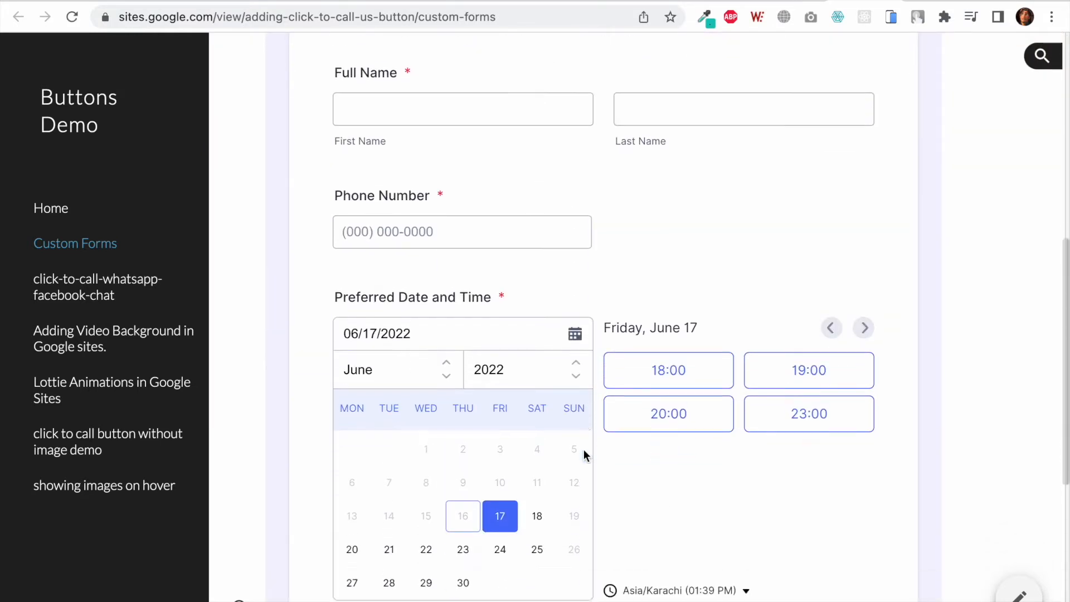
pyautogui.scroll(3)
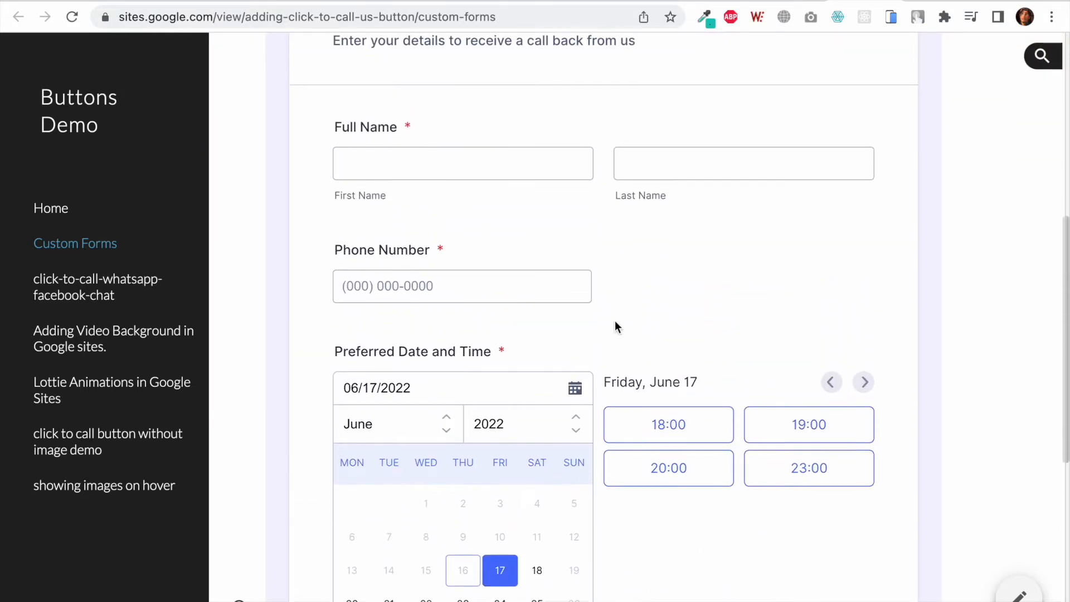
pyautogui.scroll(3)
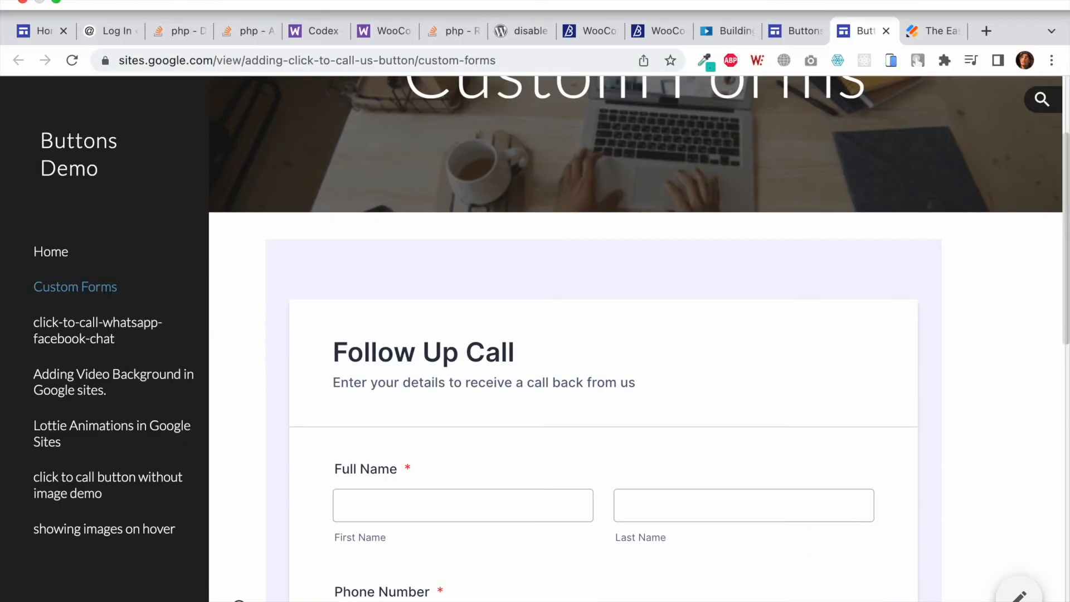
pyautogui.scroll(-3)
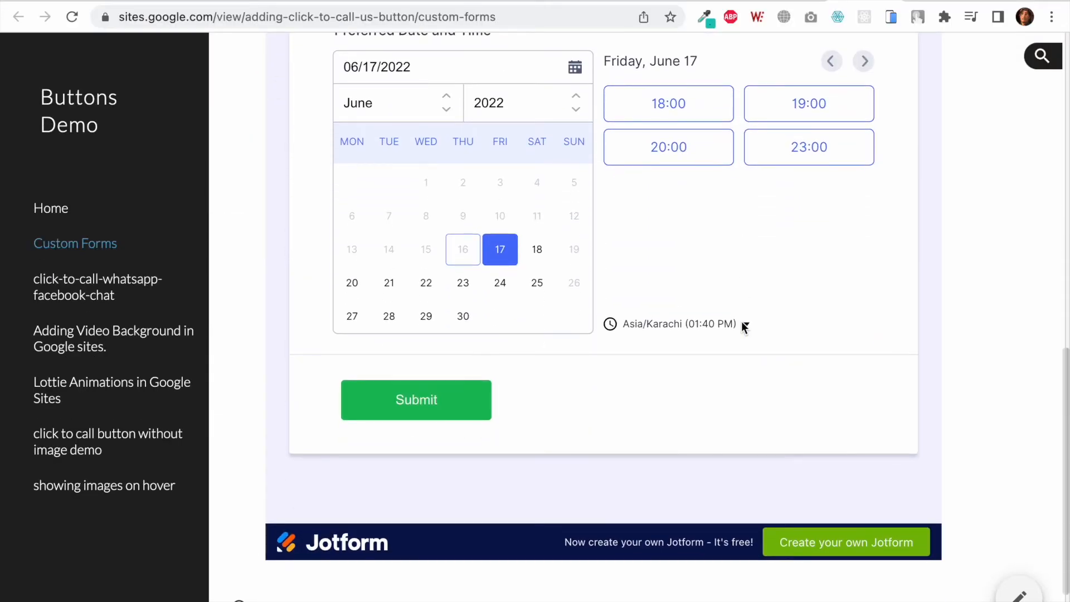
pyautogui.scroll(3)
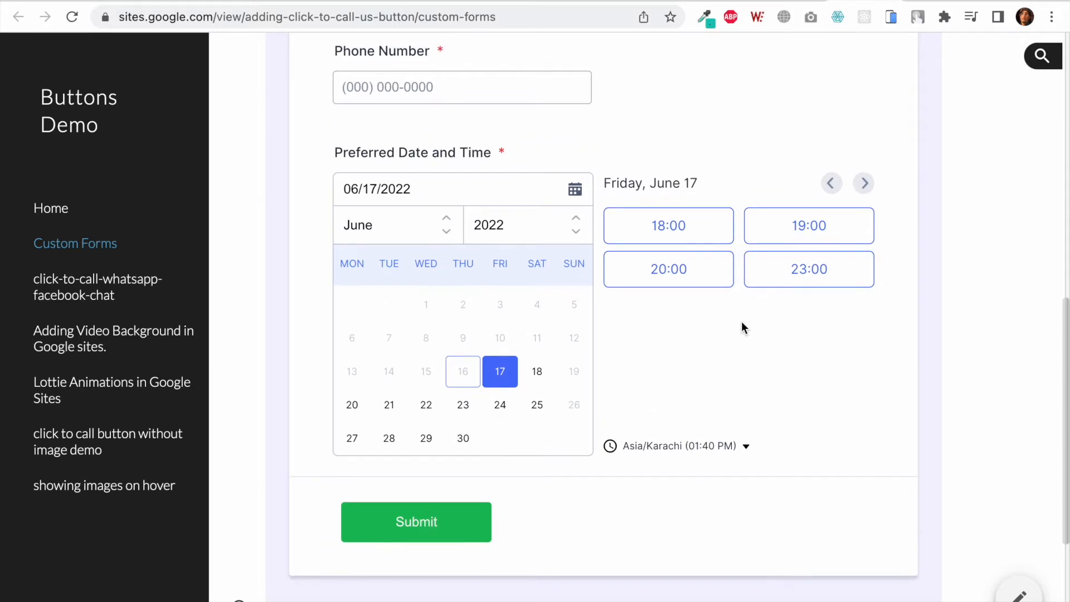
pyautogui.scroll(3)
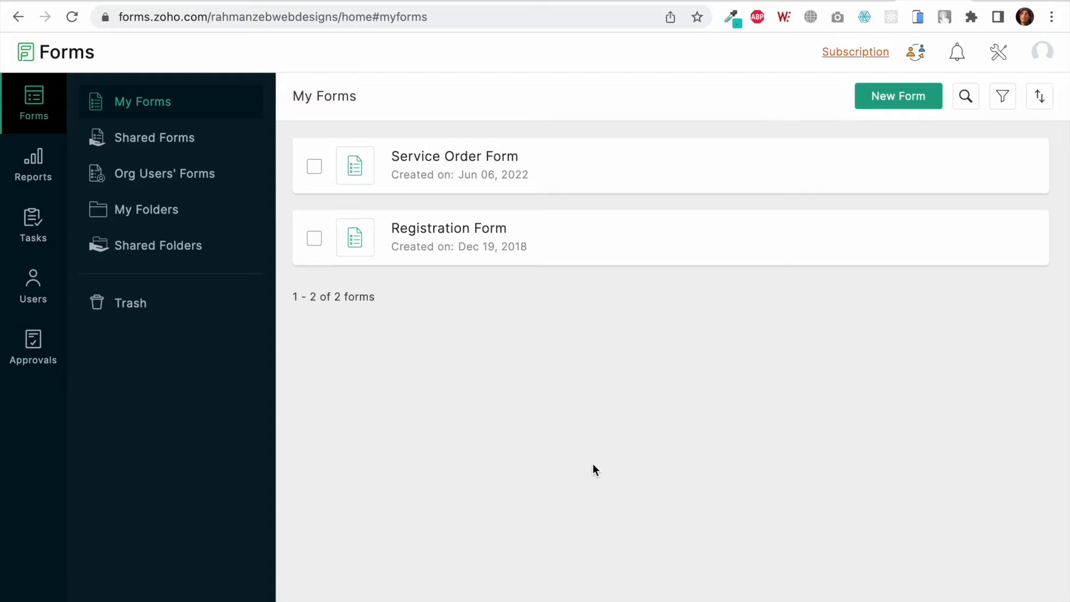
# Start a new Zoho form and browse the ready-made template categories
pyautogui.click(898, 95)
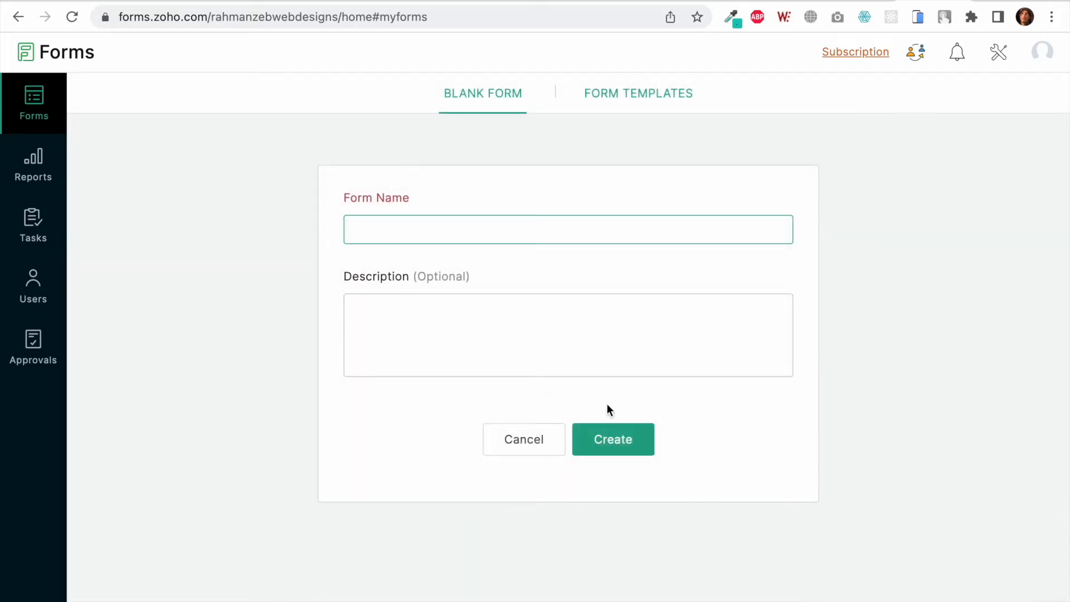
pyautogui.click(638, 93)
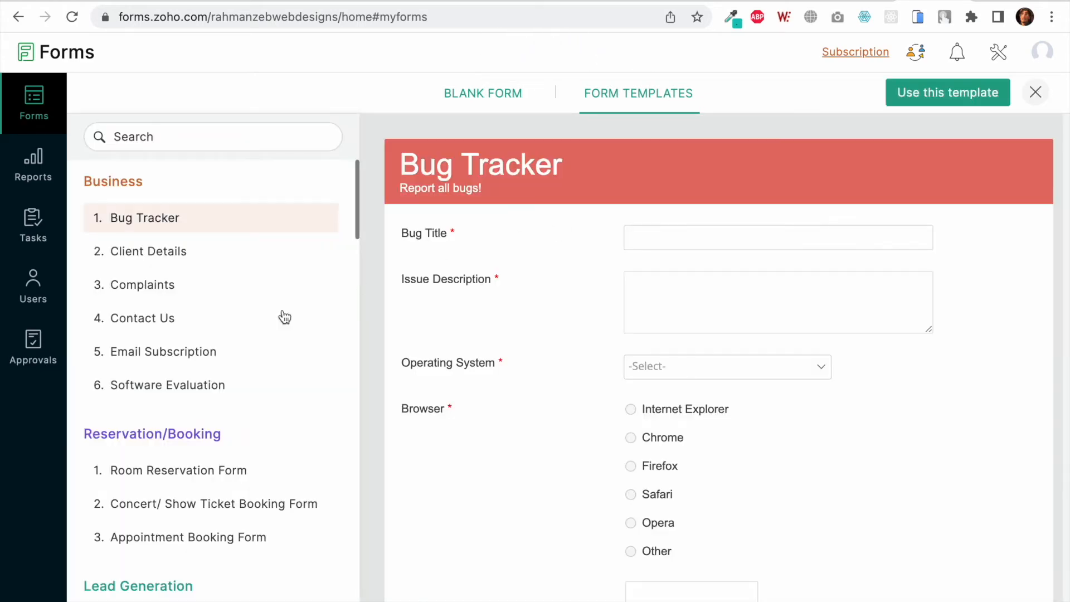
pyautogui.scroll(-3)
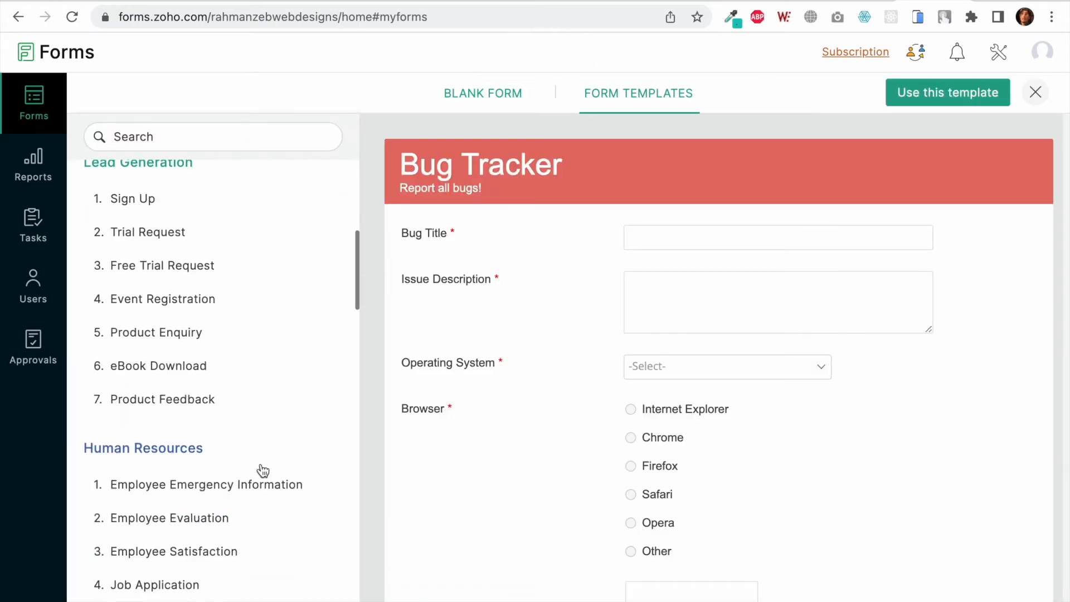
pyautogui.scroll(-3)
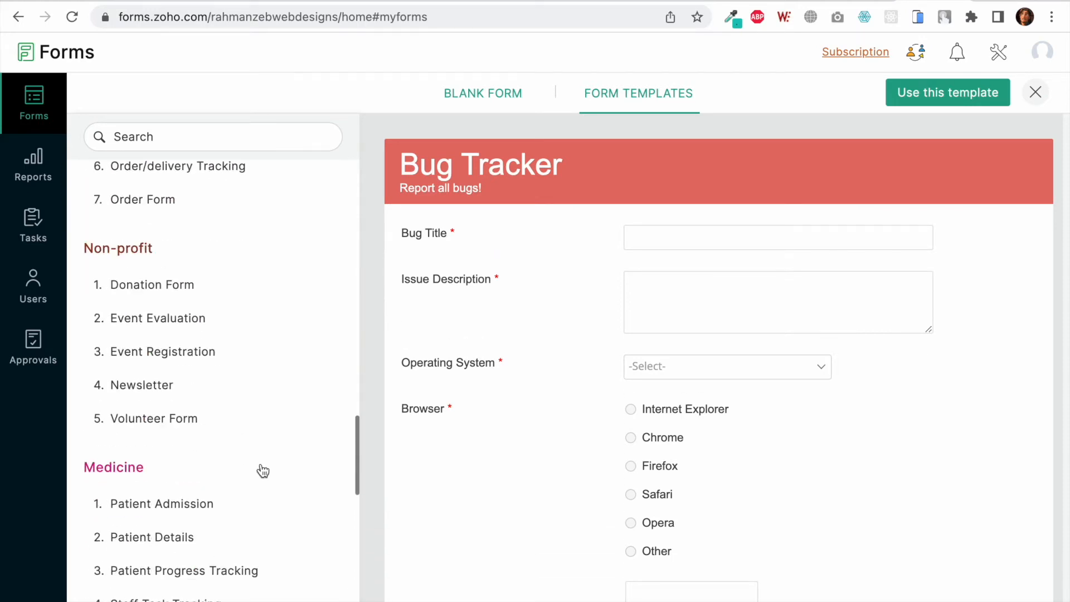
pyautogui.scroll(3)
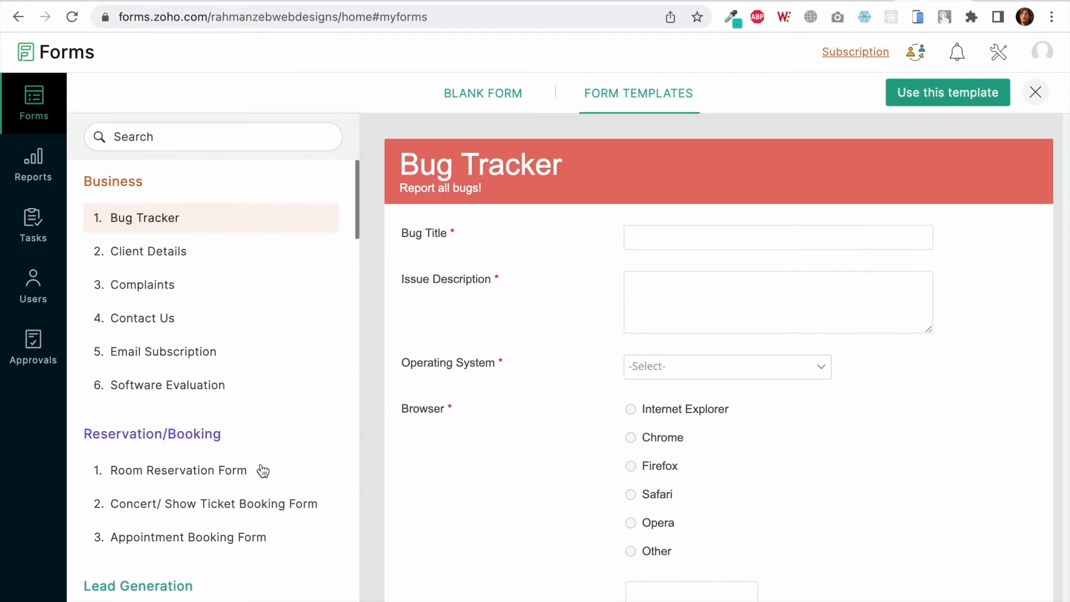
pyautogui.scroll(-3)
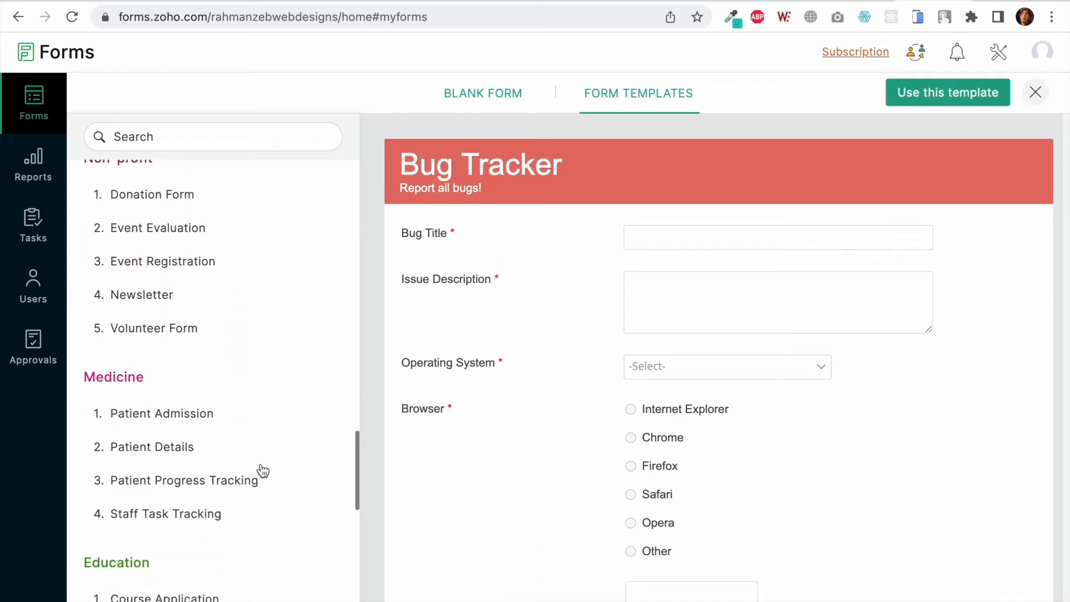
pyautogui.scroll(-3)
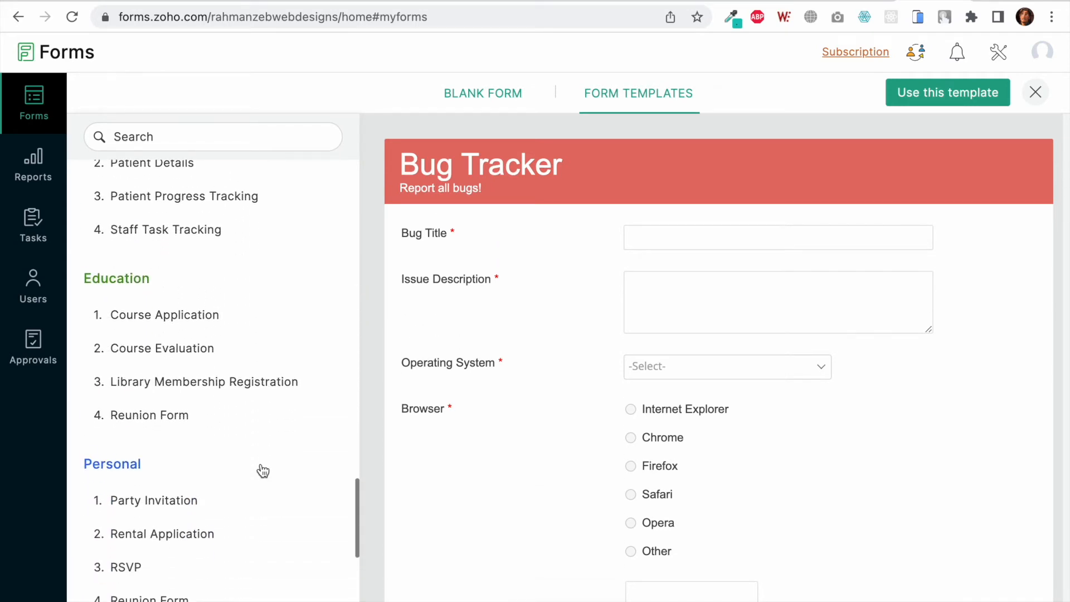
pyautogui.scroll(3)
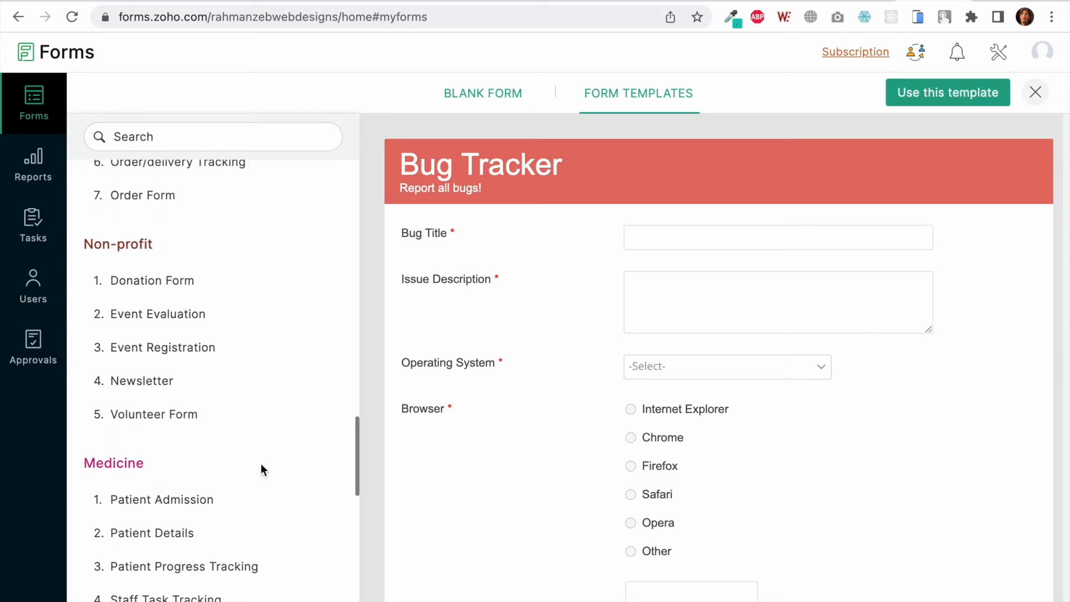
pyautogui.scroll(3)
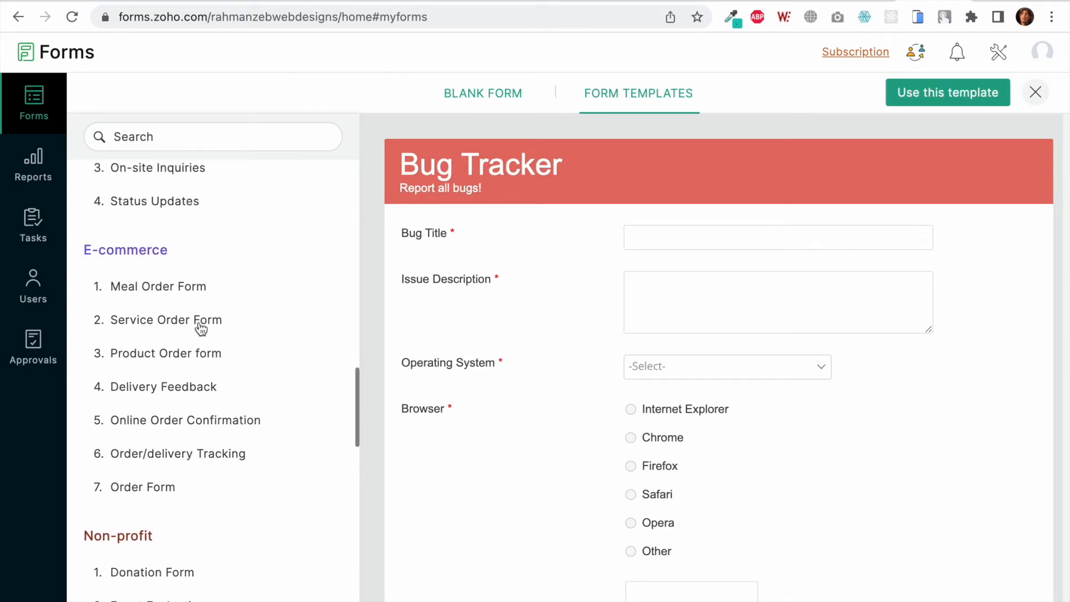
# Preview the Service Order Form template from the E-commerce category
pyautogui.click(165, 319)
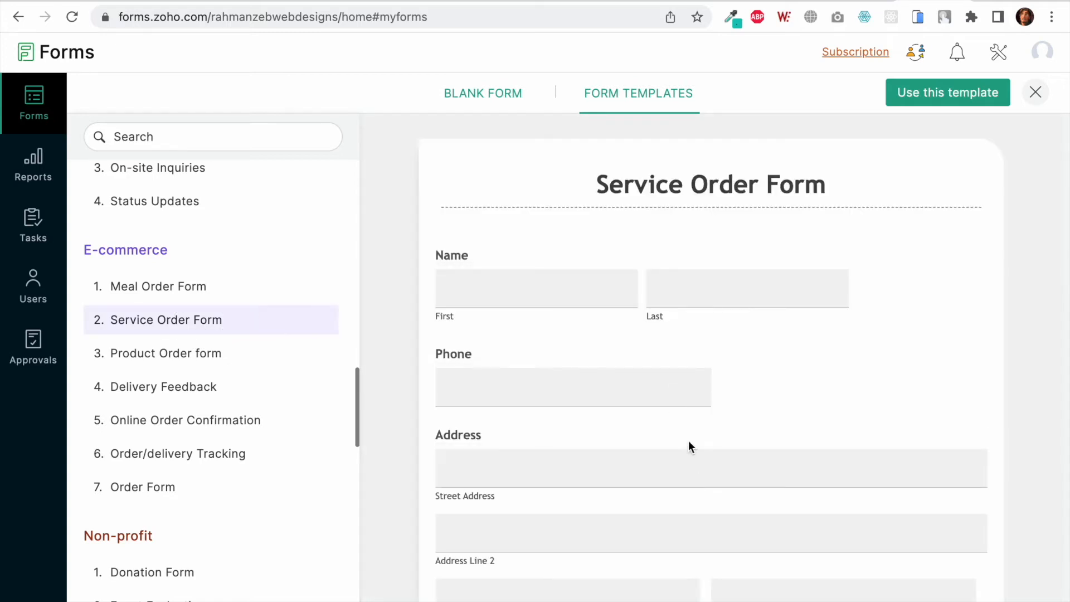
pyautogui.scroll(-3)
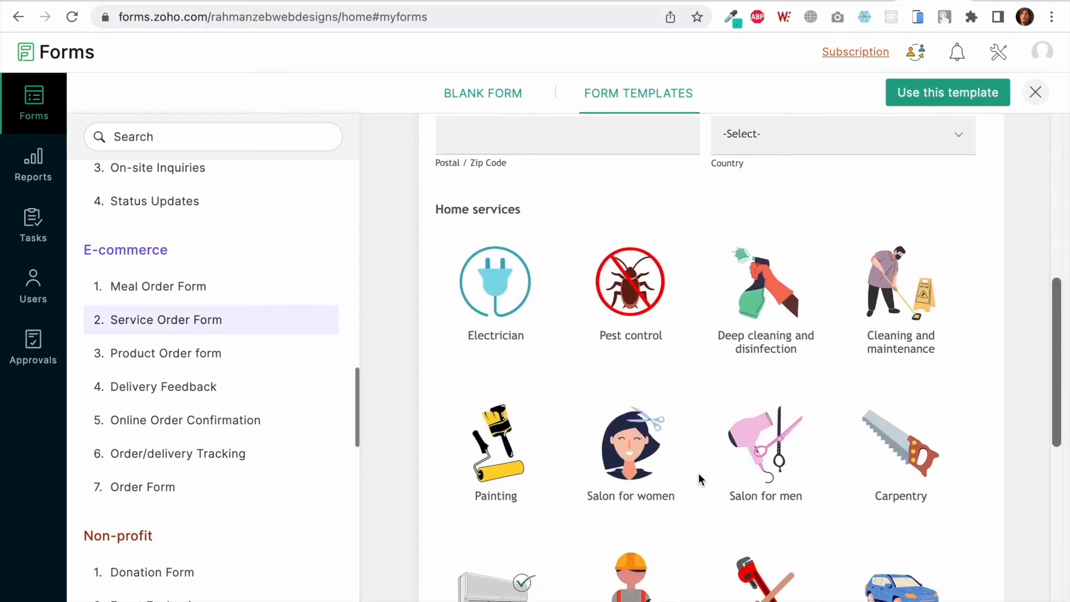
pyautogui.scroll(-3)
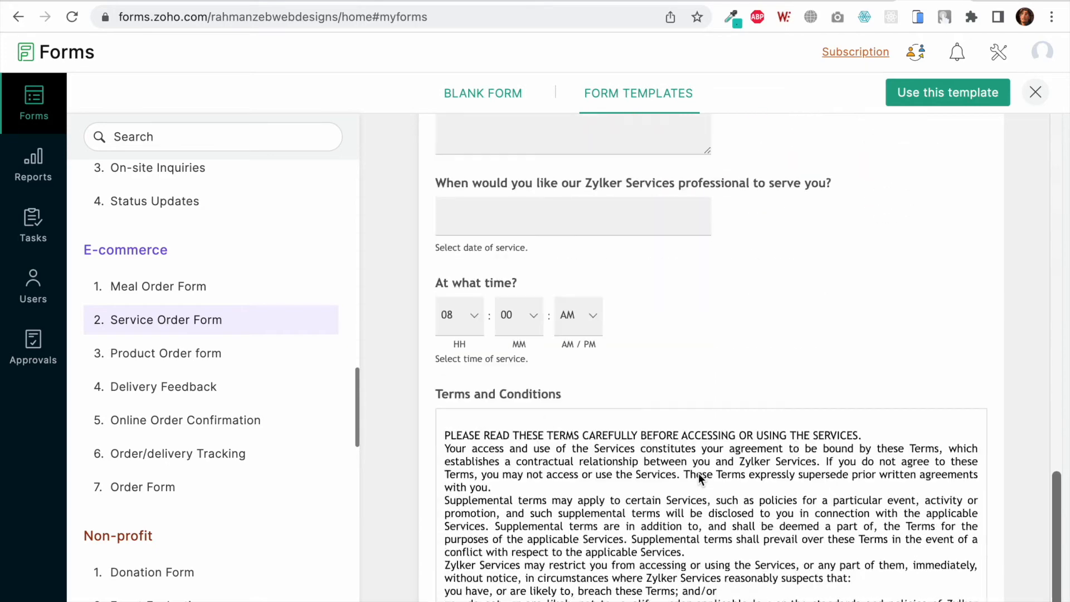
pyautogui.scroll(3)
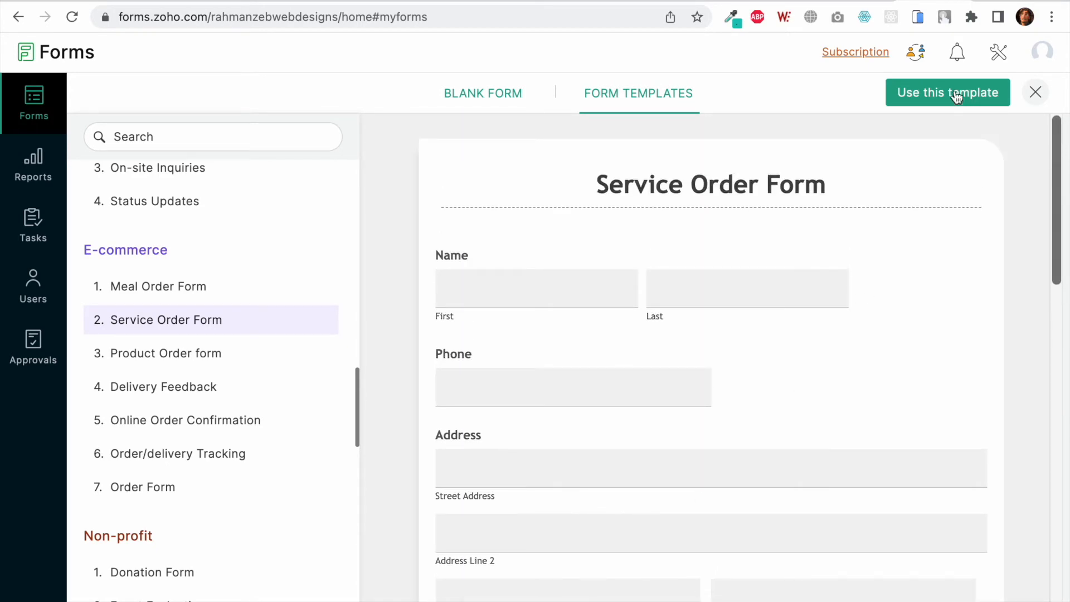
# Create a Service Order Form from the template and look it over
pyautogui.click(947, 92)
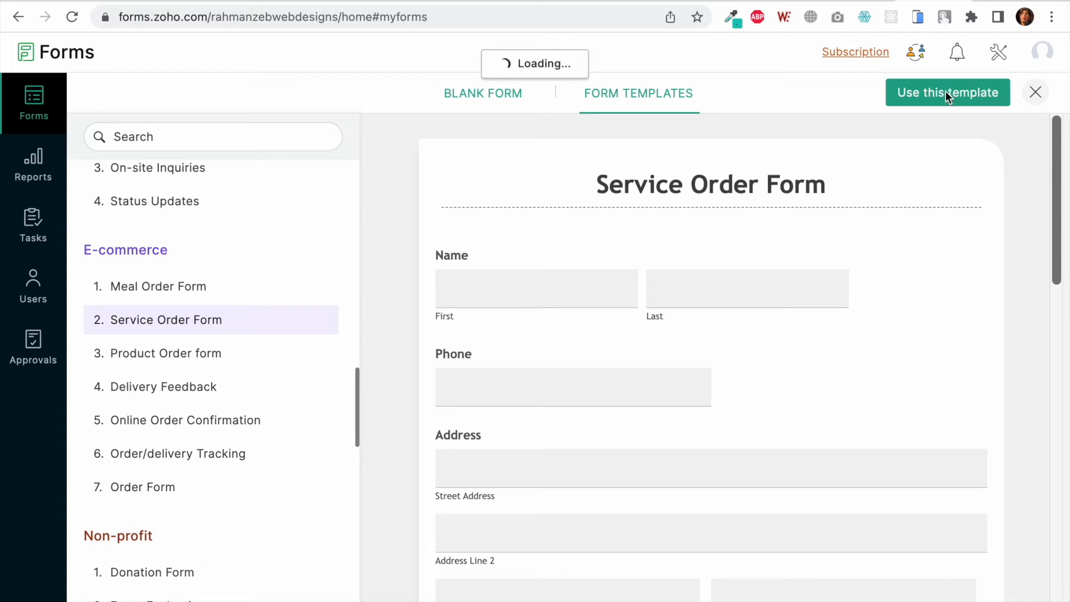
pyautogui.click(947, 92)
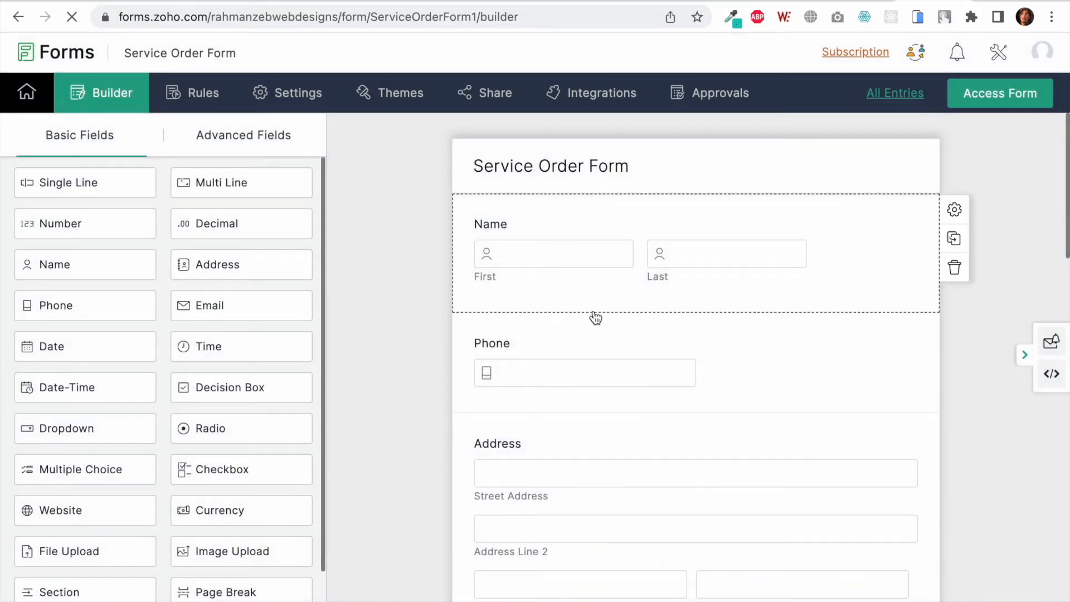
pyautogui.scroll(-3)
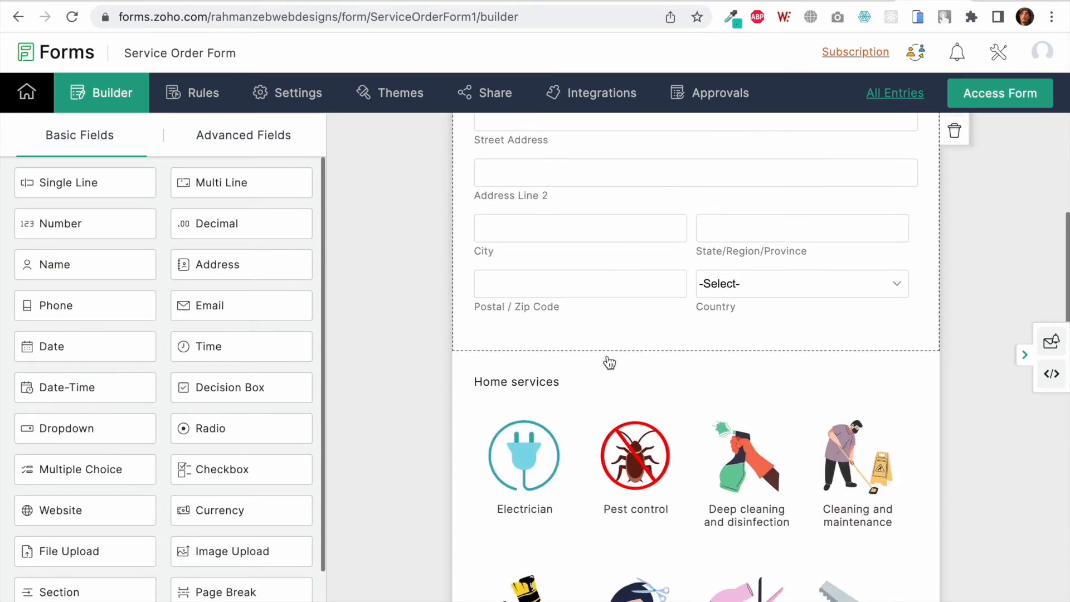
pyautogui.scroll(3)
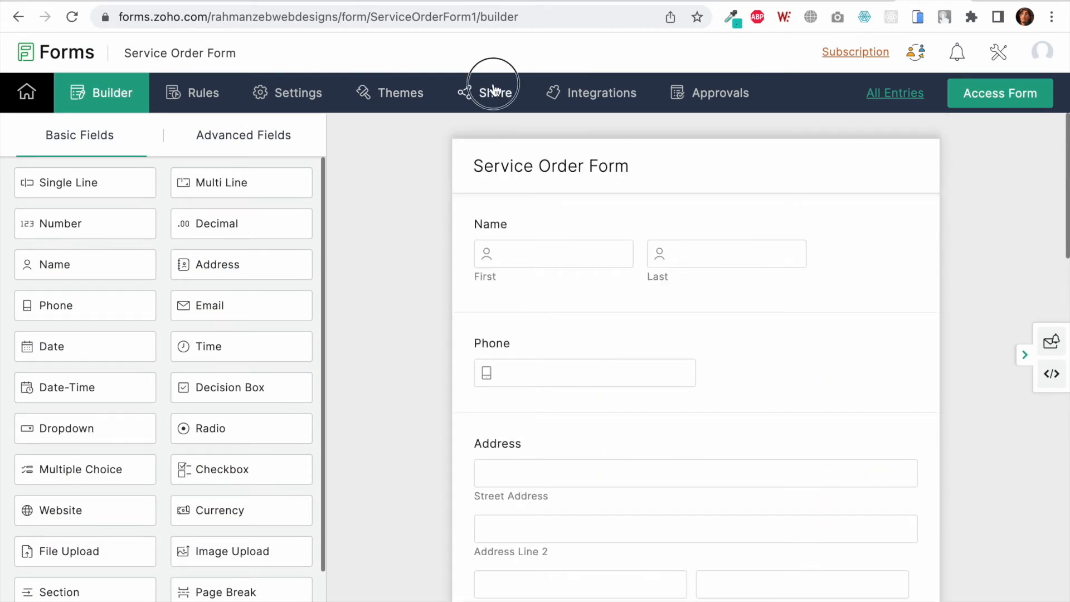
# Get the form's JavaScript embed code from its Share options
pyautogui.click(486, 92)
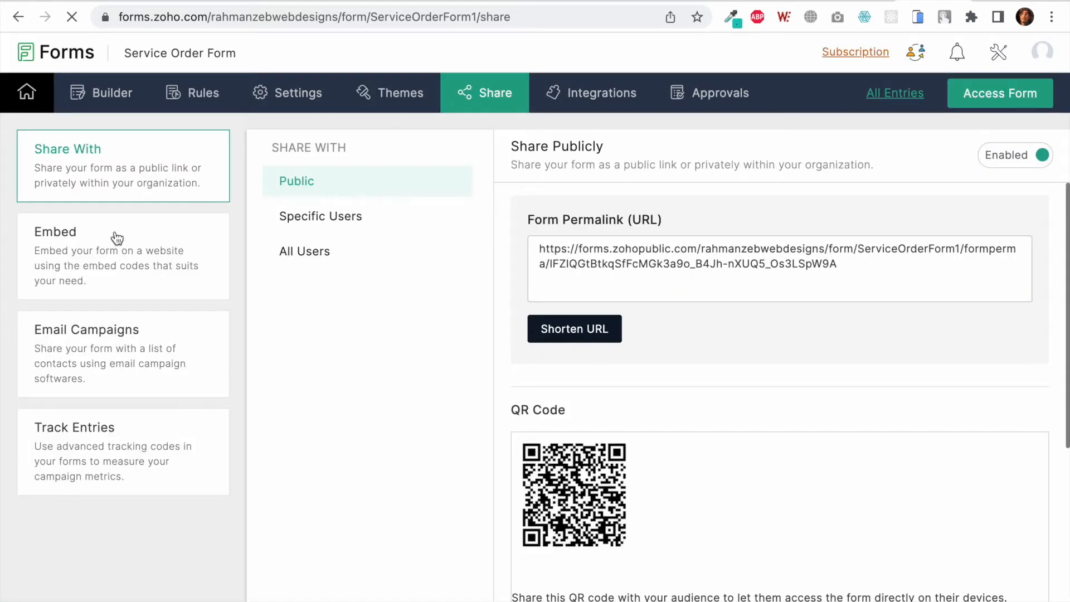
pyautogui.click(123, 256)
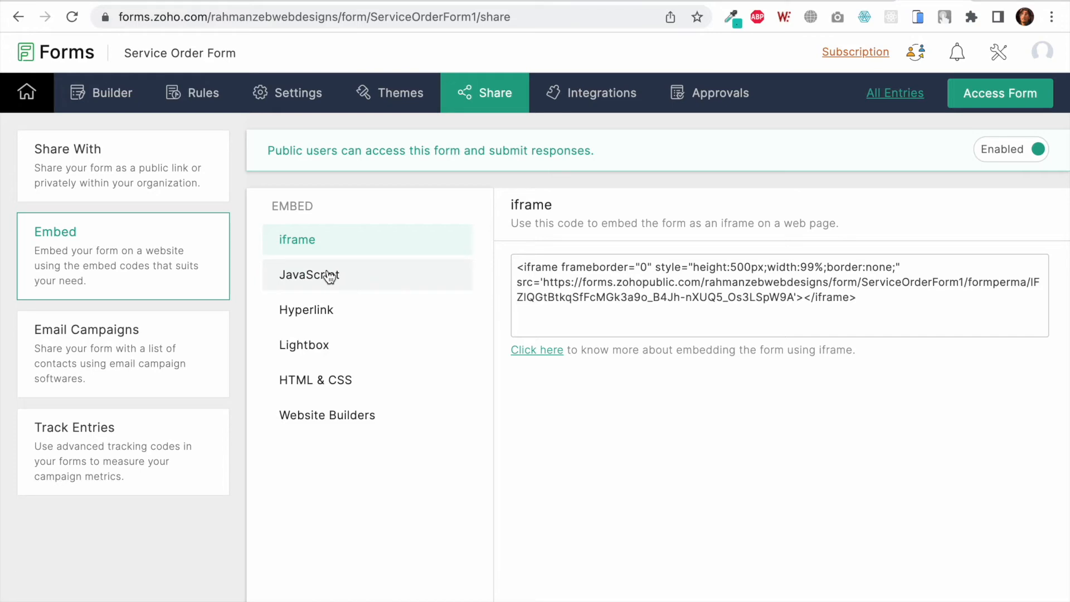
pyautogui.click(309, 274)
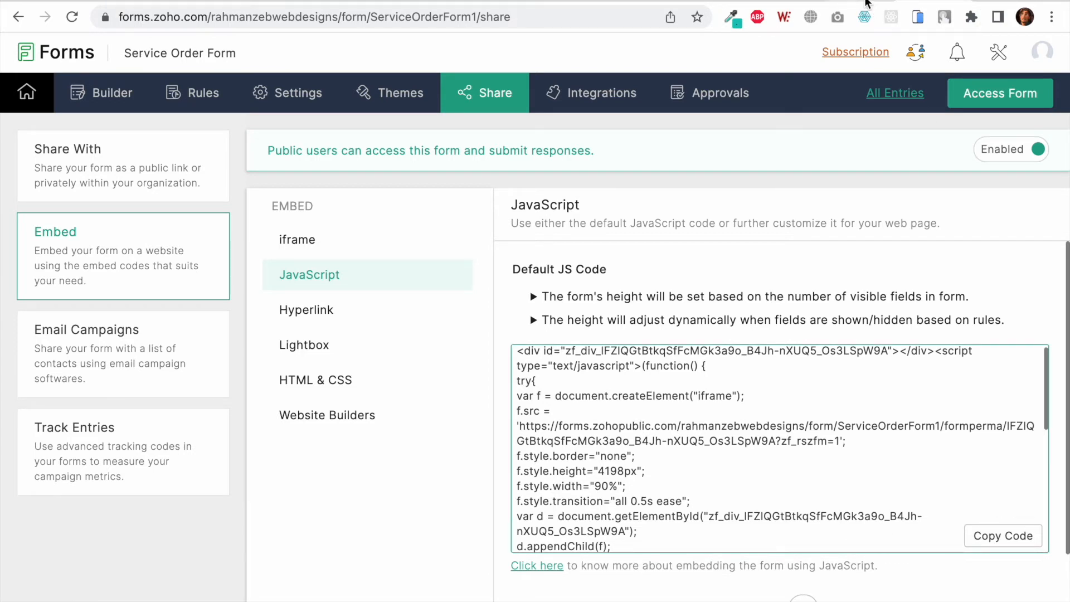
# Embed the Zoho Service Order Form code on the Google Sites page and enlarge the block
pyautogui.click(313, 17)
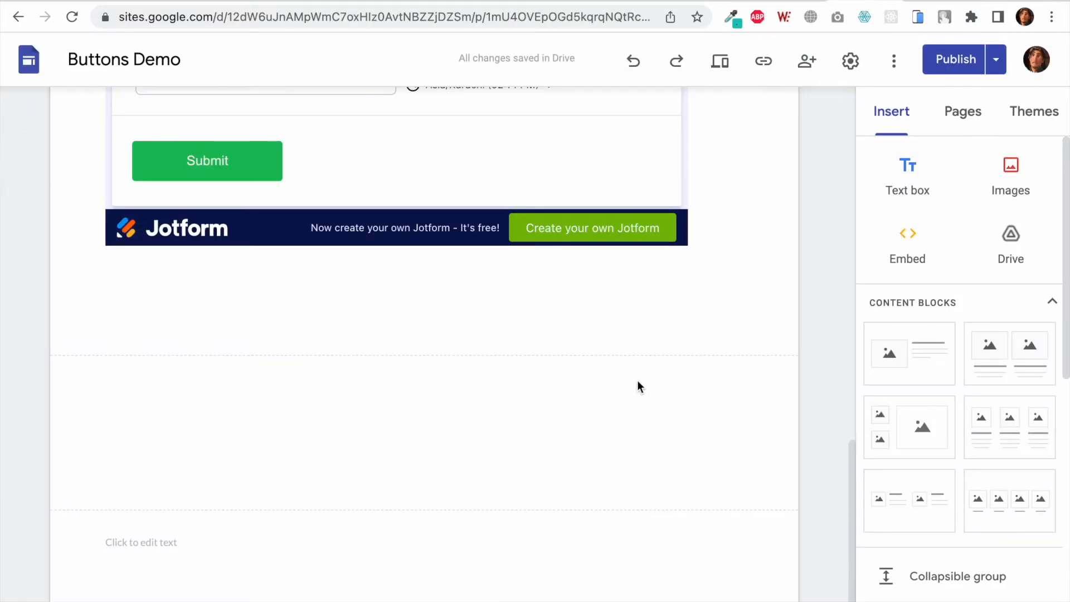
pyautogui.click(907, 243)
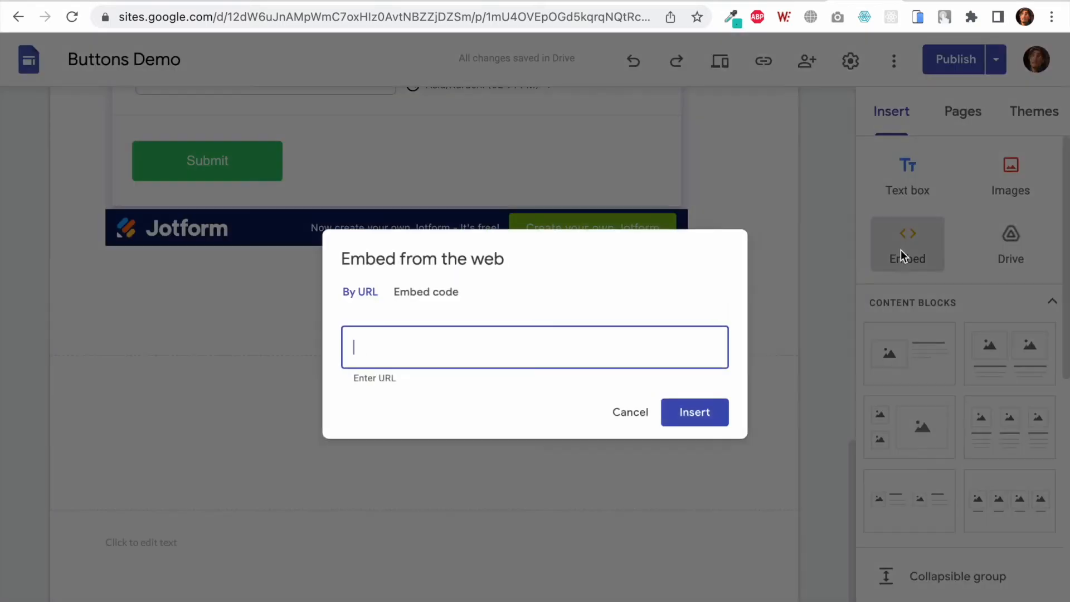
pyautogui.click(426, 291)
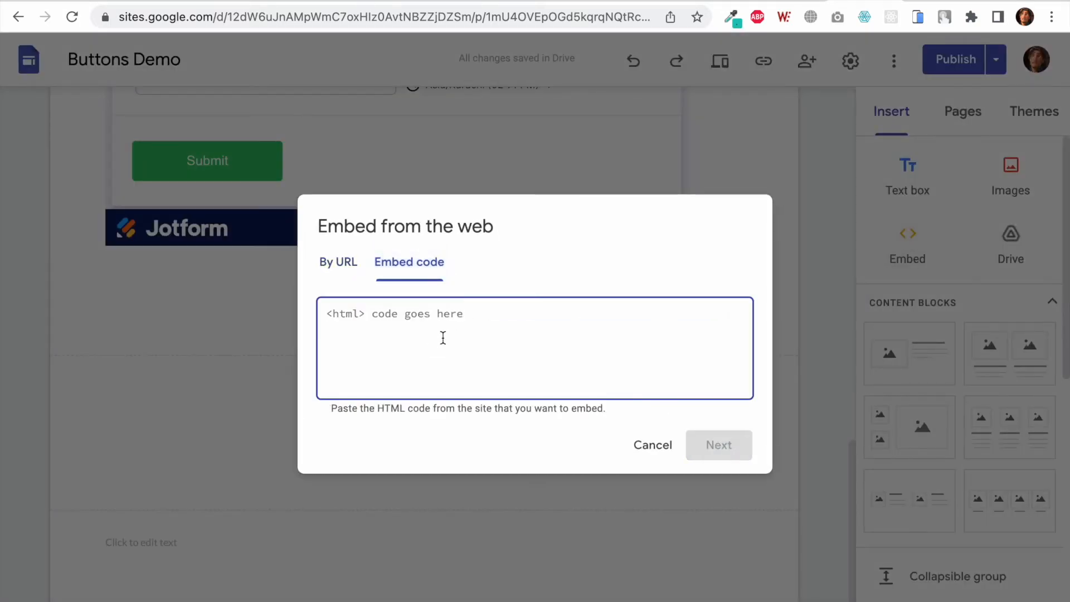
pyautogui.click(718, 444)
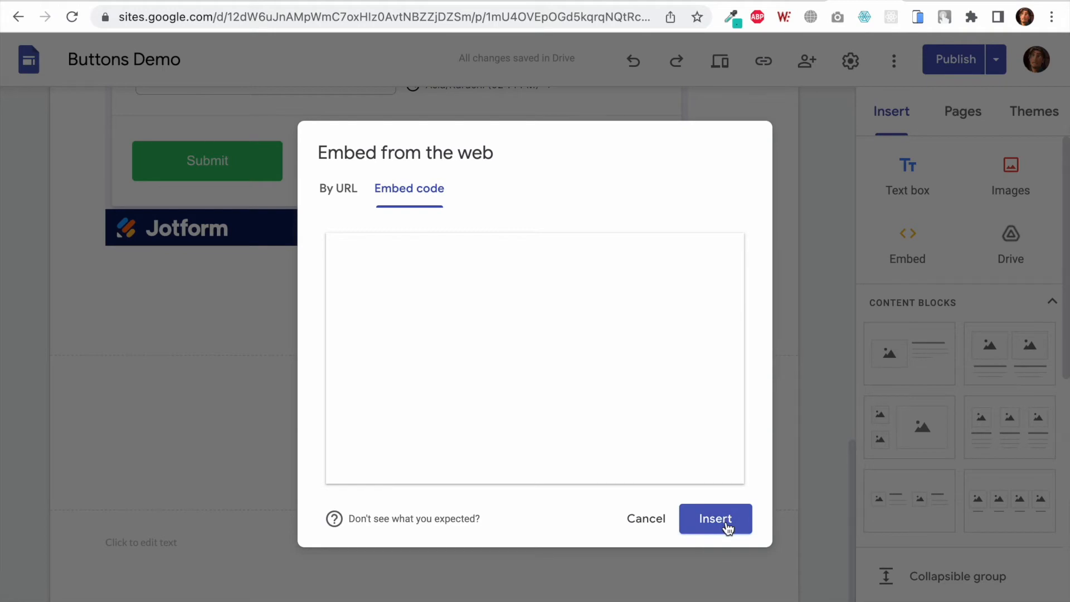
pyautogui.click(714, 519)
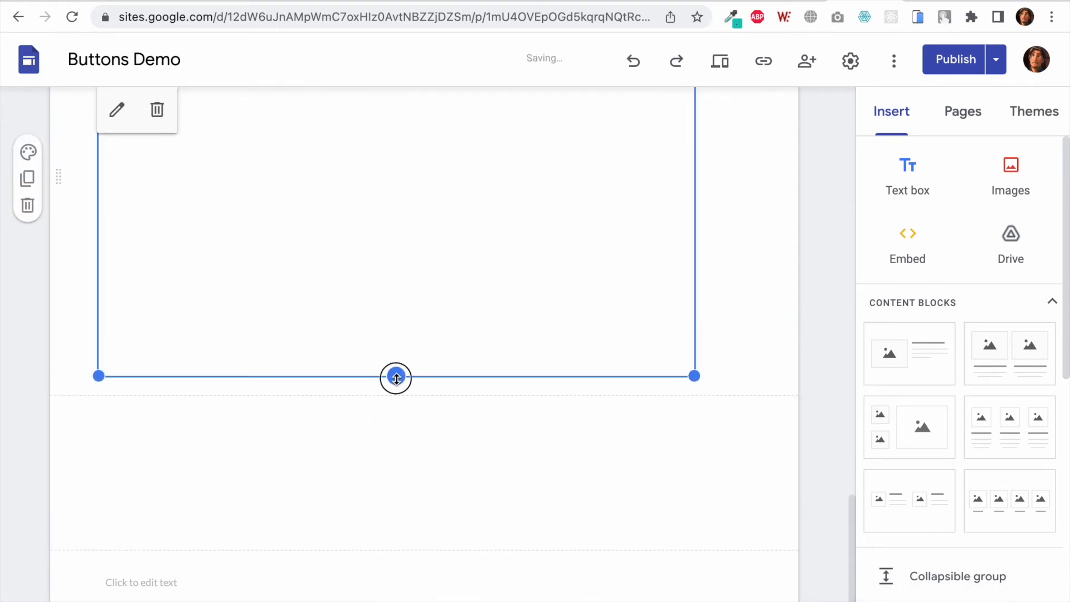
pyautogui.moveTo(399, 402)
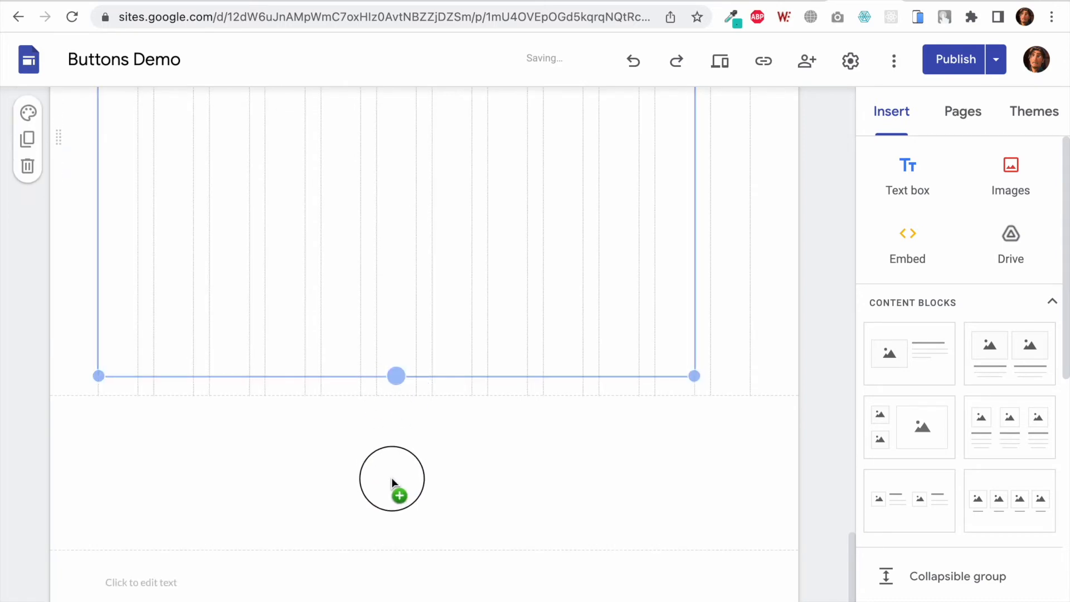
pyautogui.rightClick(392, 478)
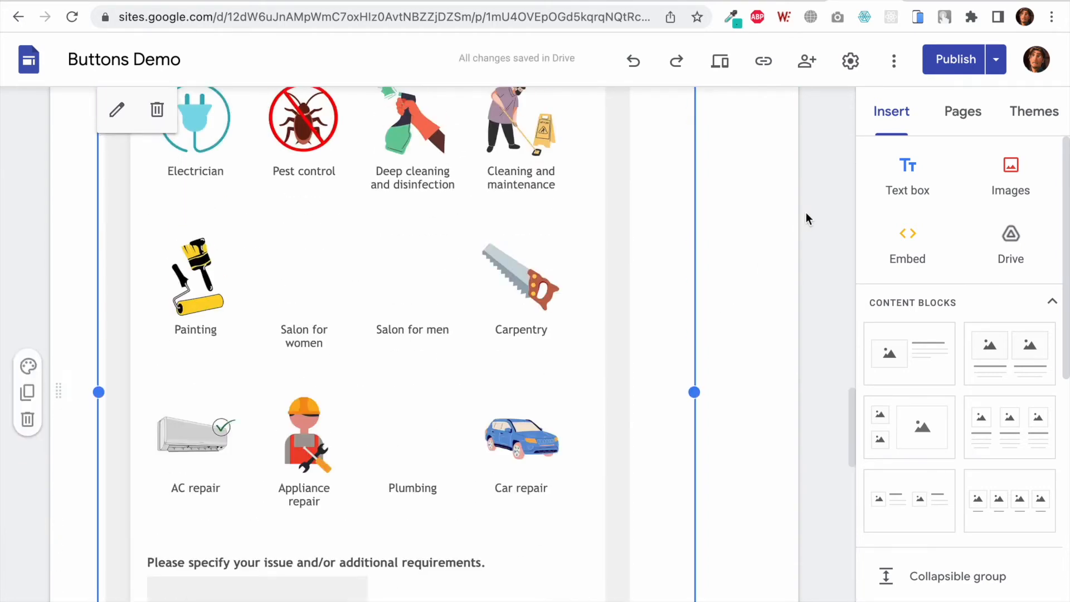
pyautogui.moveTo(954, 59)
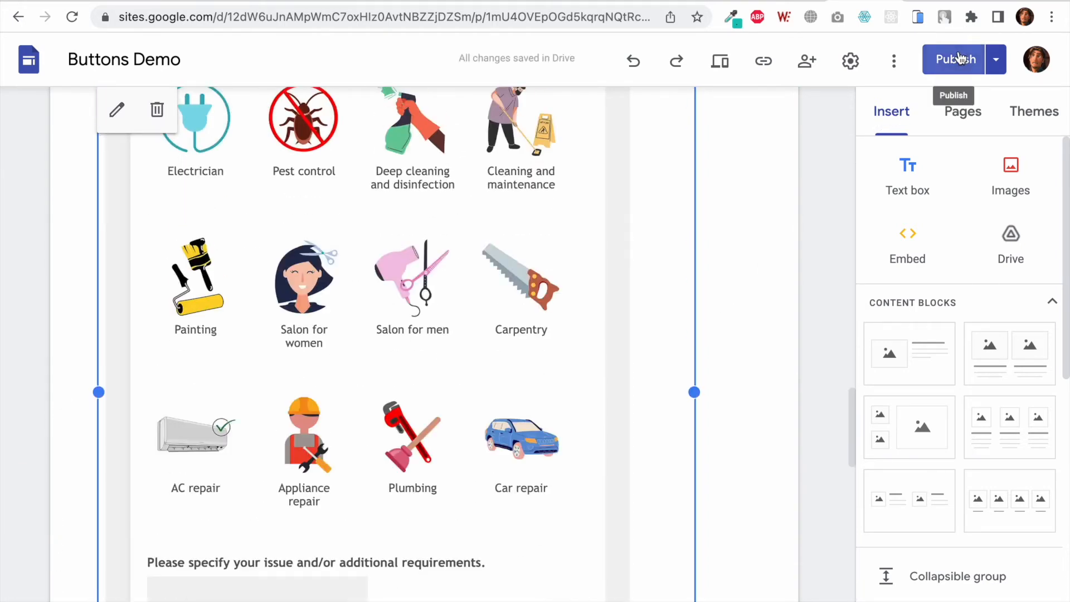
# Publish the updated Custom Forms page in Google Sites
pyautogui.click(952, 59)
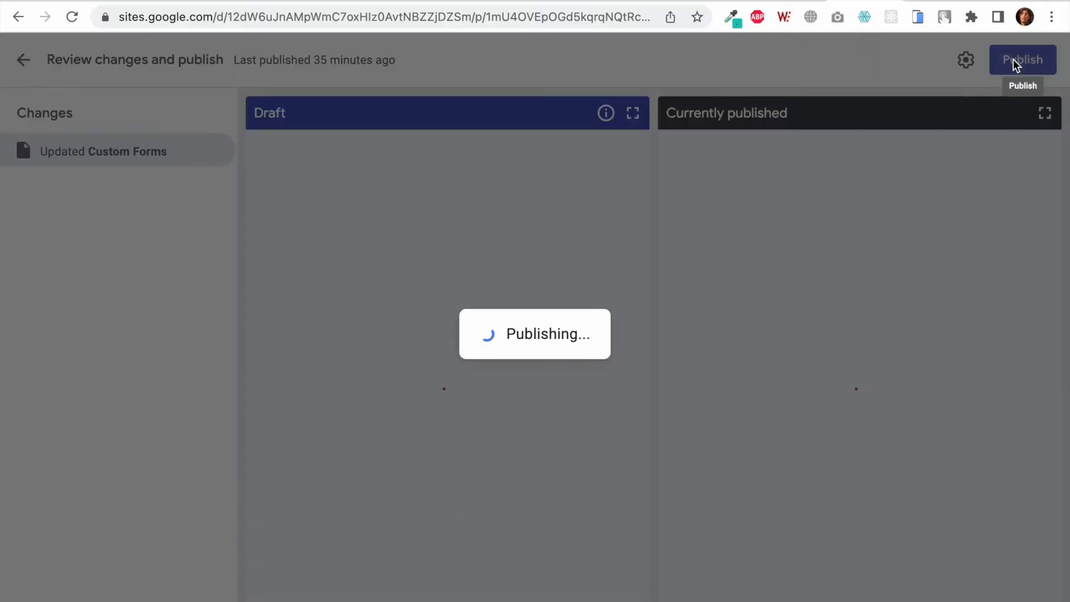
pyautogui.click(1023, 60)
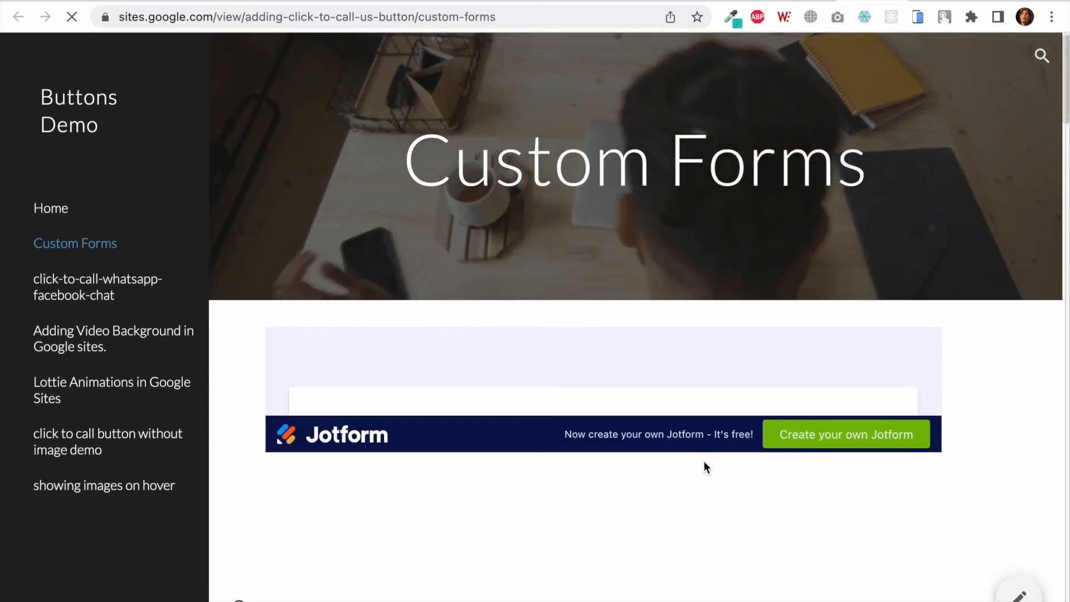
# Scroll through the live page to review the embedded Jotform and Zoho service order forms
pyautogui.scroll(-3)
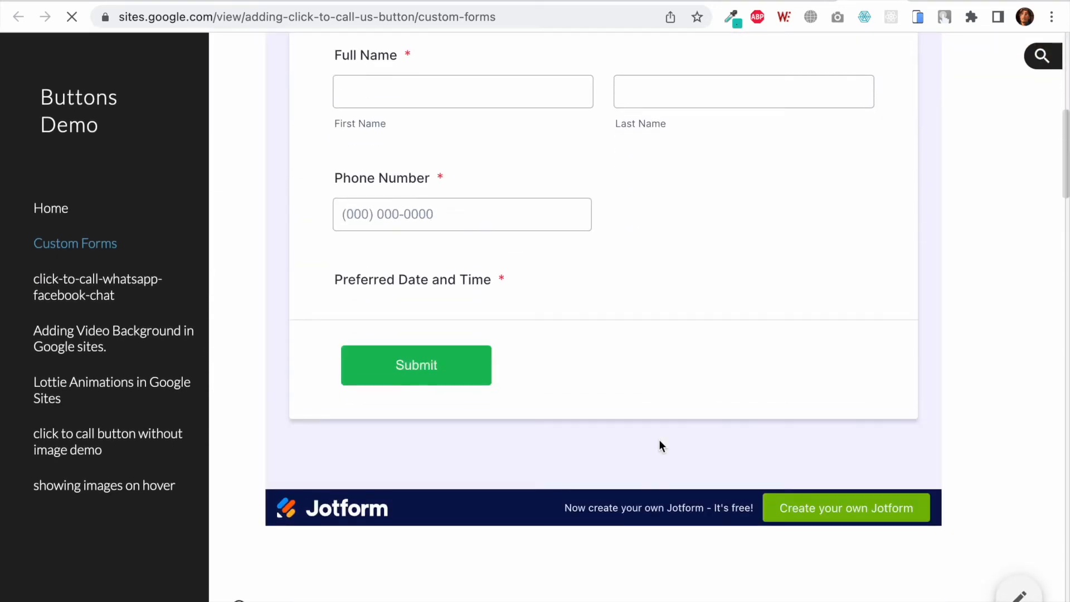
pyautogui.scroll(-3)
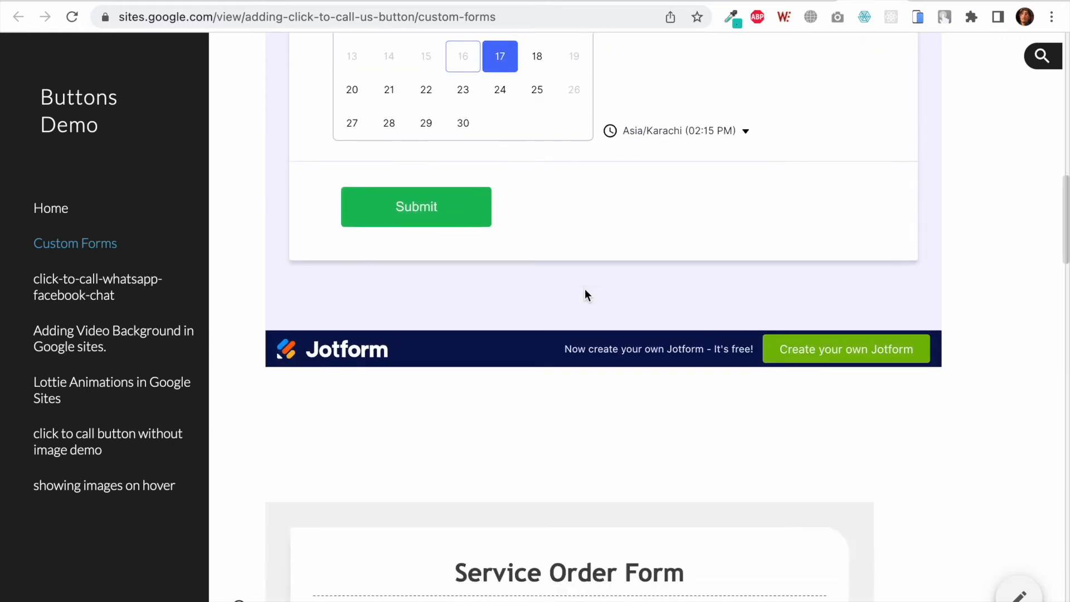
pyautogui.scroll(-3)
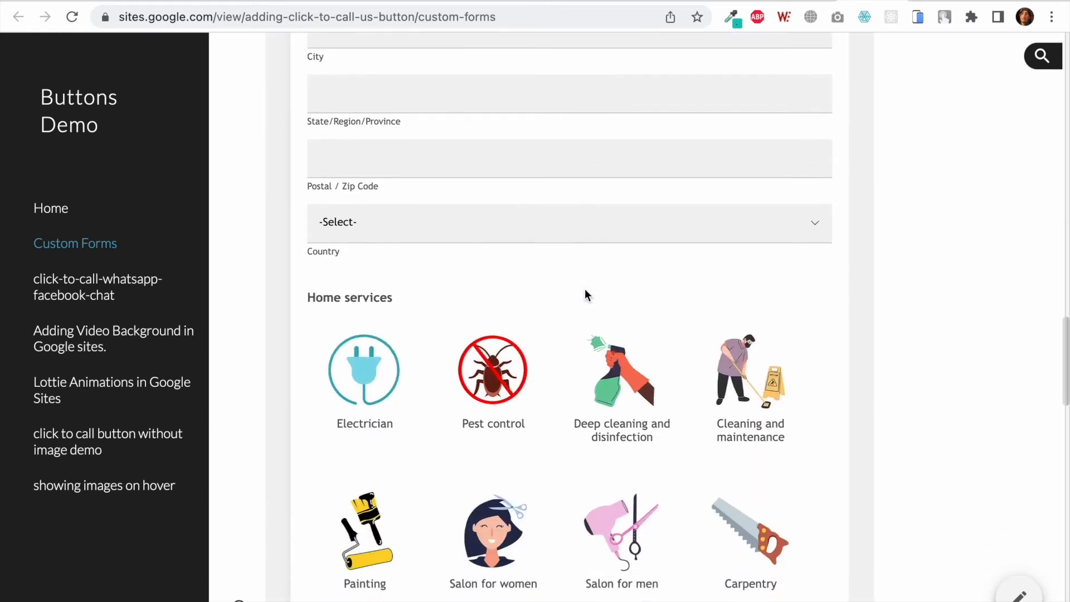
pyautogui.scroll(-3)
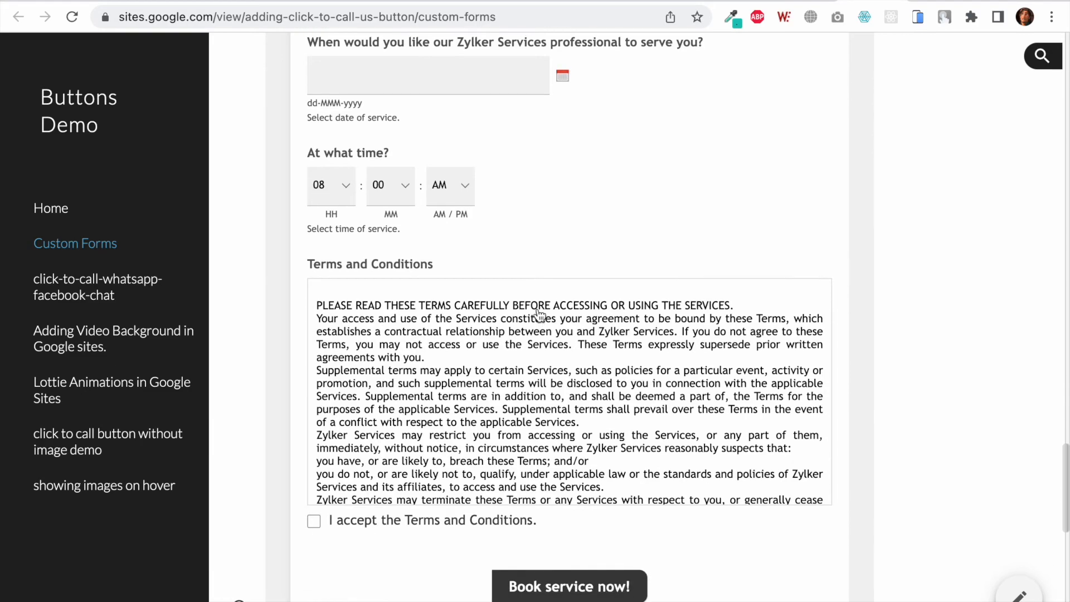
pyautogui.scroll(-3)
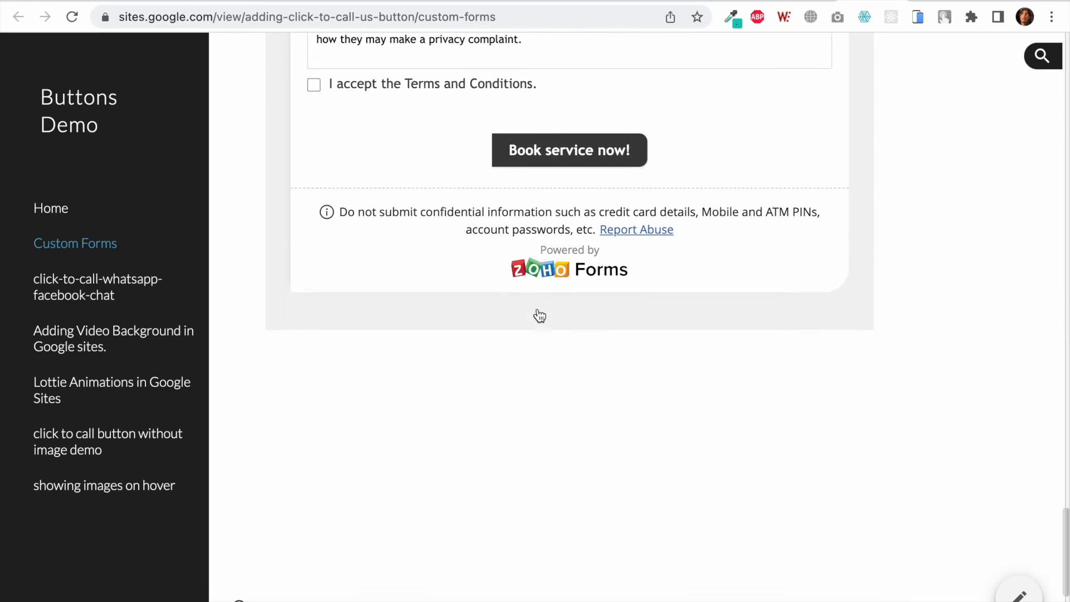
pyautogui.scroll(3)
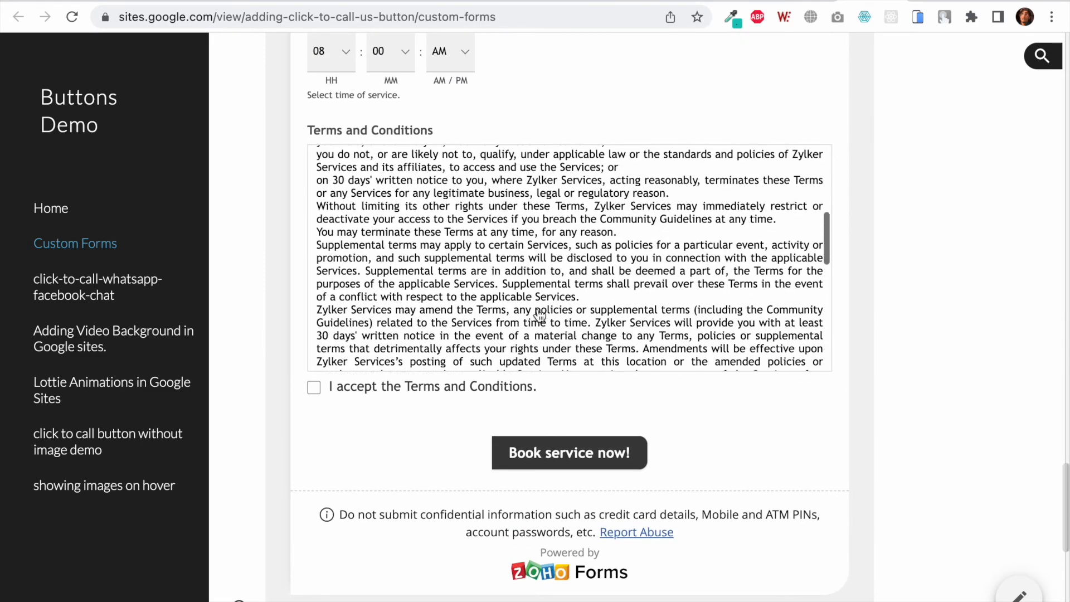
pyautogui.scroll(3)
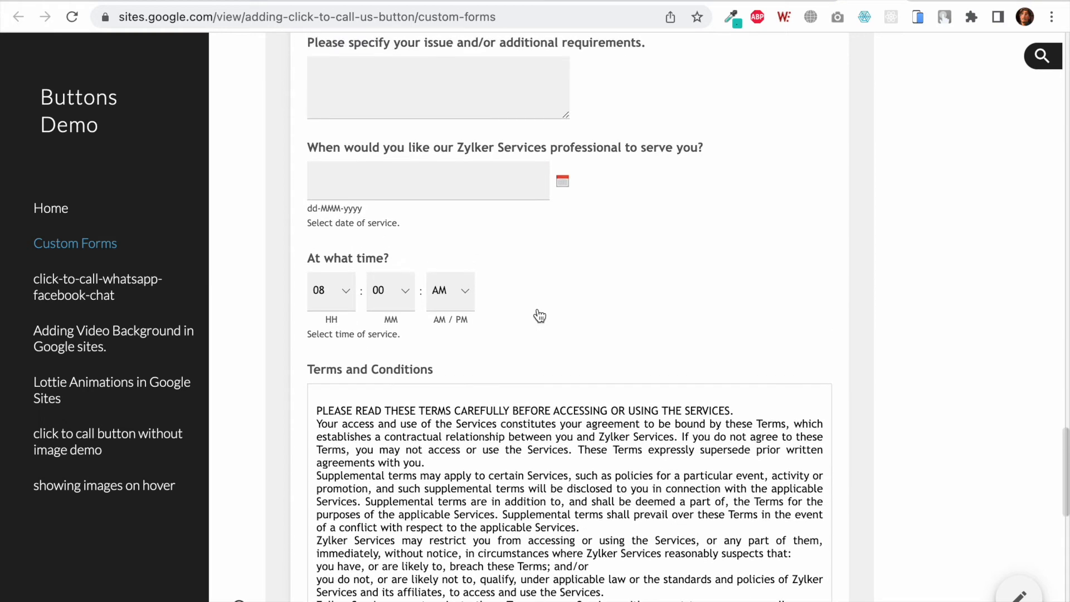
pyautogui.scroll(3)
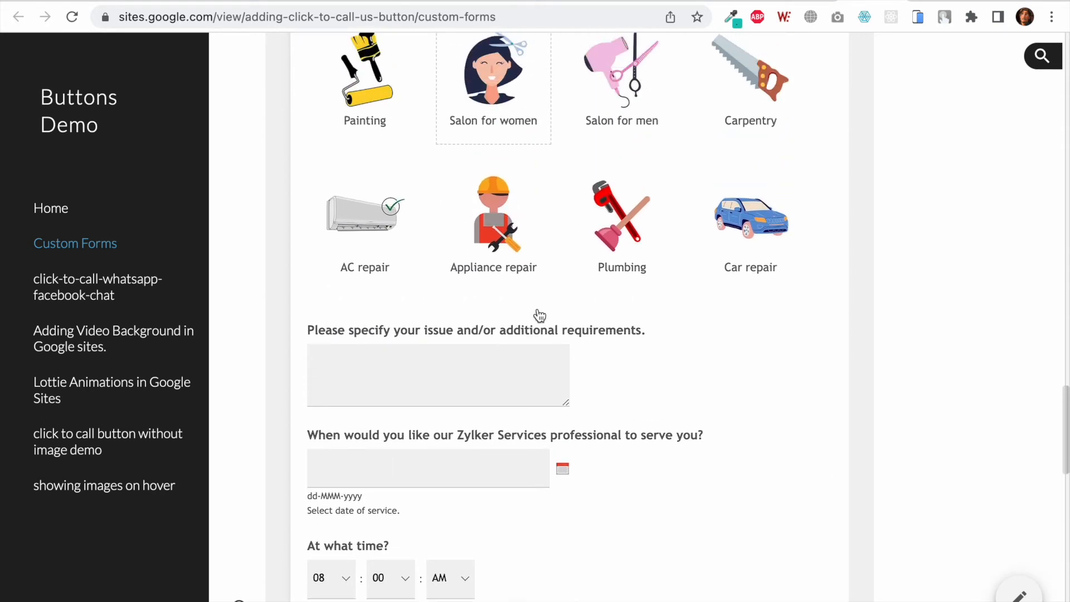
pyautogui.scroll(3)
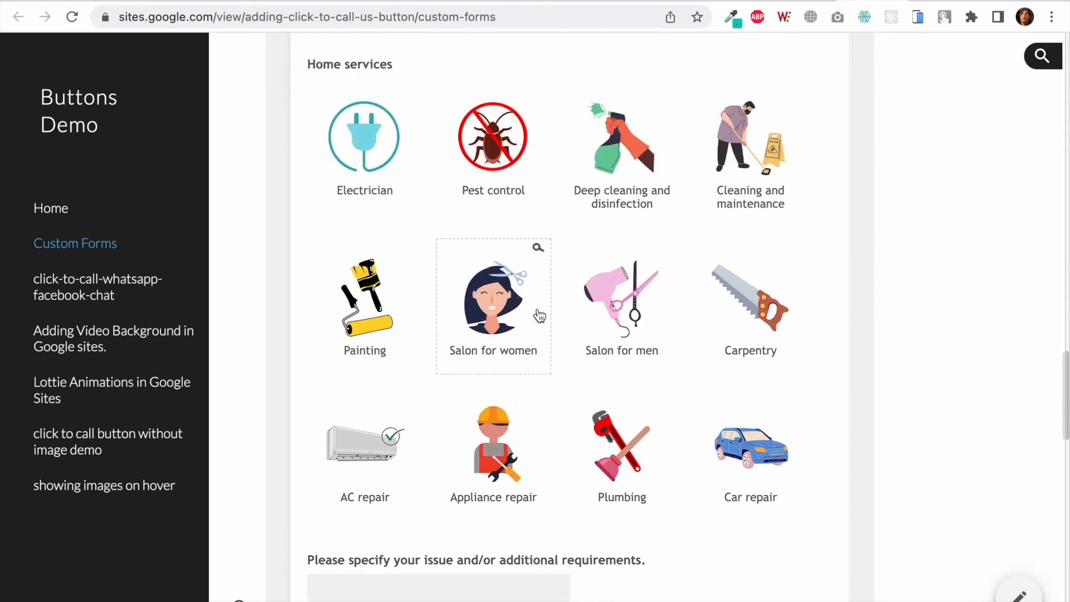
pyautogui.scroll(-3)
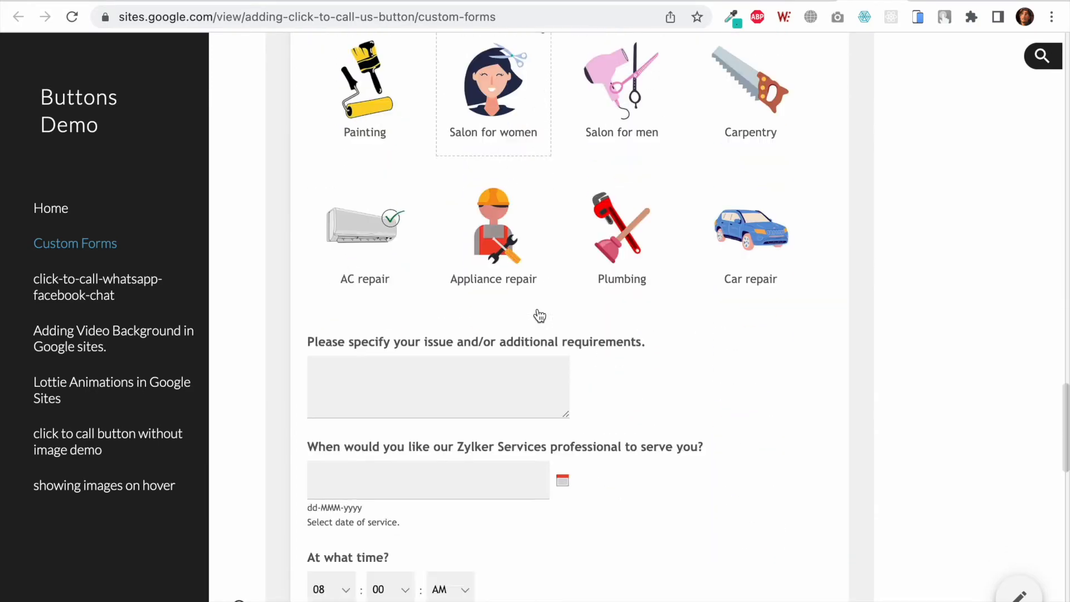
pyautogui.scroll(-3)
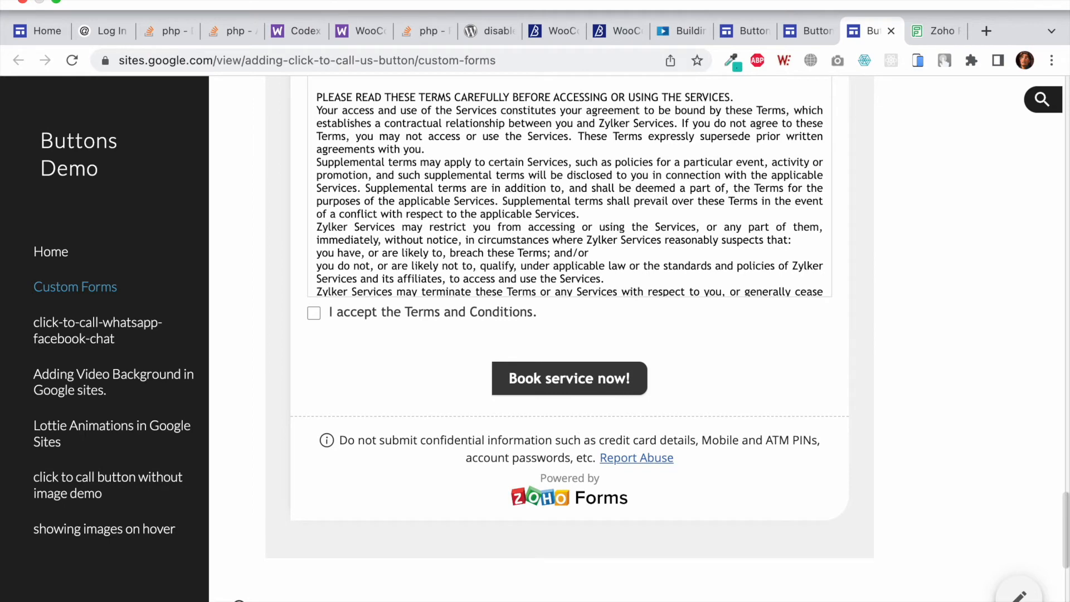
# Switch to the Typeform tab showing My workspace with the form My typeform
pyautogui.click(943, 31)
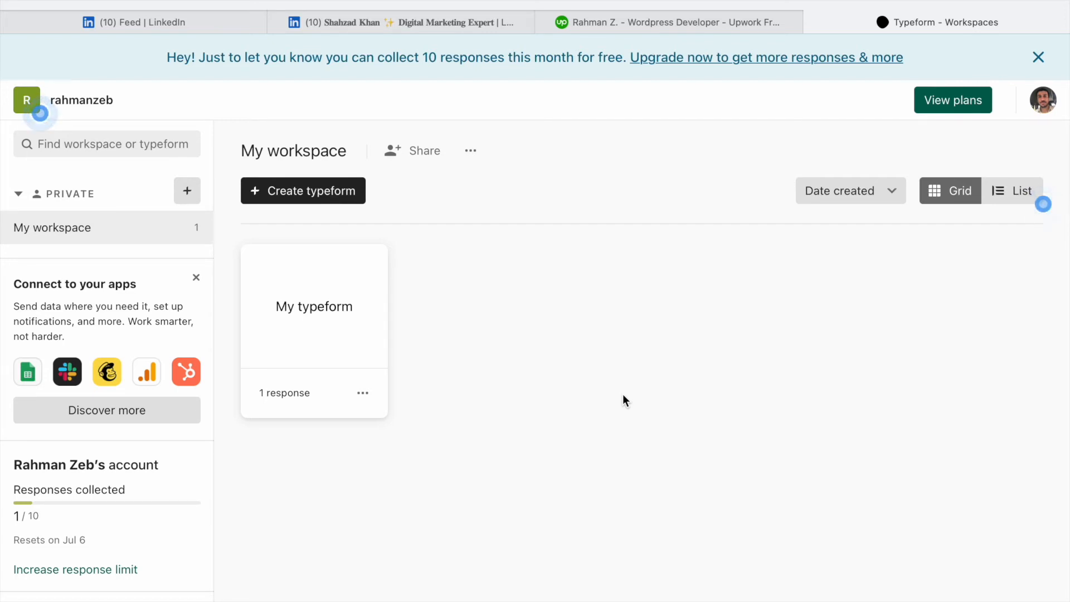
pyautogui.moveTo(442, 80)
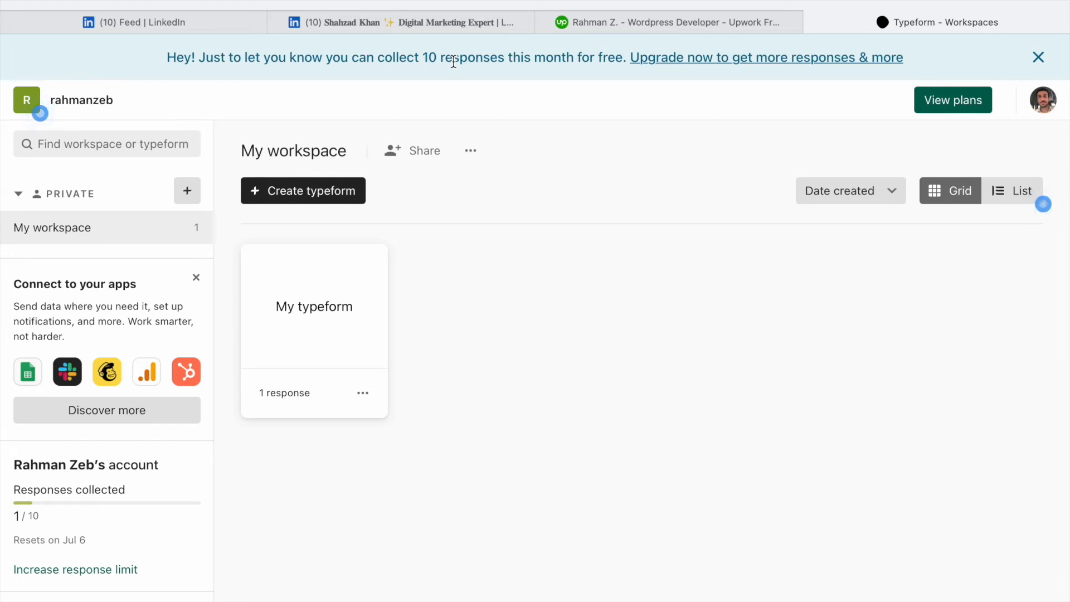
pyautogui.moveTo(485, 101)
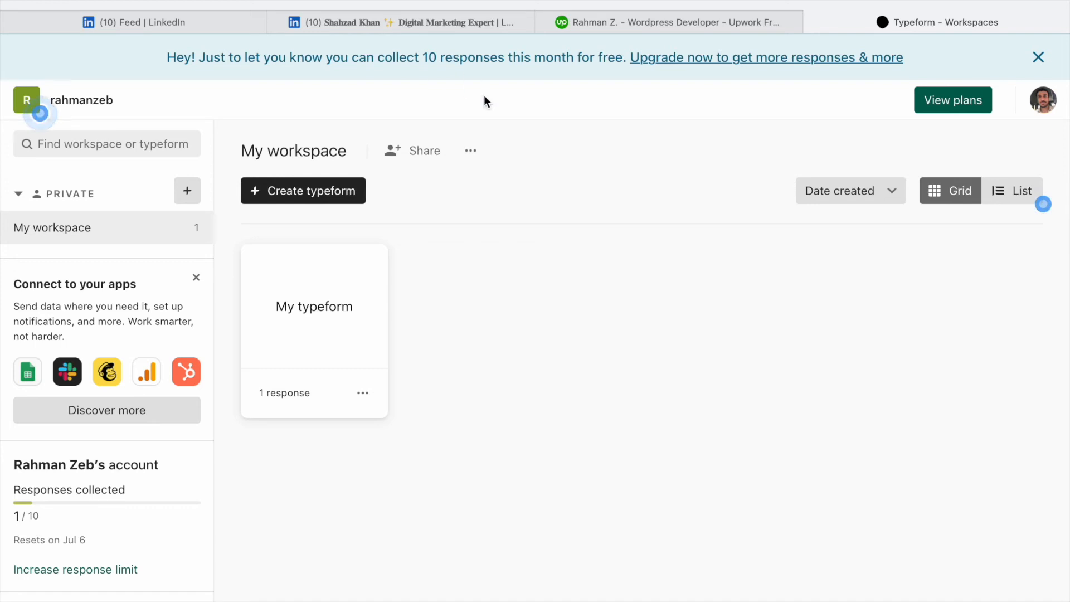
pyautogui.moveTo(304, 190)
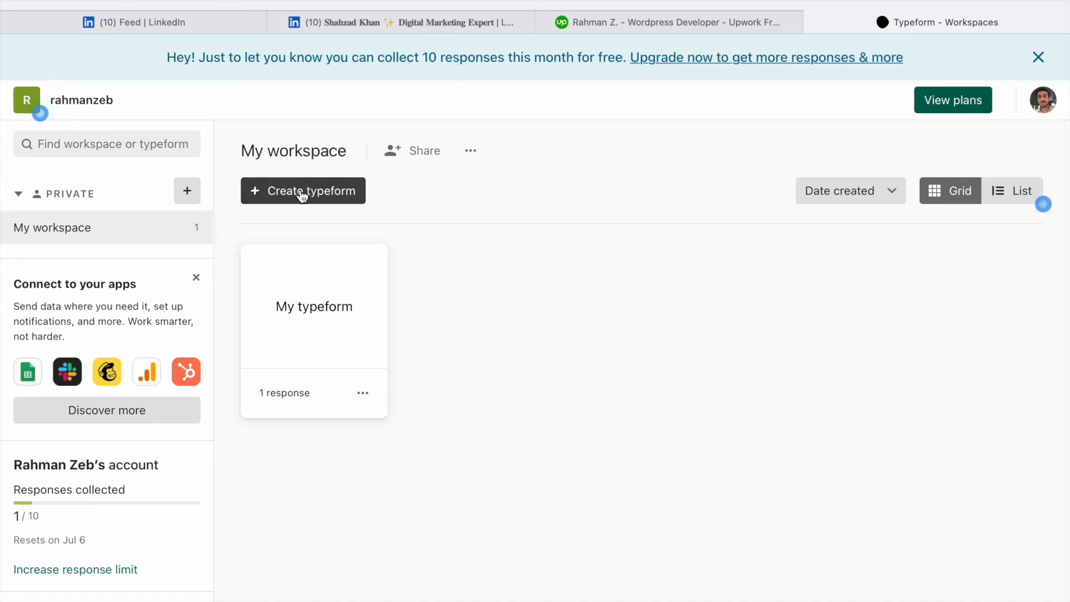
# Create a new typeform from the Get In Touch Form Template found by searching 'contact form'
pyautogui.click(302, 191)
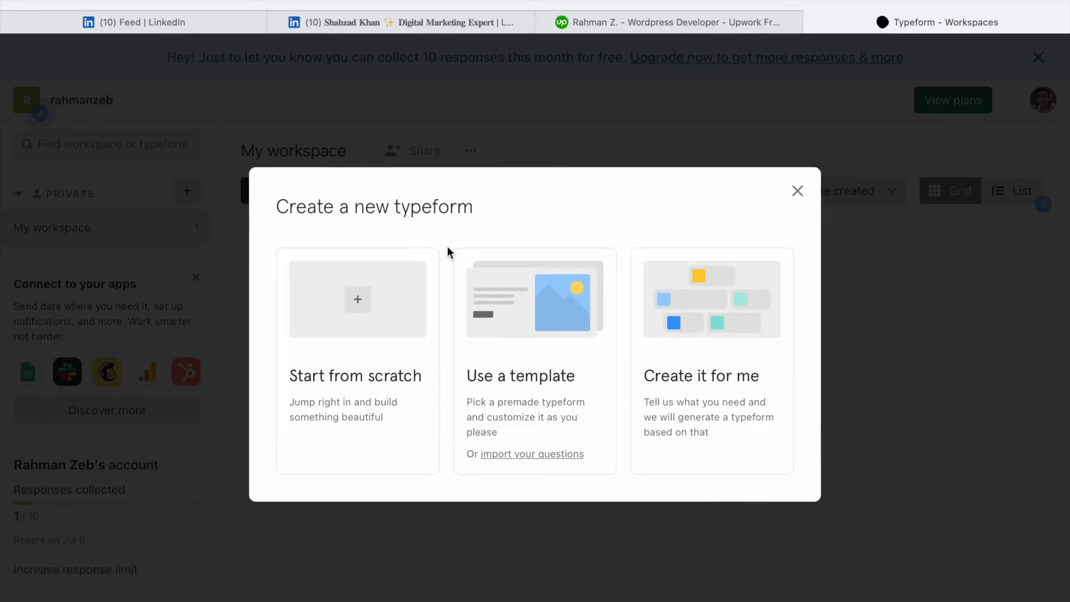
pyautogui.moveTo(515, 328)
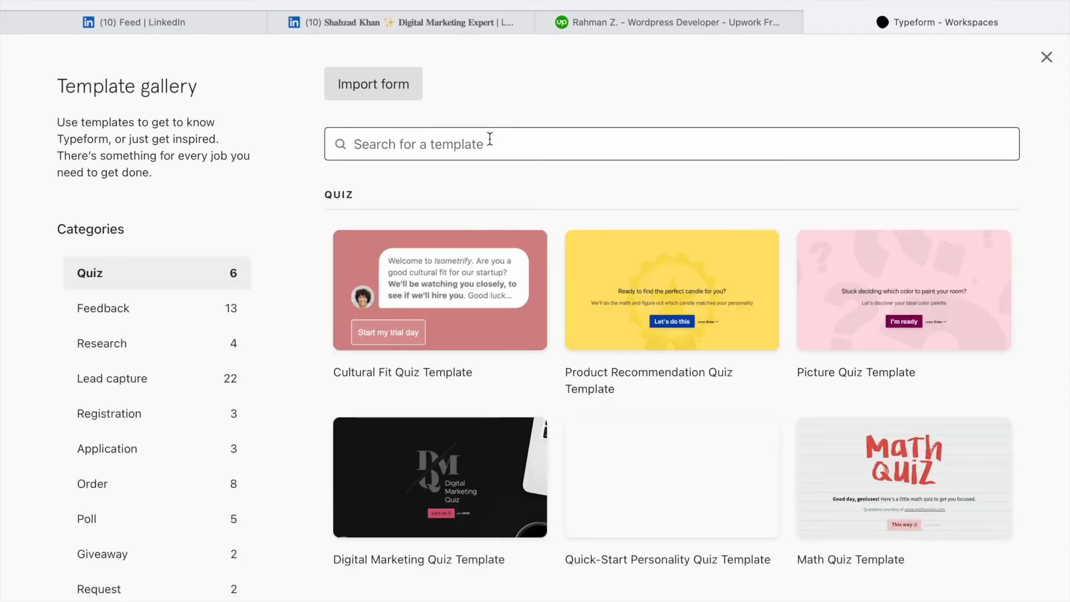
pyautogui.write('conta')
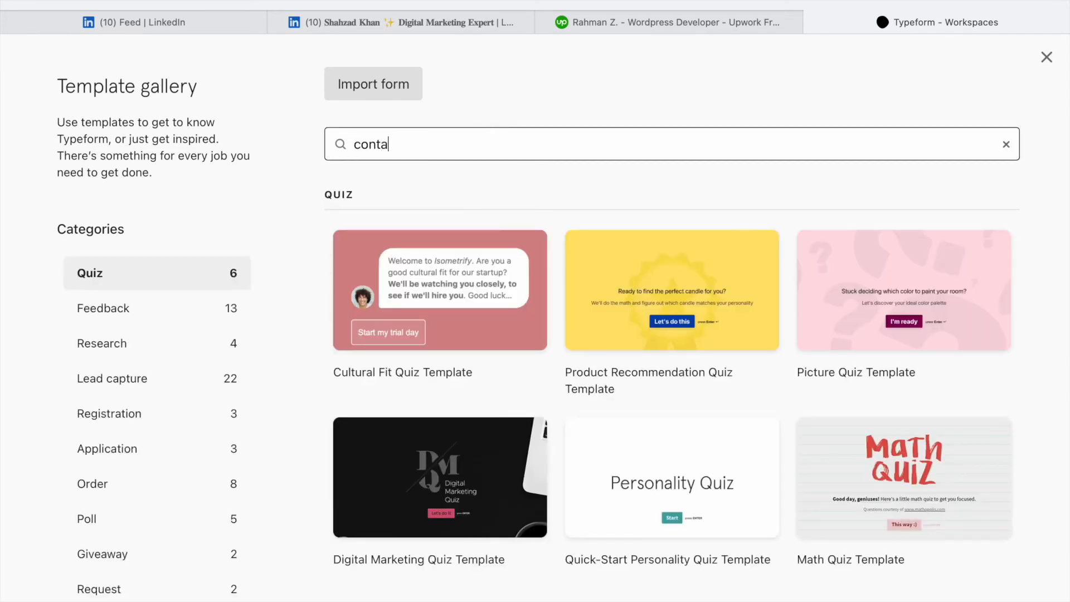
pyautogui.write('ct form')
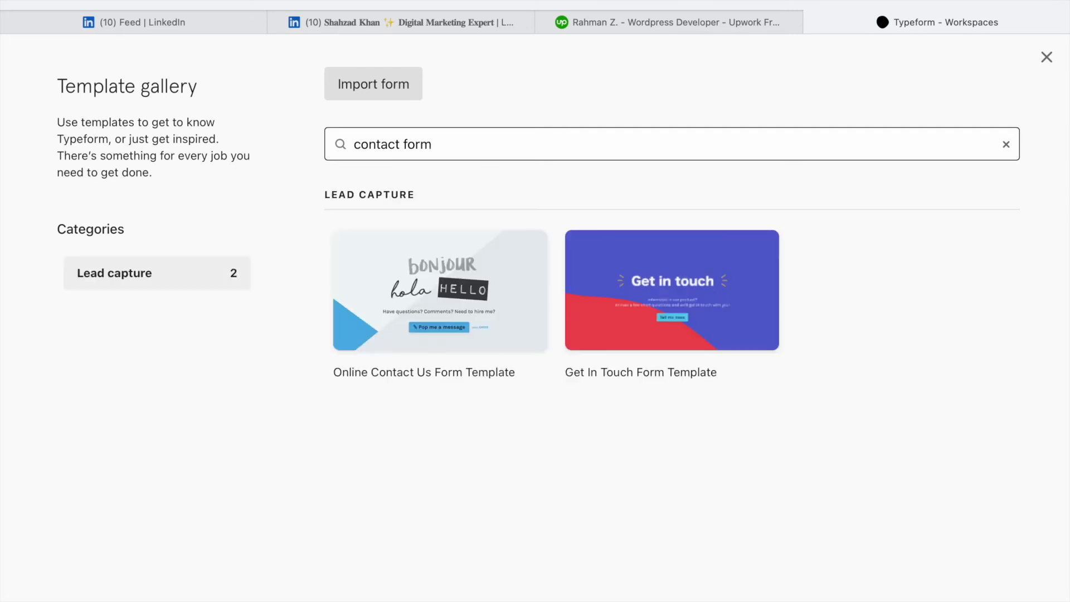
pyautogui.moveTo(440, 290)
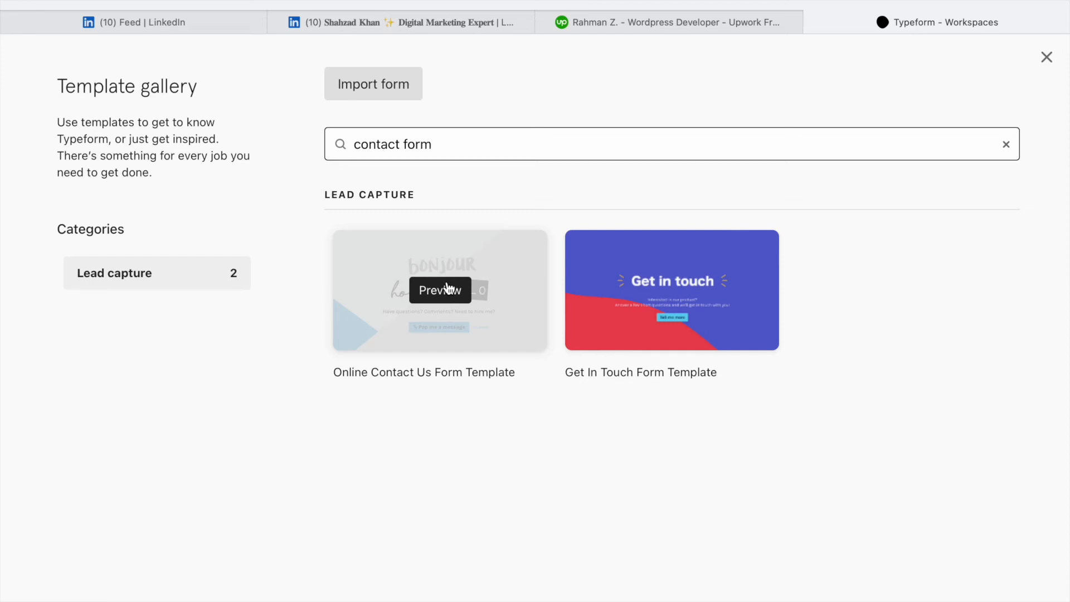
pyautogui.moveTo(672, 290)
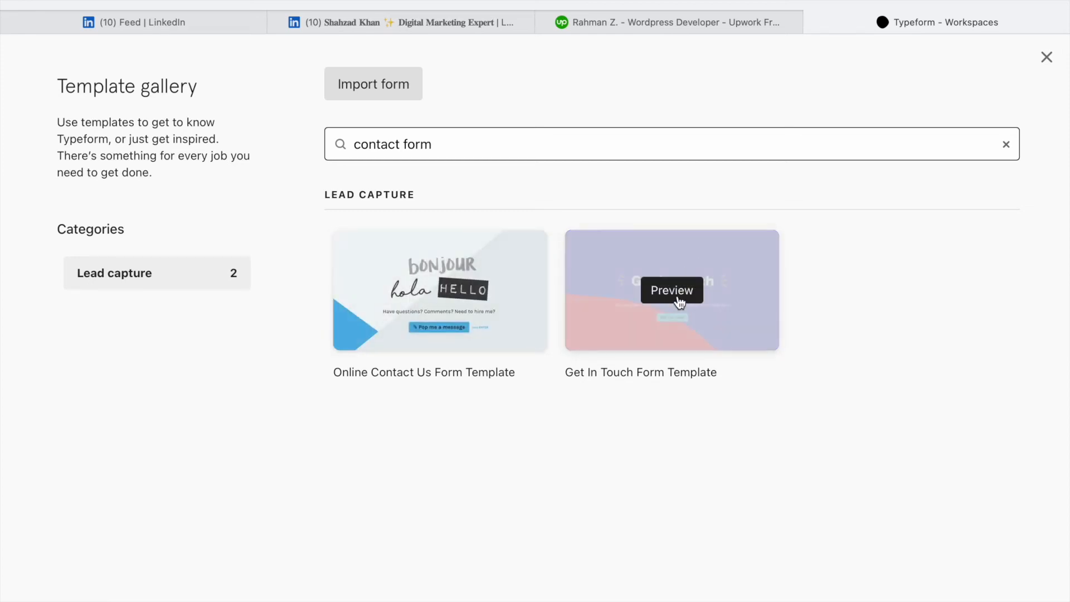
pyautogui.click(671, 290)
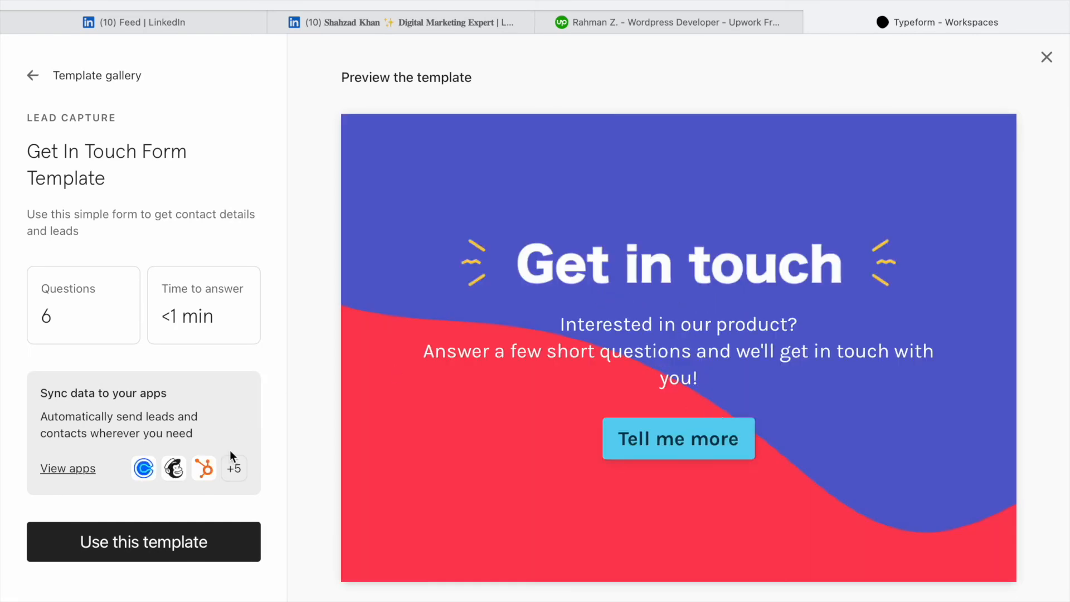
pyautogui.click(1047, 57)
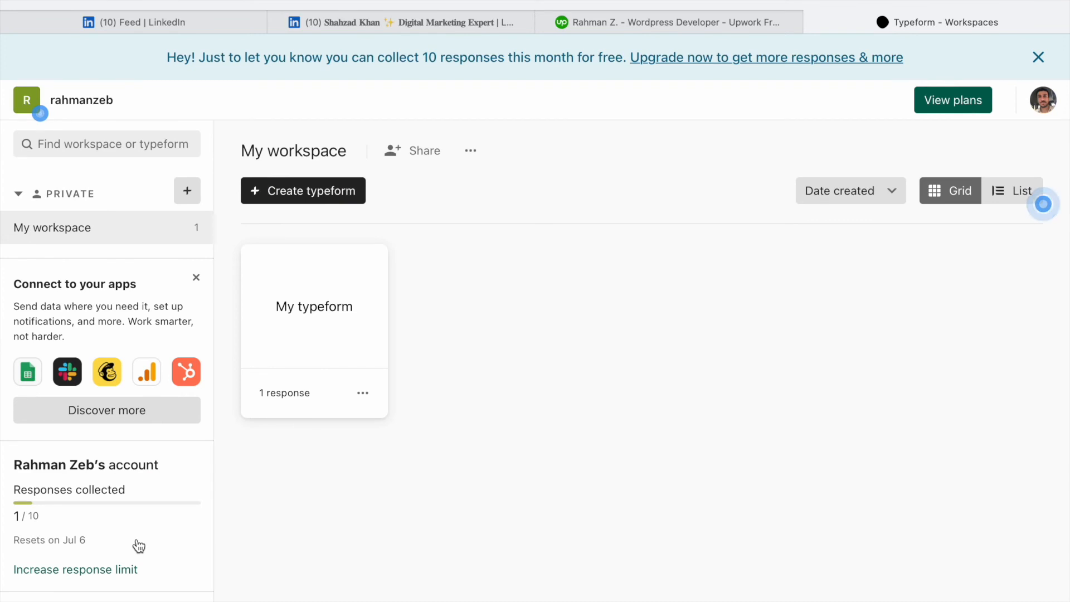
# Confirm the copied contact form's name and type, skipping the editor's guided tour
pyautogui.click(314, 305)
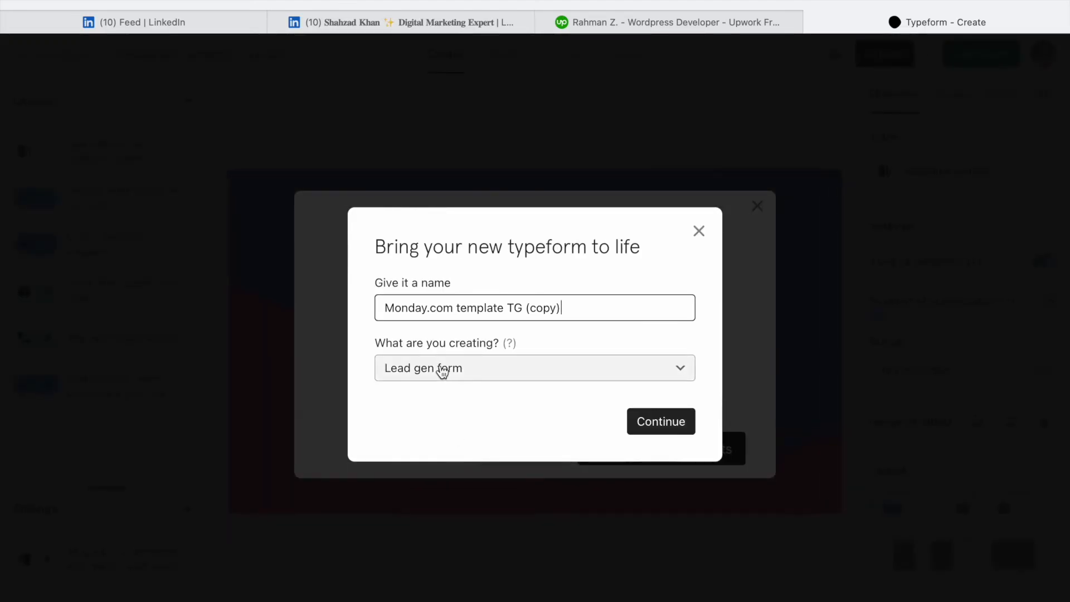
pyautogui.click(534, 368)
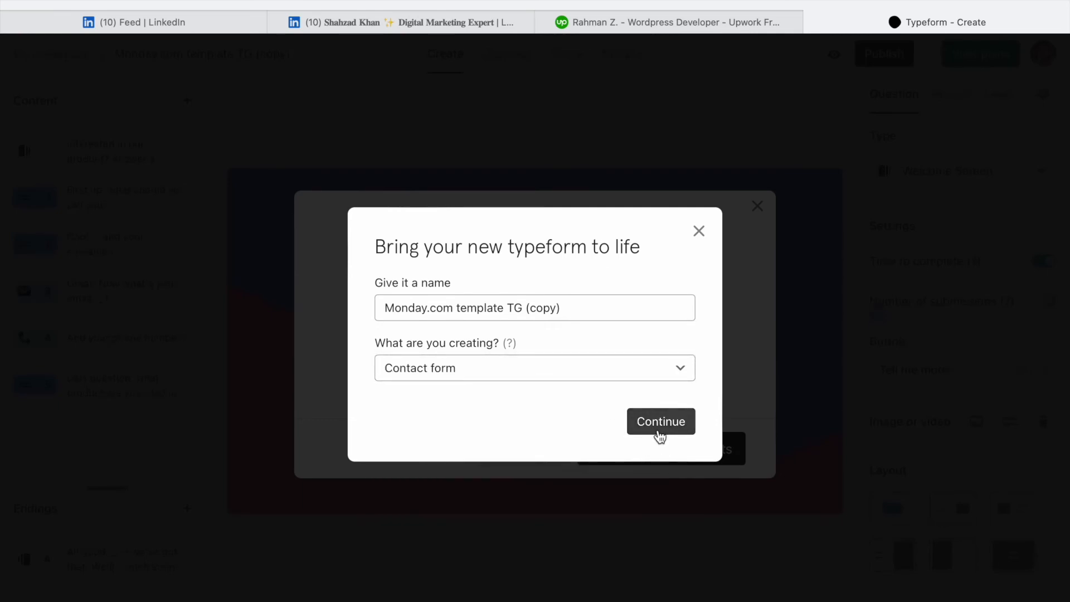
pyautogui.click(660, 422)
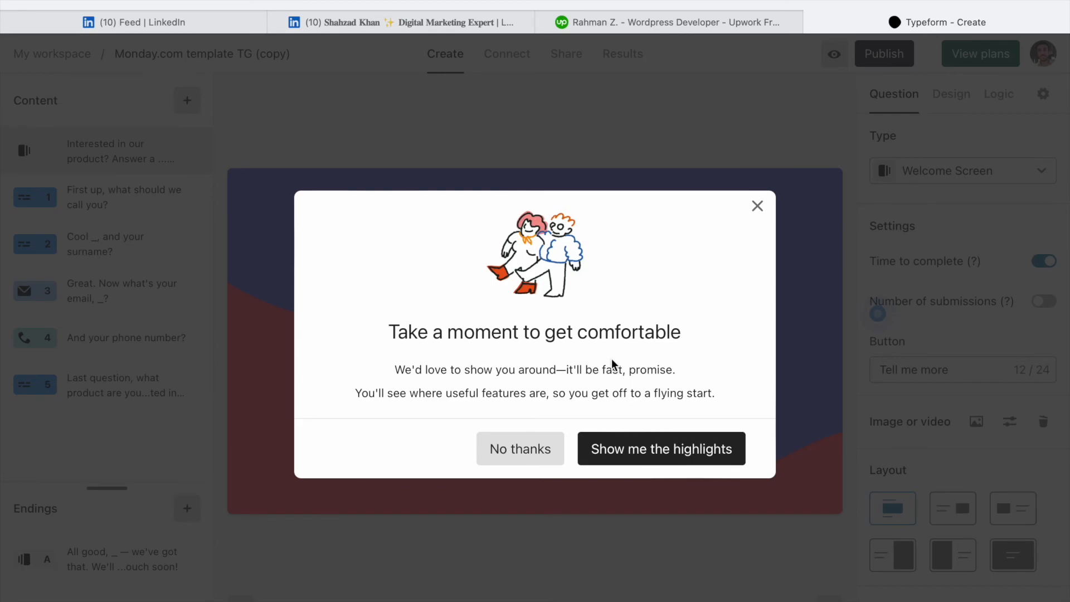
pyautogui.click(520, 448)
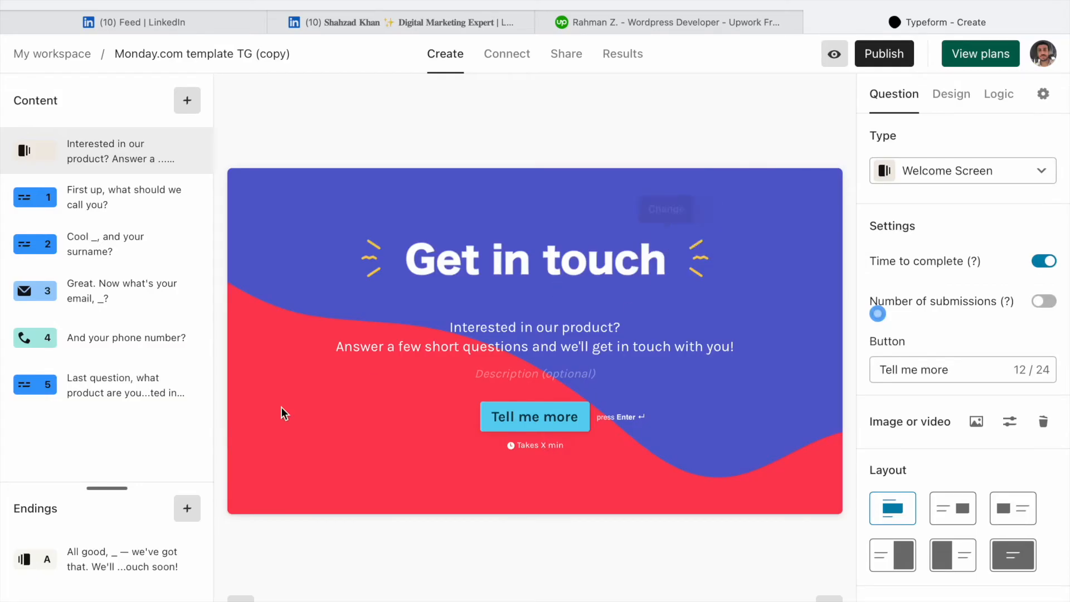
pyautogui.moveTo(884, 54)
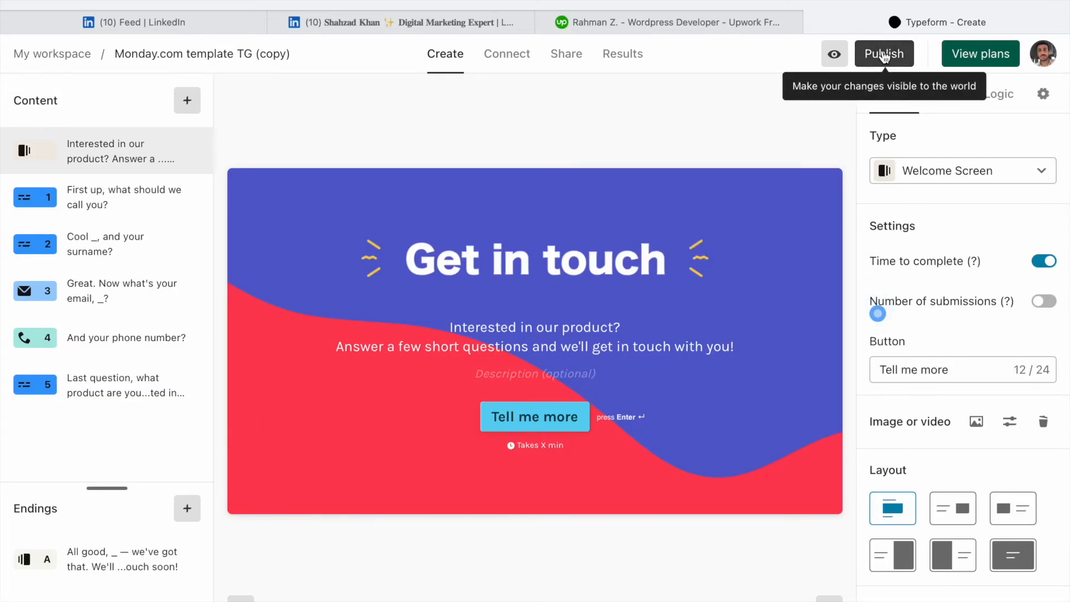
# Publish the contact form and copy its Full Page embed code
pyautogui.click(884, 54)
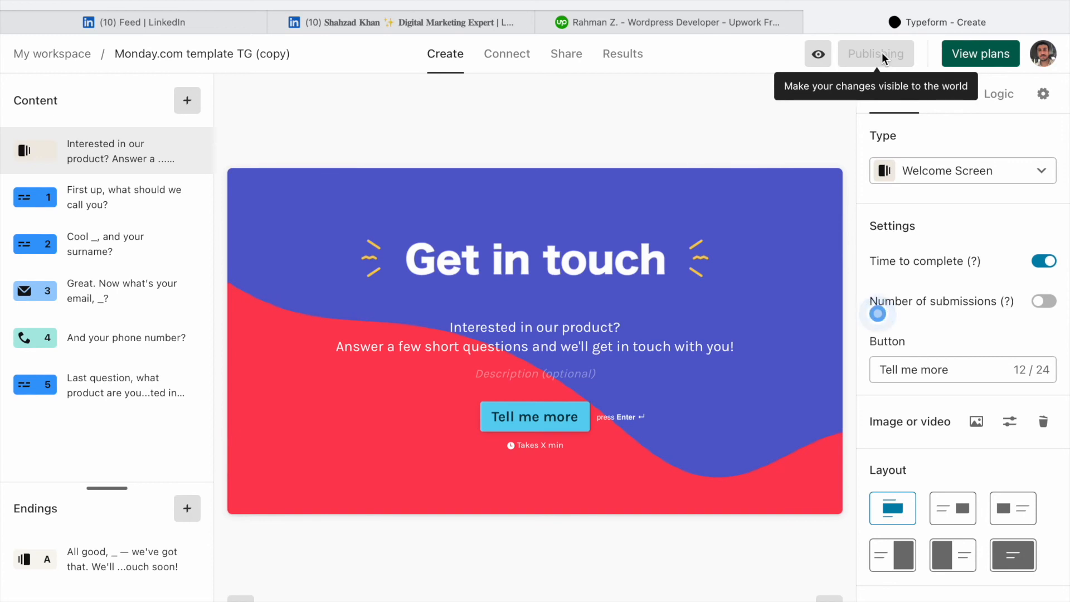
pyautogui.click(876, 54)
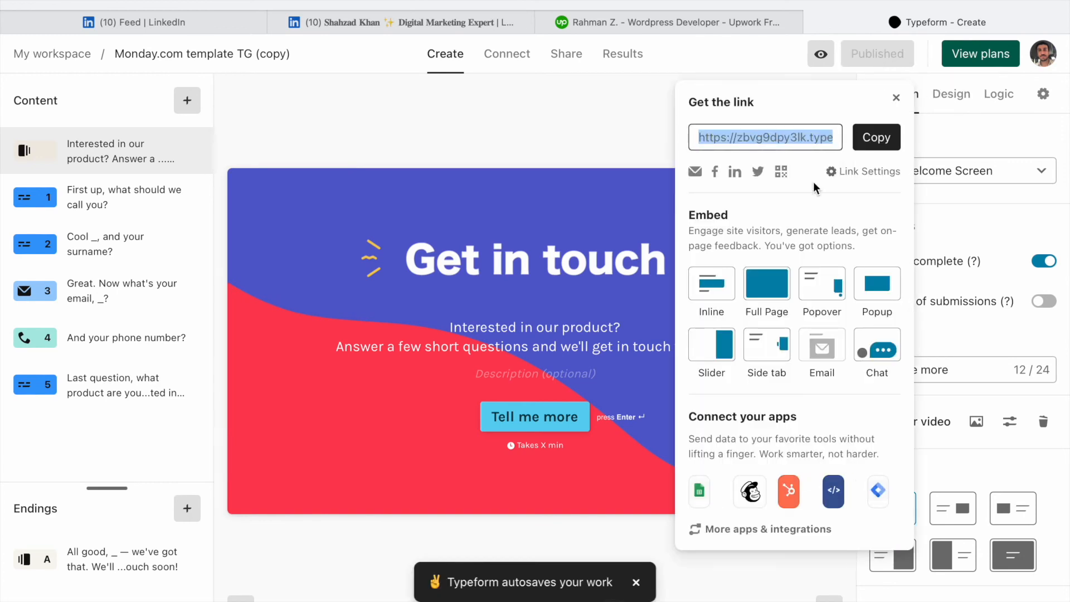
pyautogui.moveTo(727, 261)
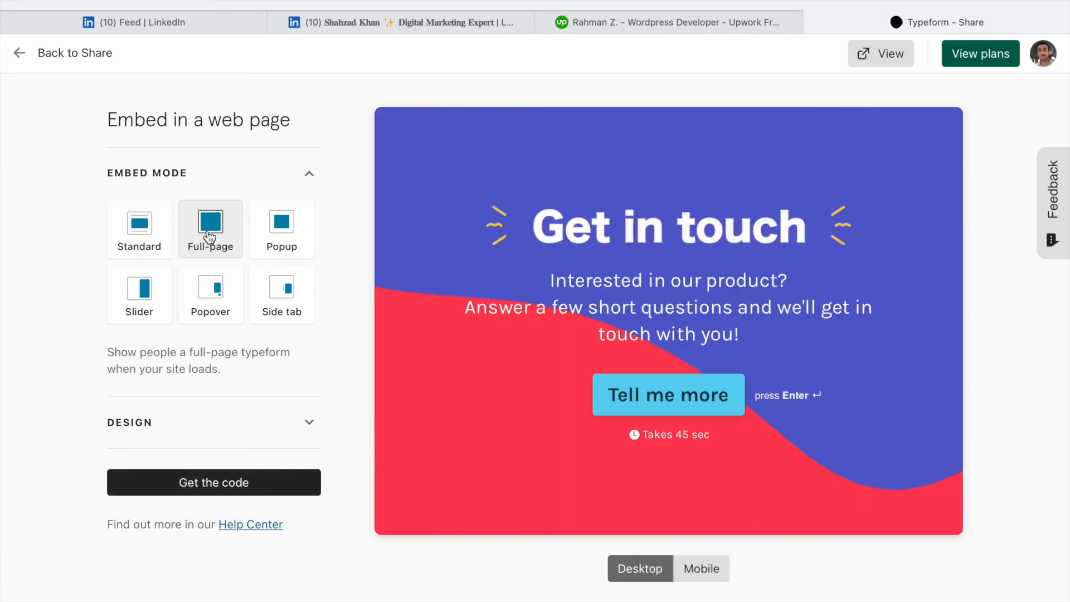
pyautogui.moveTo(301, 242)
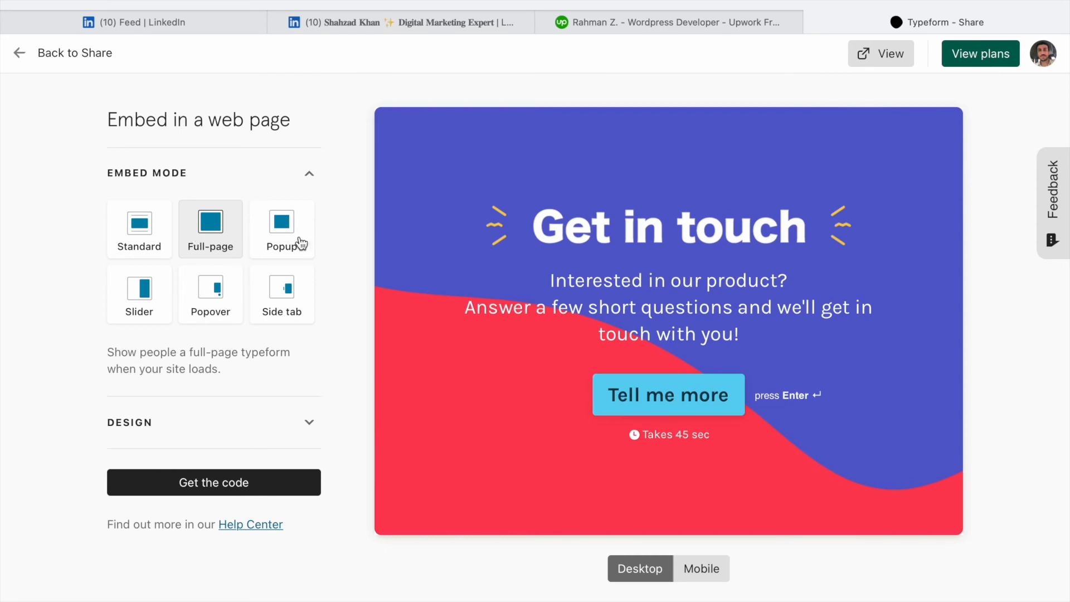
pyautogui.moveTo(225, 469)
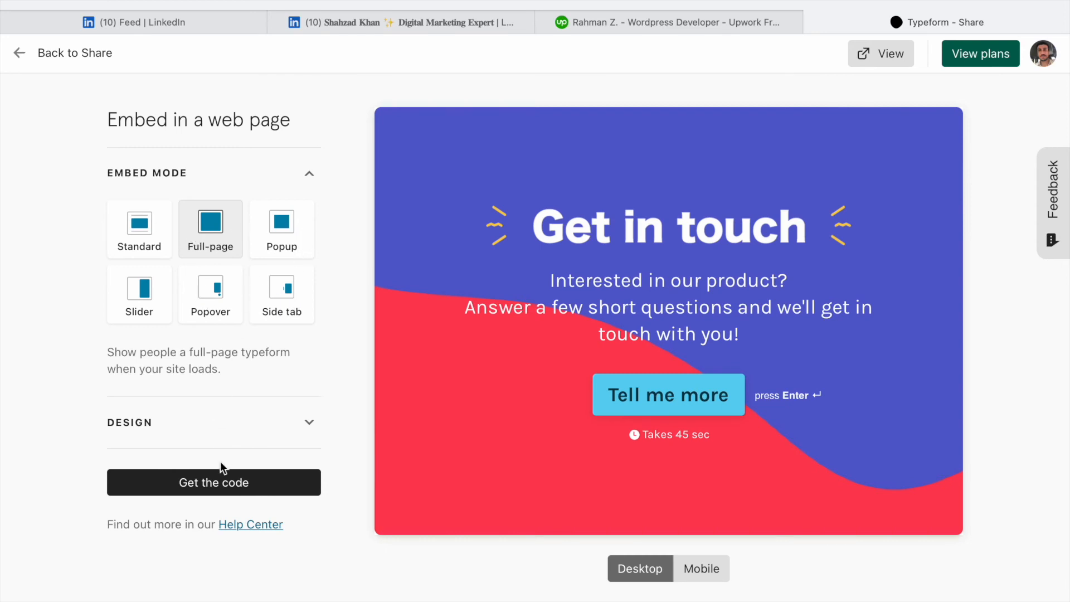
pyautogui.click(213, 482)
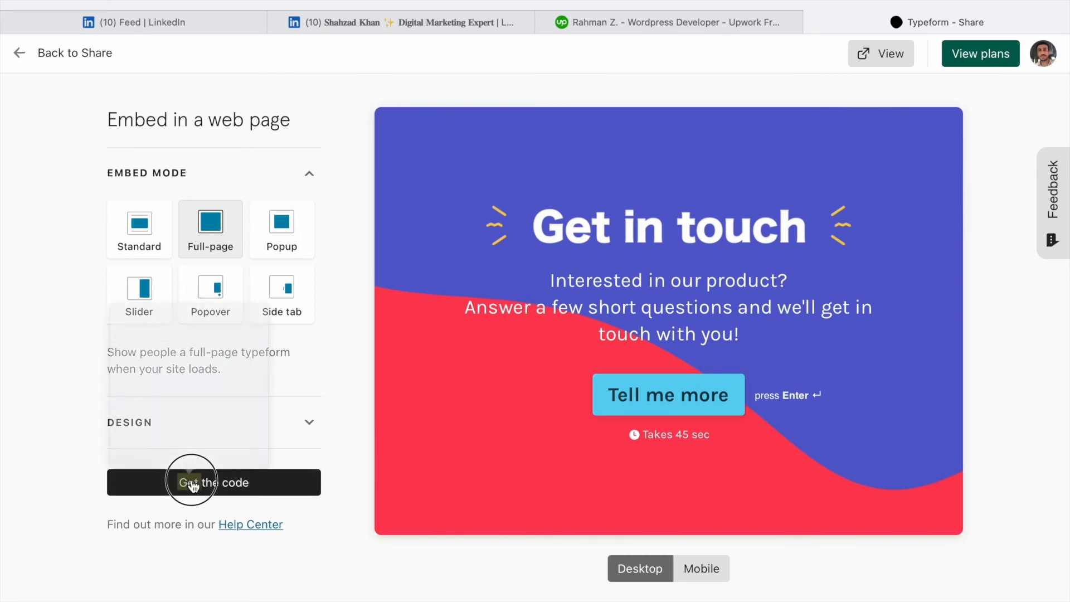
pyautogui.click(214, 482)
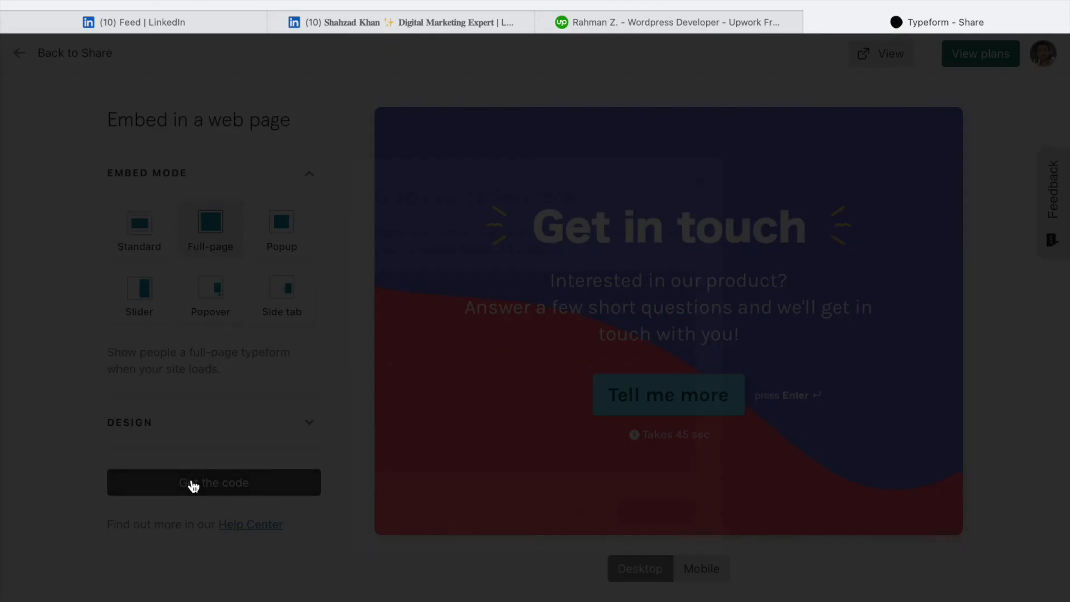
pyautogui.click(213, 483)
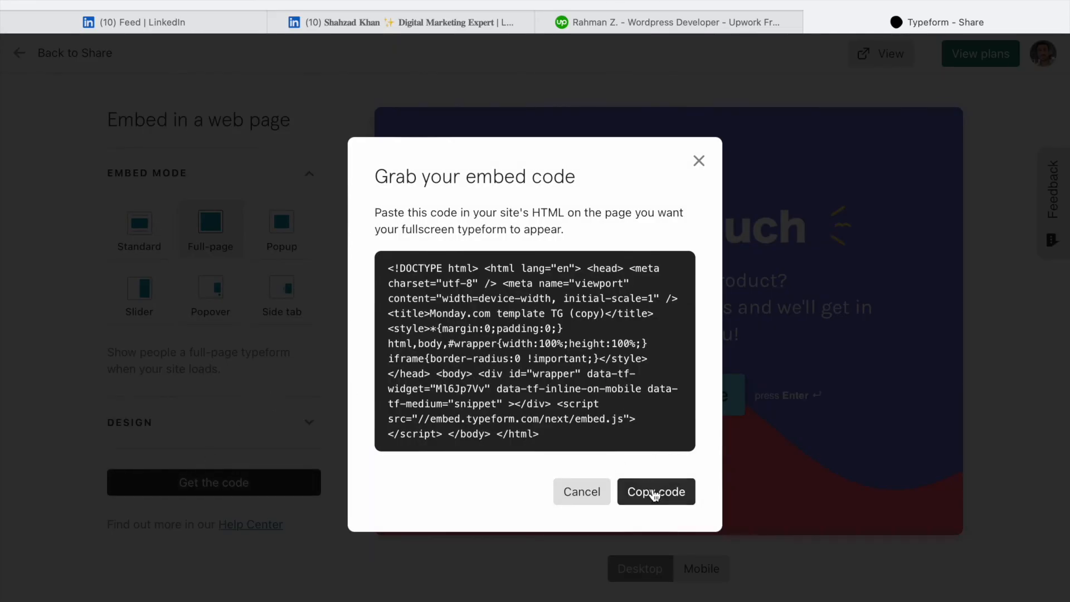
pyautogui.click(654, 492)
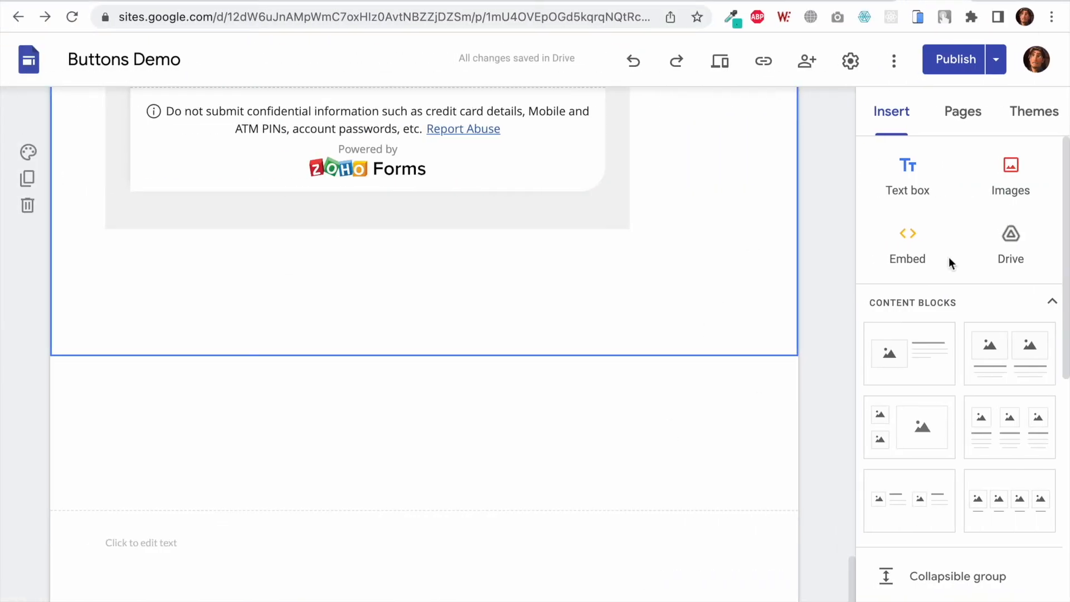
# Embed the copied Typeform code as HTML on the Google Sites page below the Zoho form
pyautogui.click(907, 244)
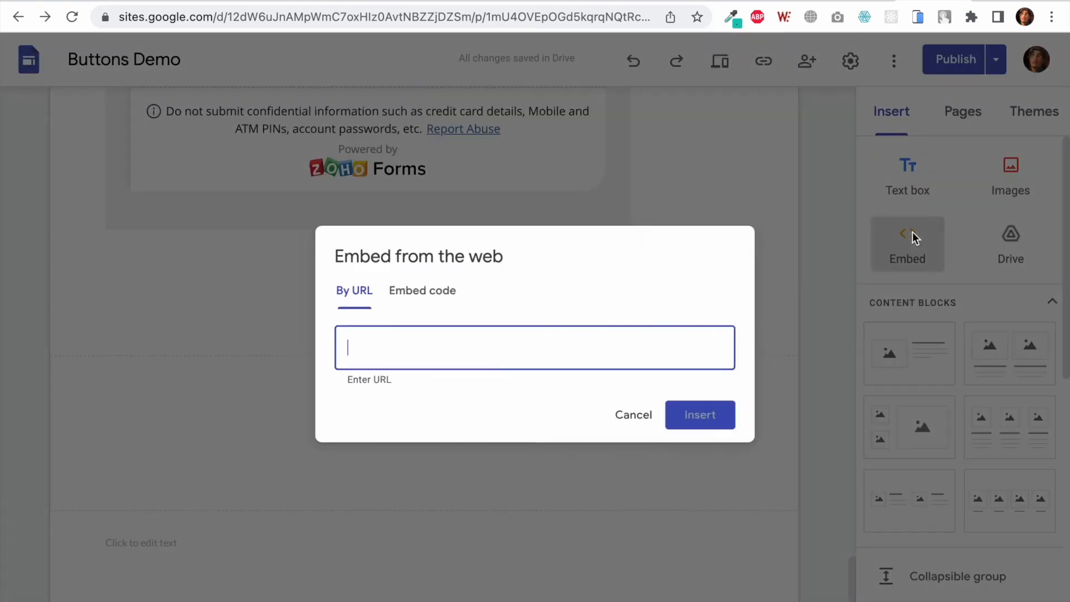
pyautogui.click(422, 290)
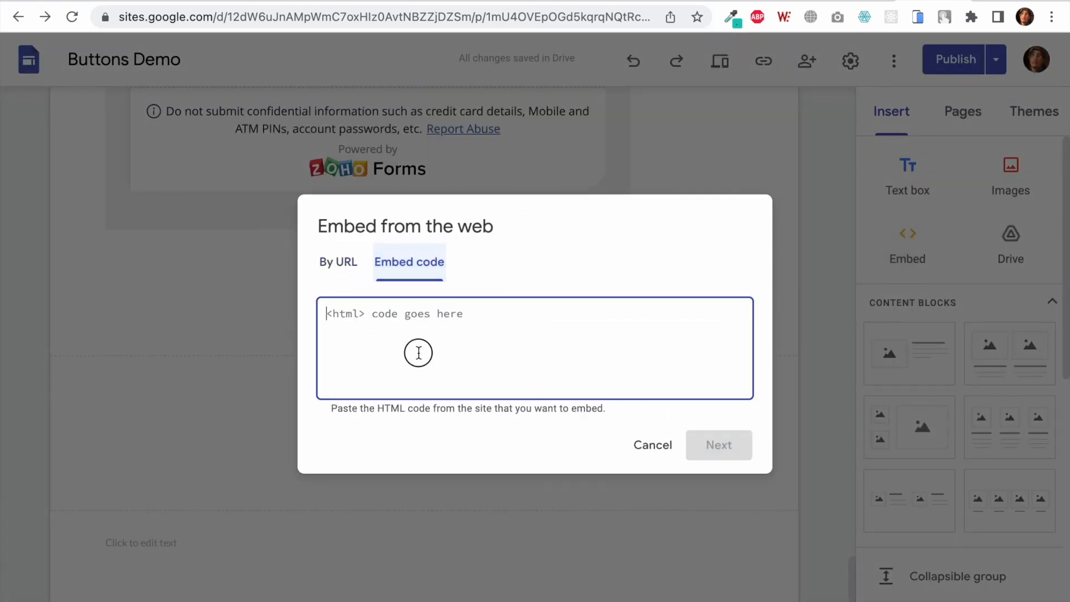
pyautogui.click(718, 444)
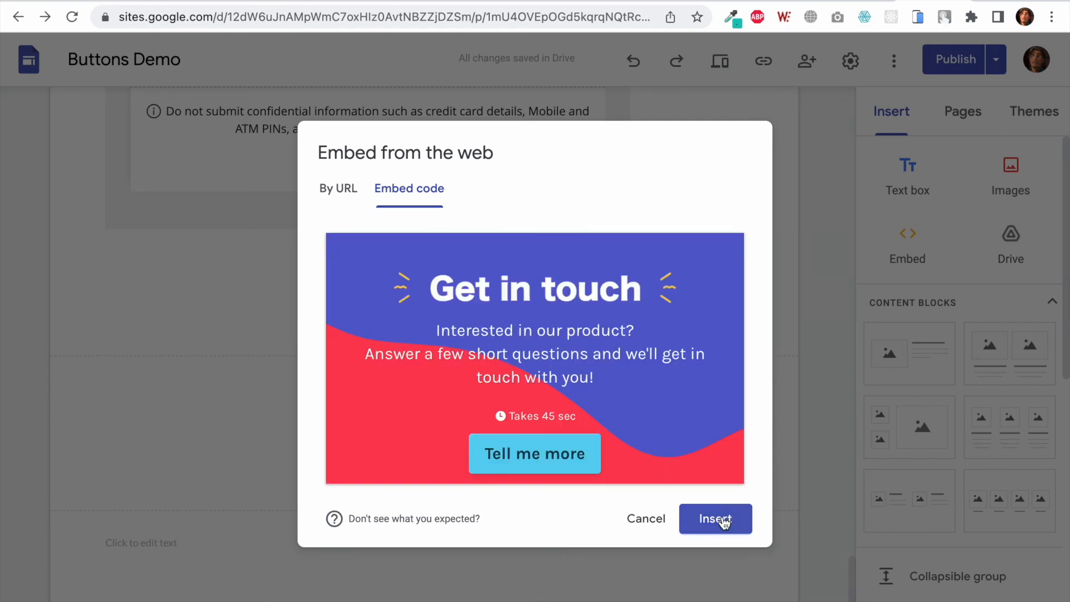
pyautogui.click(714, 519)
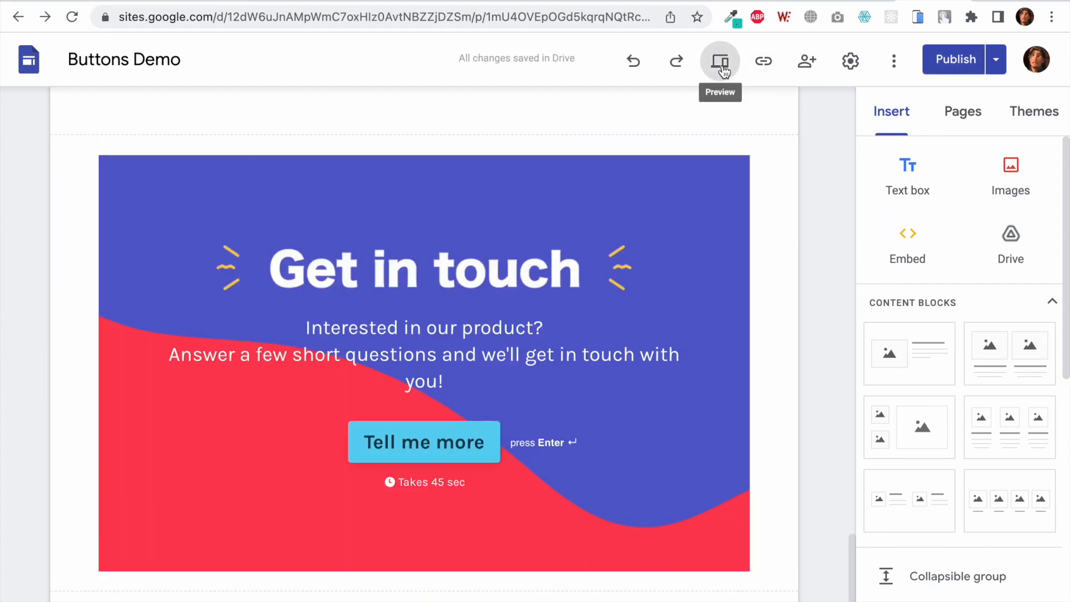
# Preview the site and start the embedded form, answering the name question with 'Ra'
pyautogui.click(720, 60)
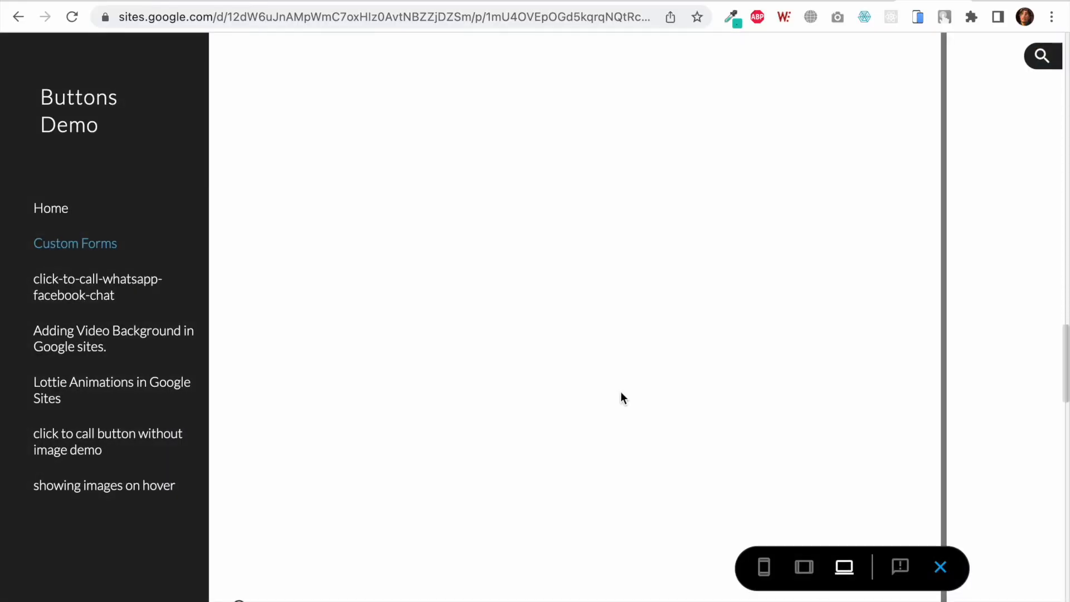
pyautogui.scroll(-3)
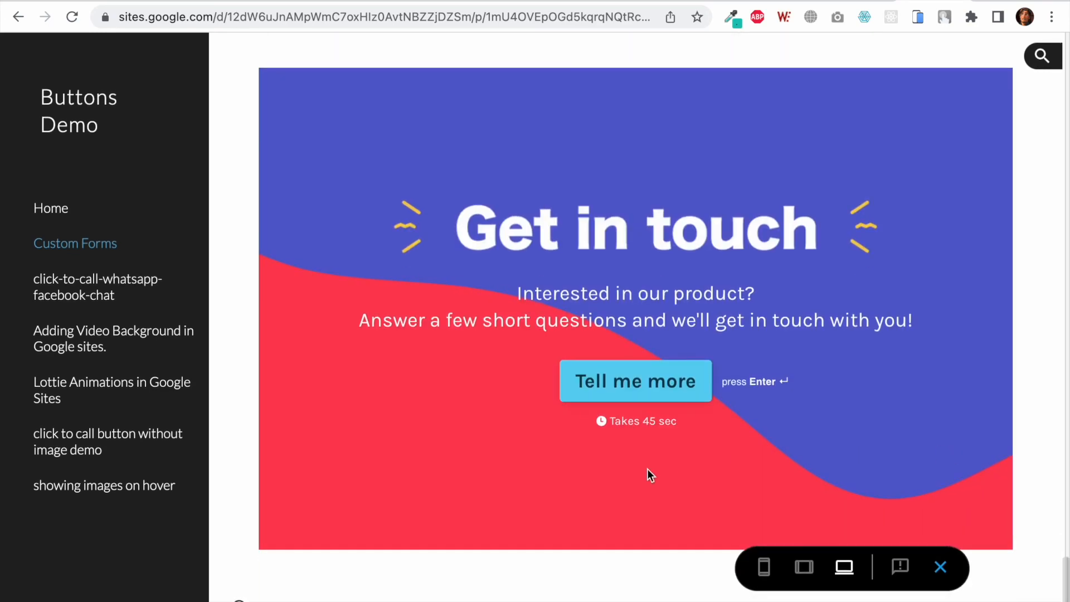
pyautogui.click(635, 381)
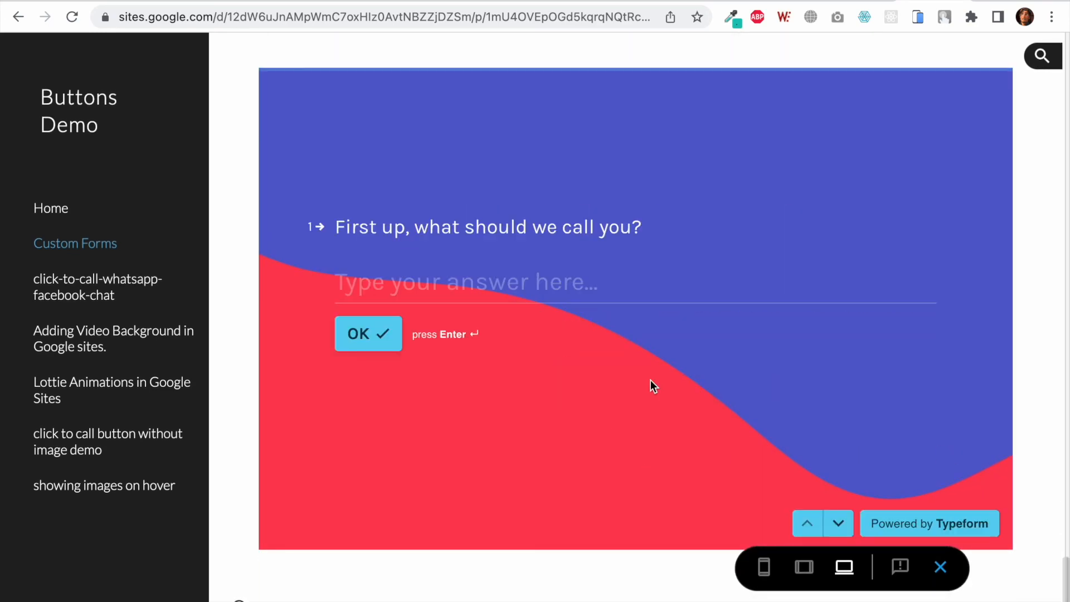
pyautogui.moveTo(826, 505)
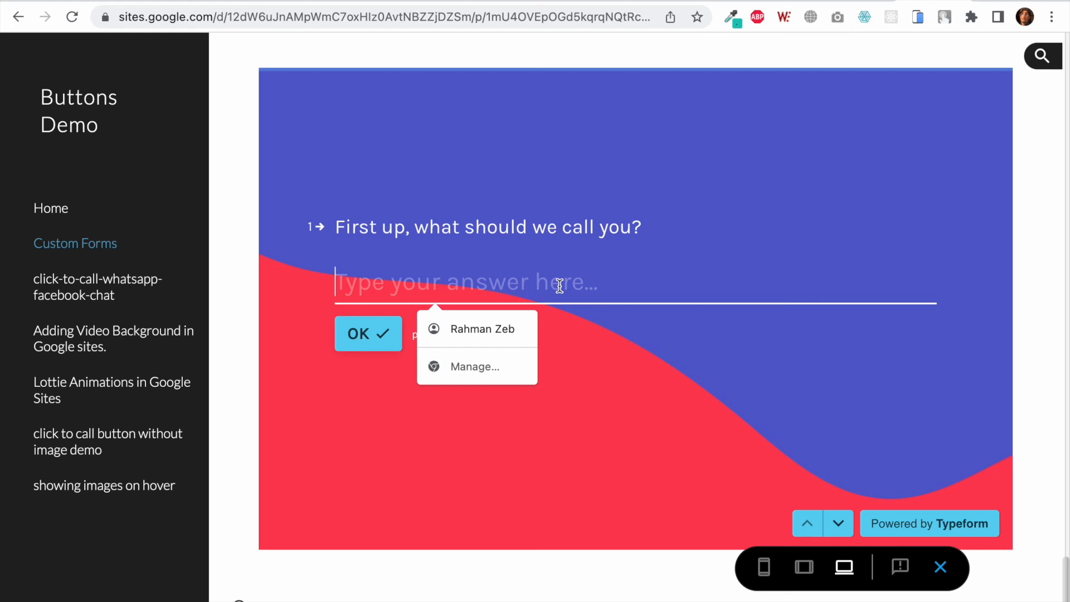
pyautogui.write('Ra')
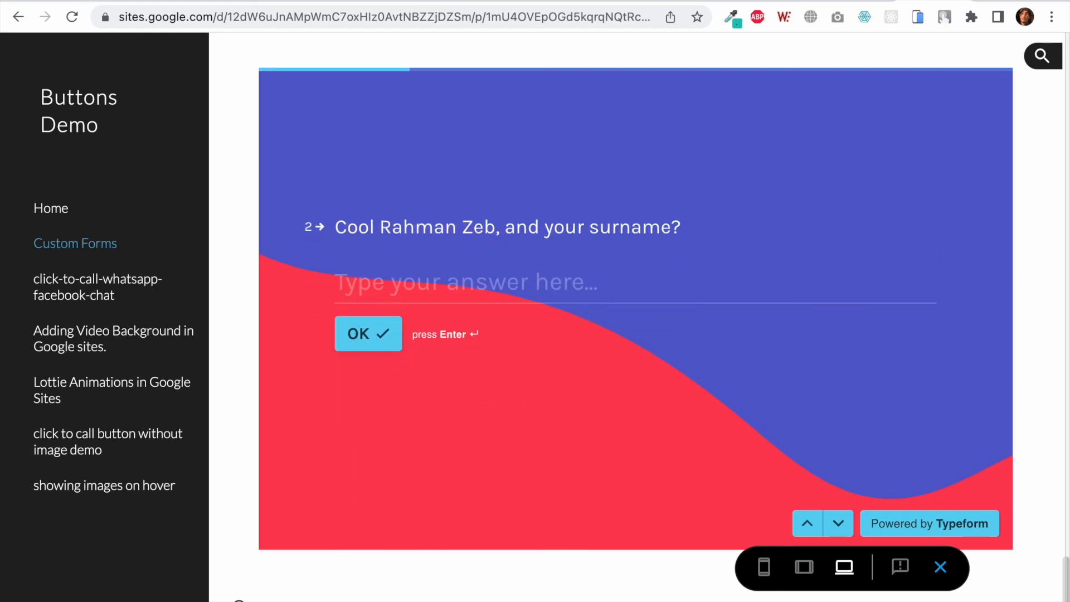
pyautogui.moveTo(623, 408)
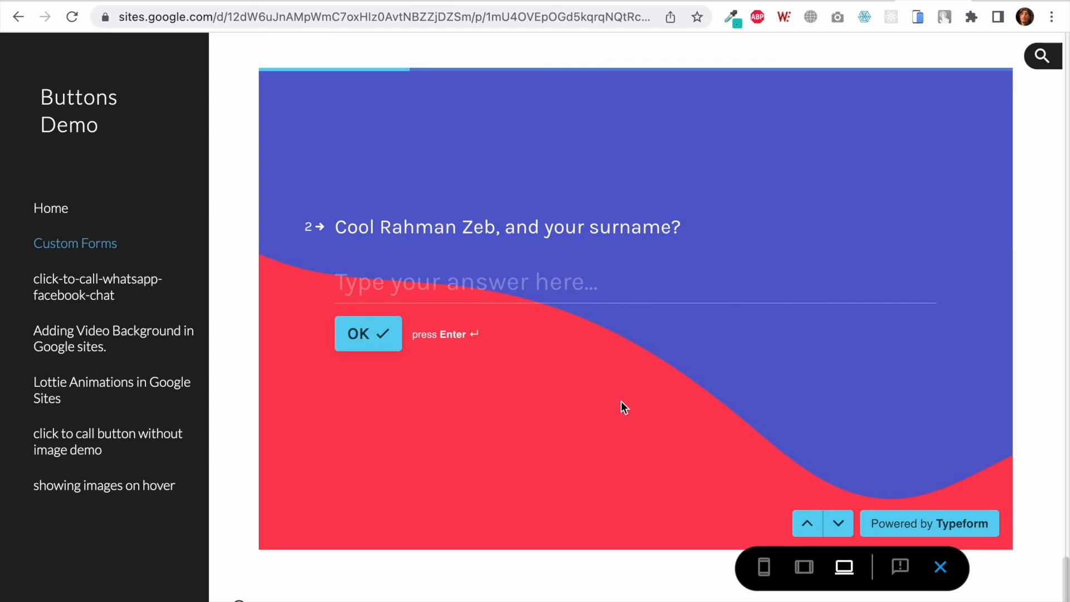
pyautogui.moveTo(537, 275)
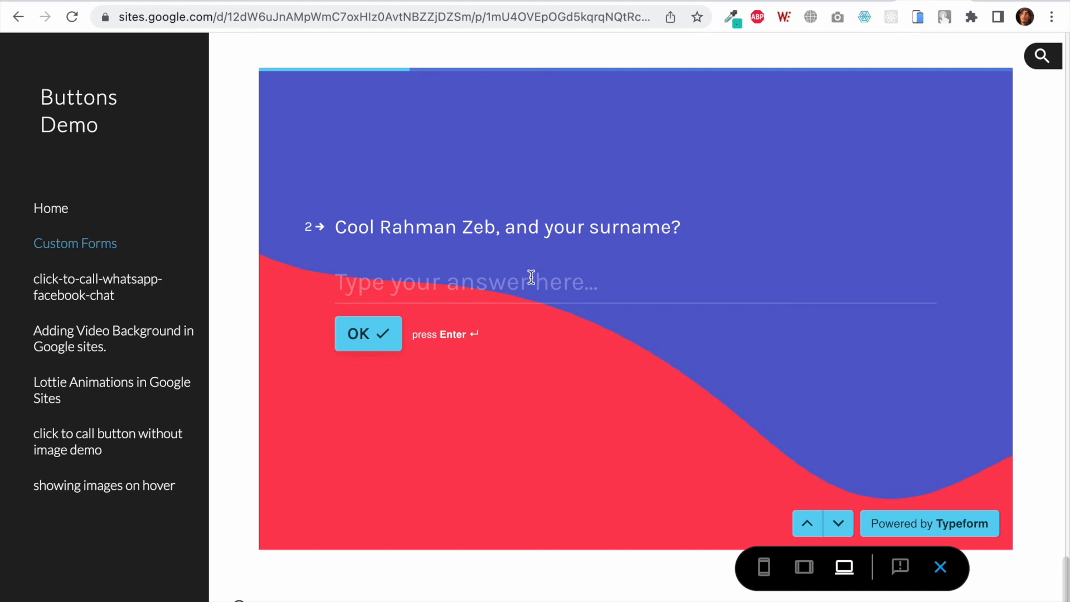
pyautogui.moveTo(539, 280)
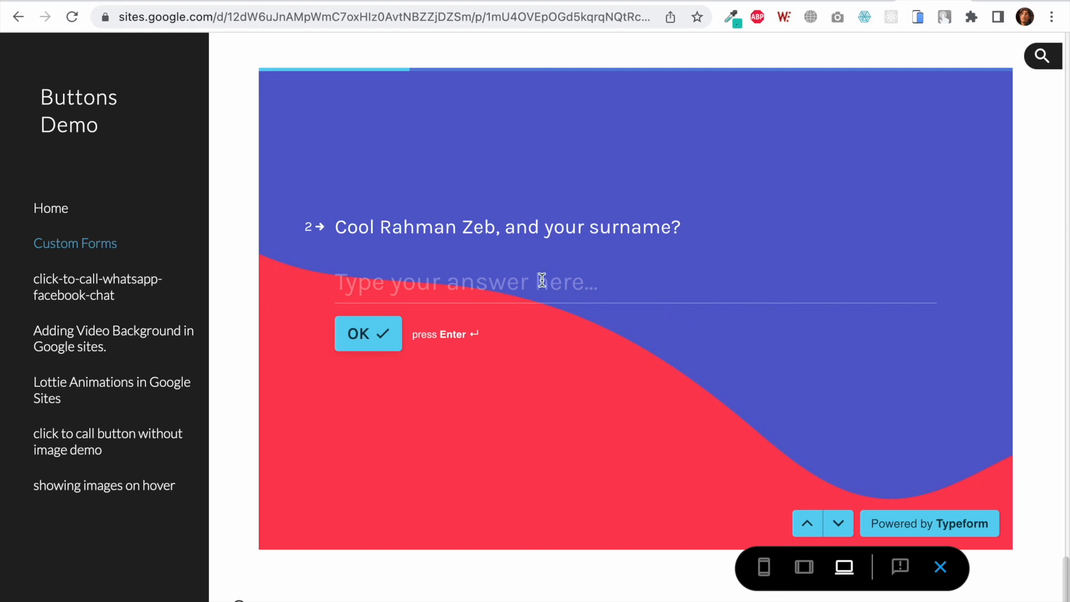
pyautogui.moveTo(614, 298)
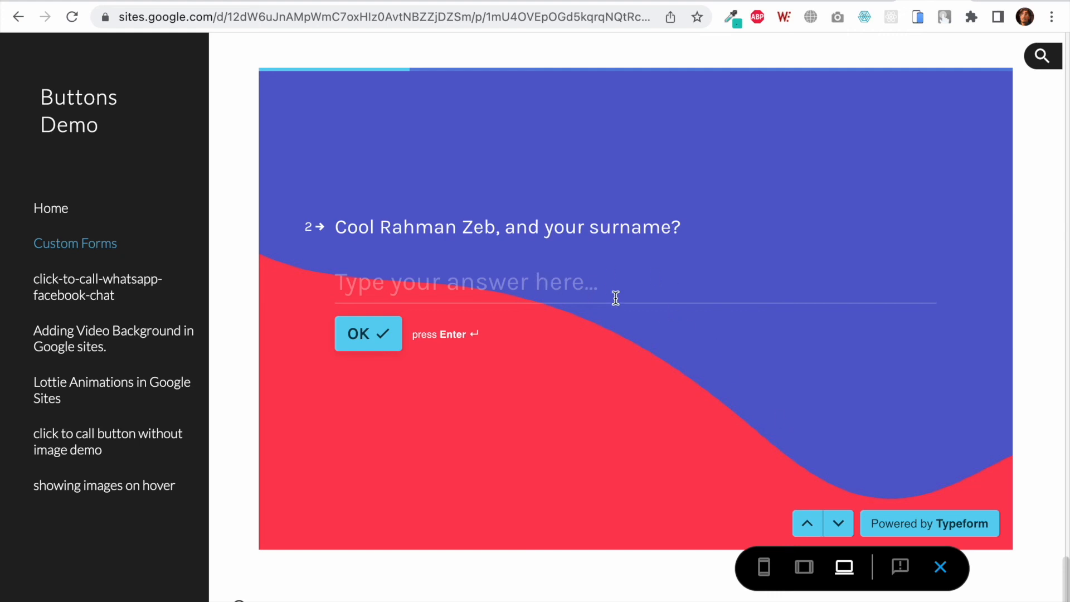
pyautogui.moveTo(789, 339)
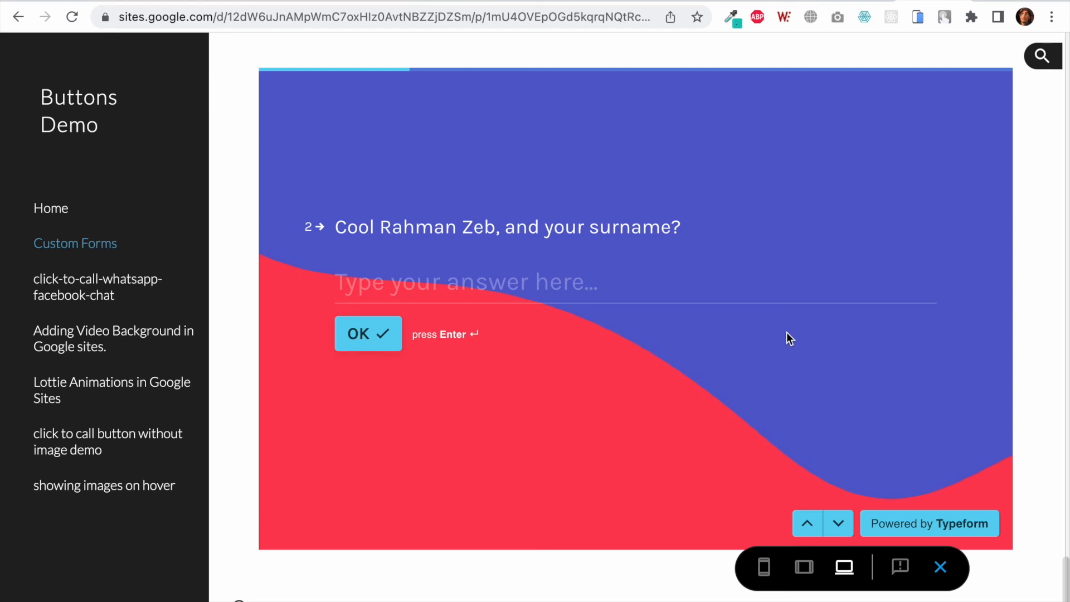
pyautogui.moveTo(828, 270)
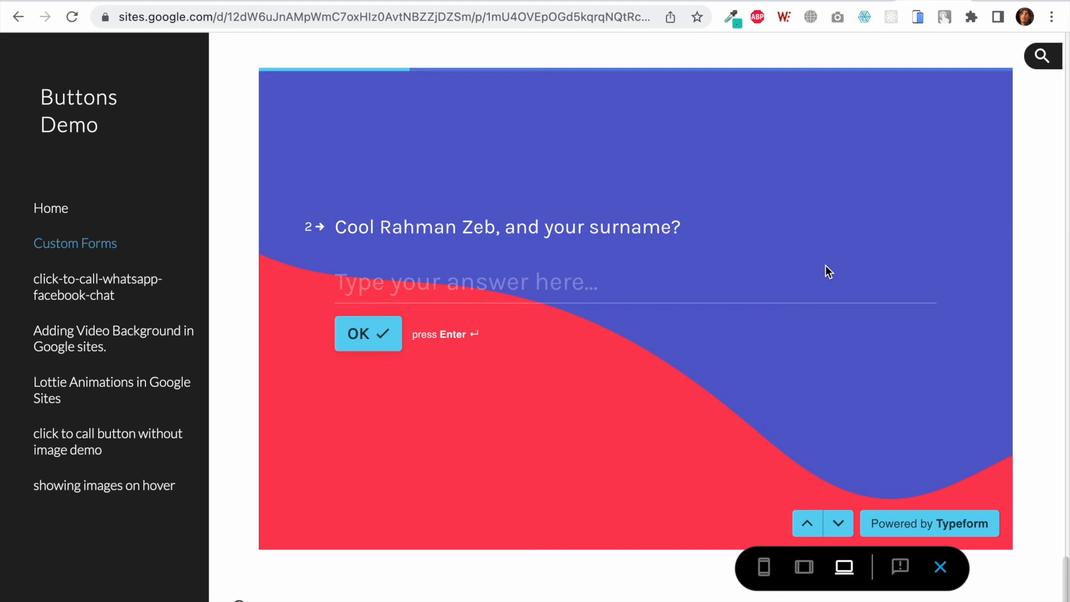
pyautogui.moveTo(918, 395)
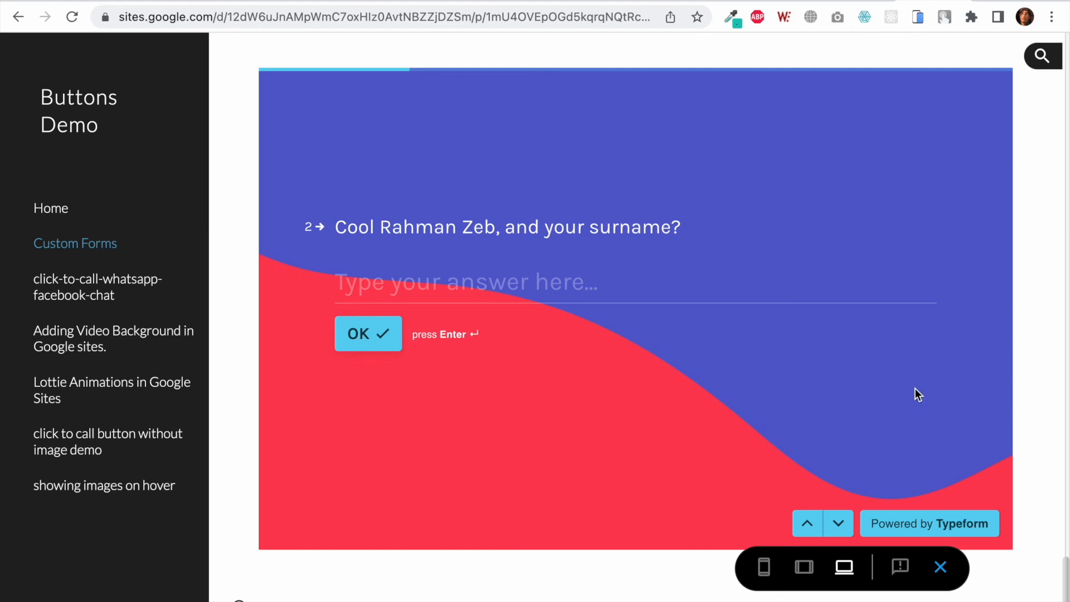